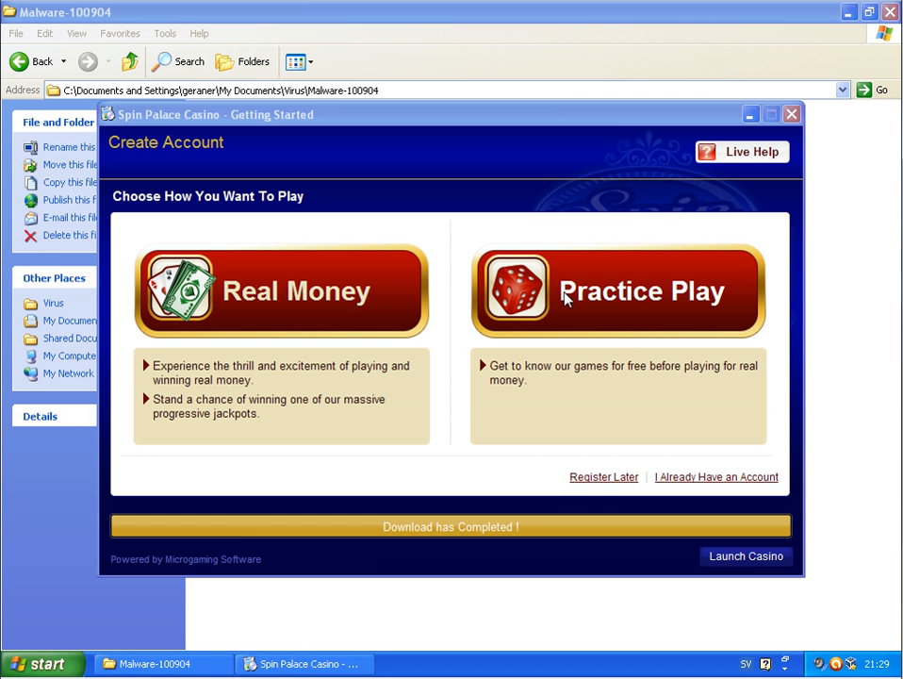
- Launch the KingSpinEN casino installer, choose Real Money, then close the casino windows
click(618, 290)
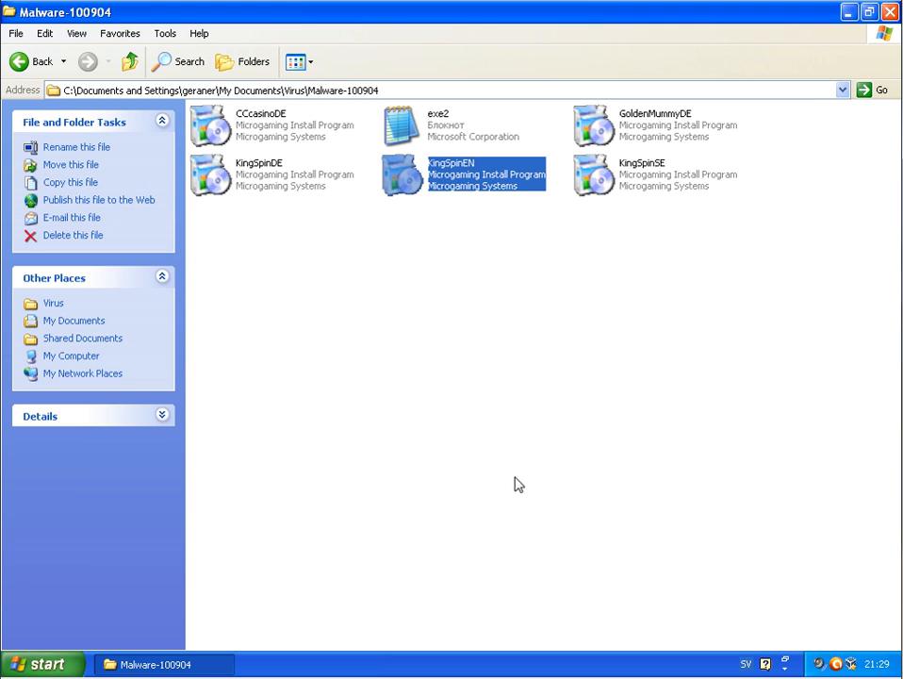
double_click(469, 175)
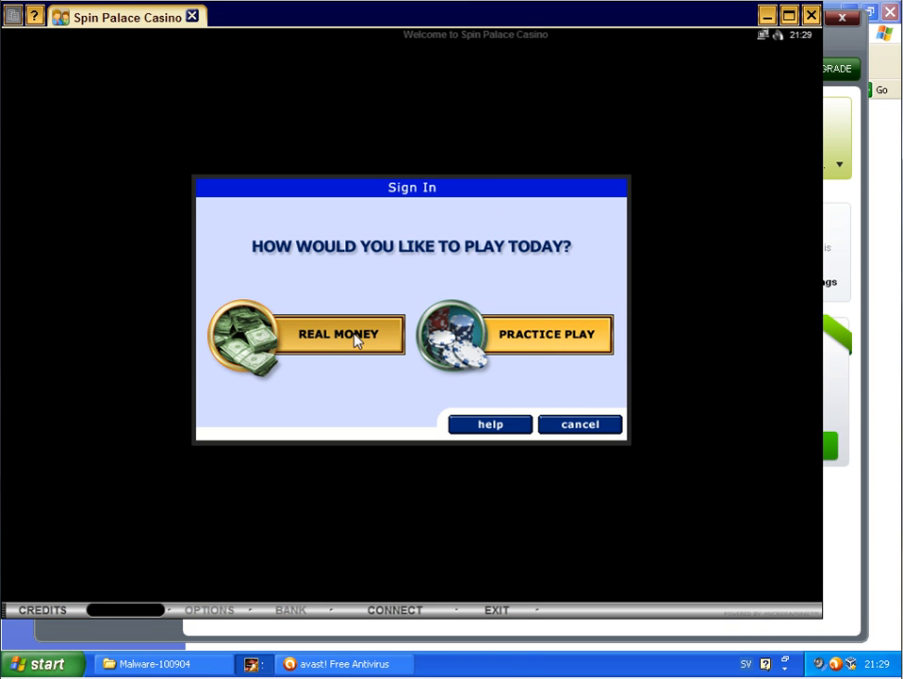
click(338, 334)
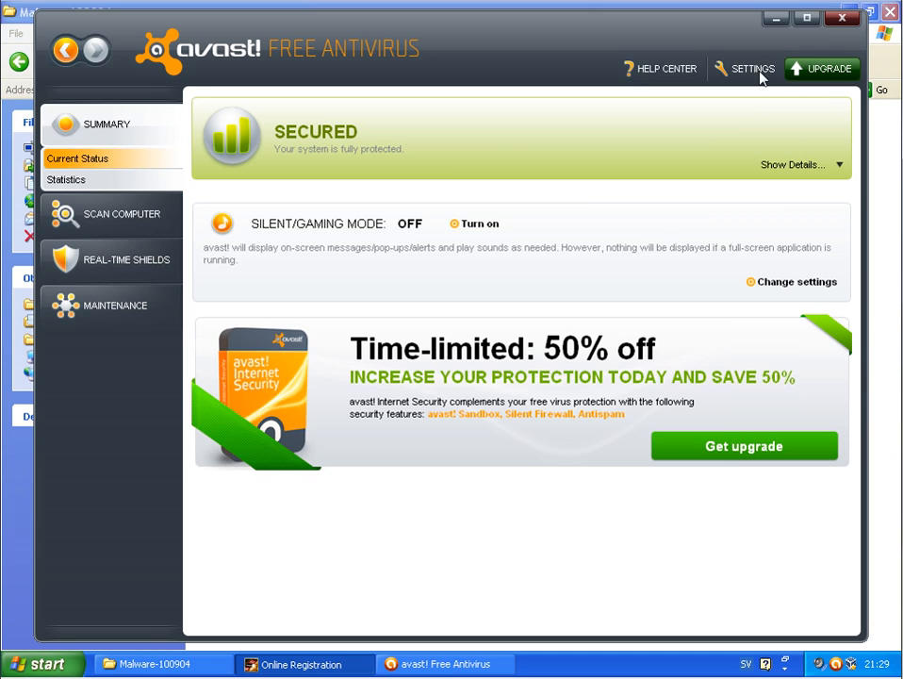
click(155, 663)
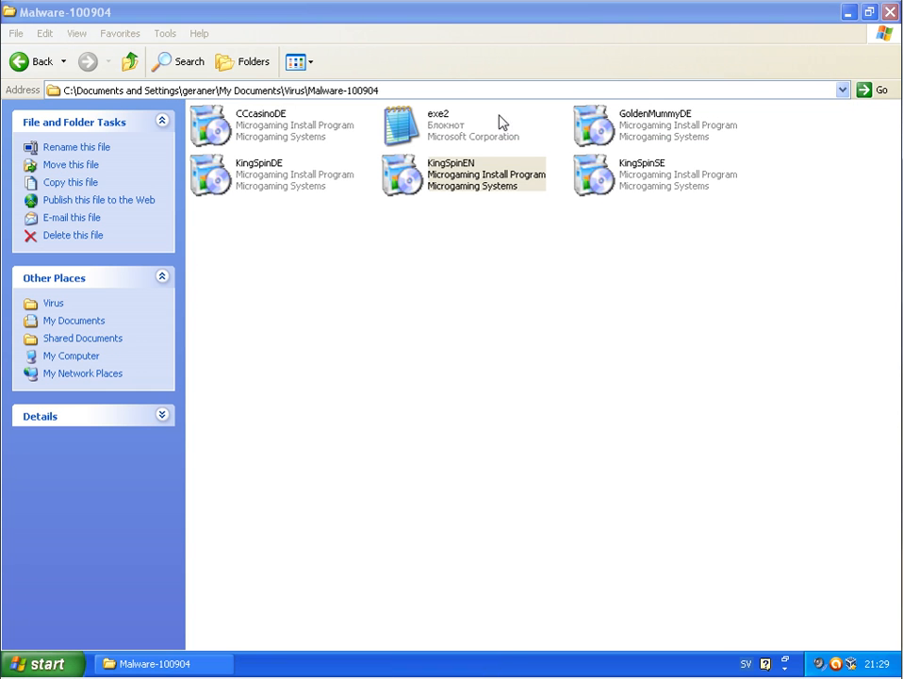
- Run install-174 from the Malware folder and bring up the Turn Off Computer dialog
click(42, 61)
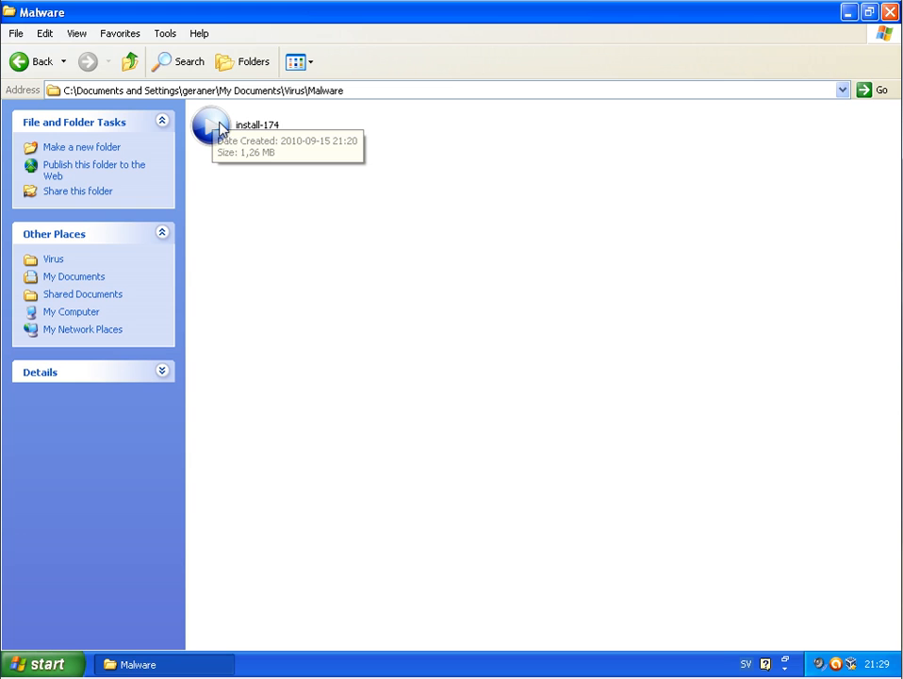
click(209, 125)
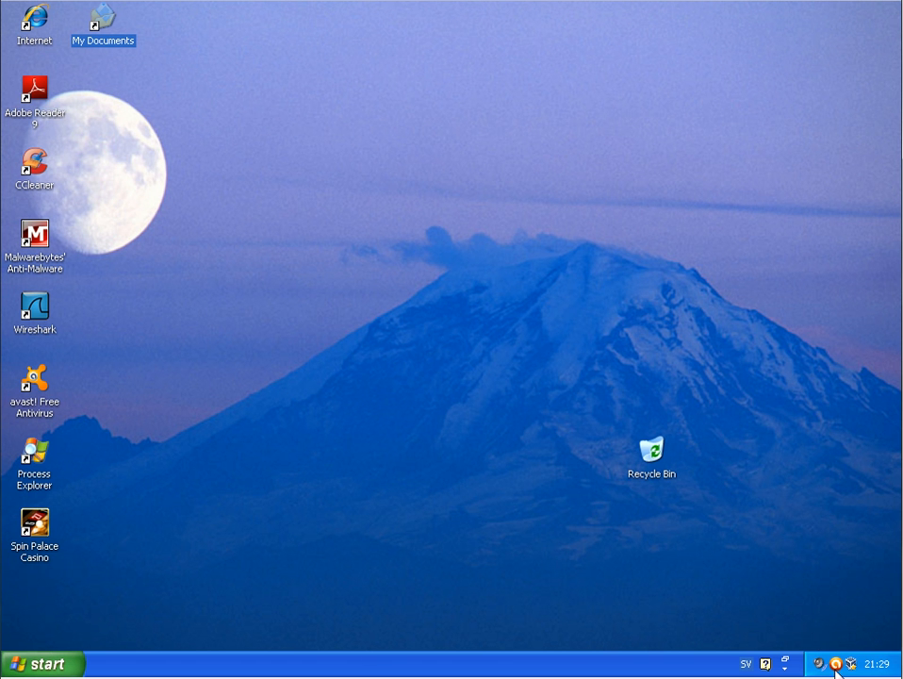
click(41, 662)
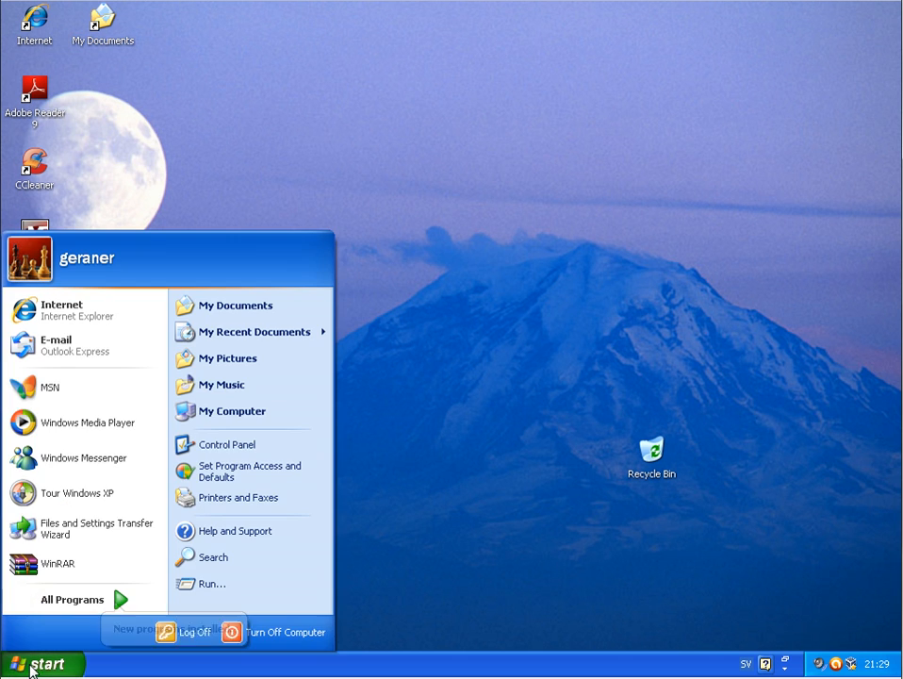
click(286, 632)
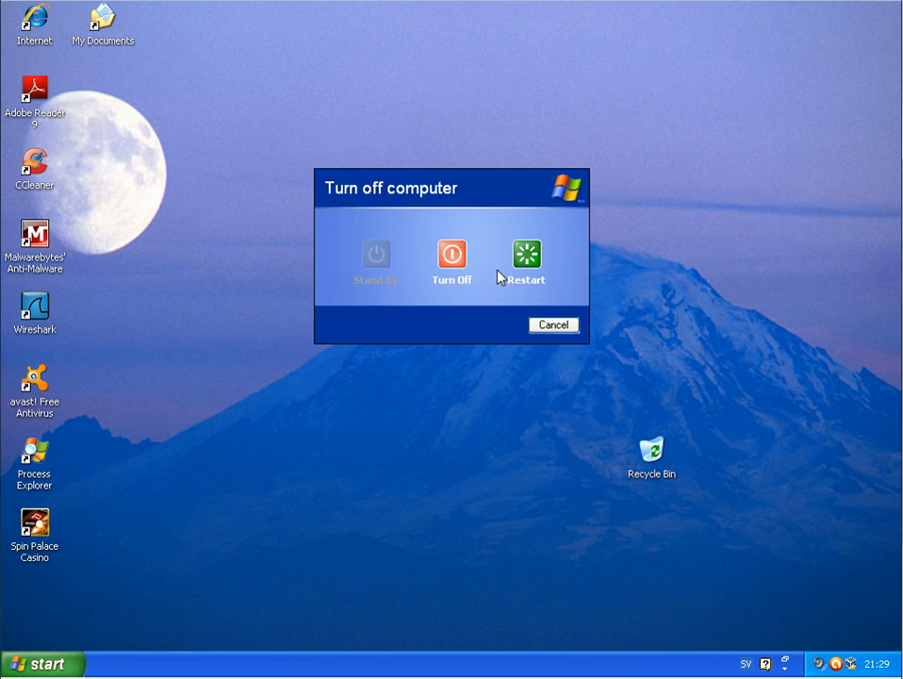
mouse_move(526, 260)
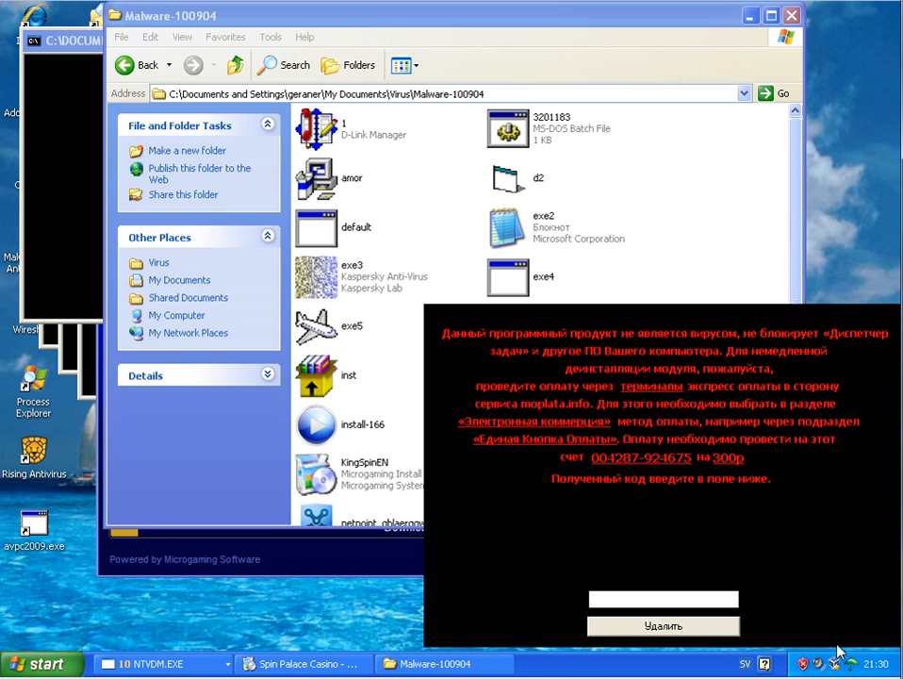
mouse_move(636, 603)
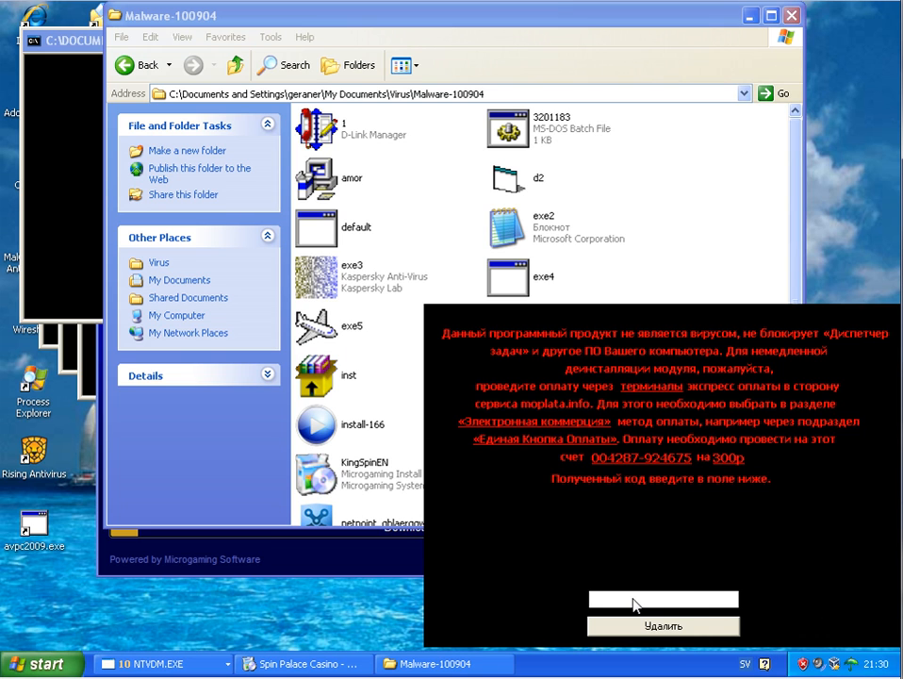
mouse_move(829, 658)
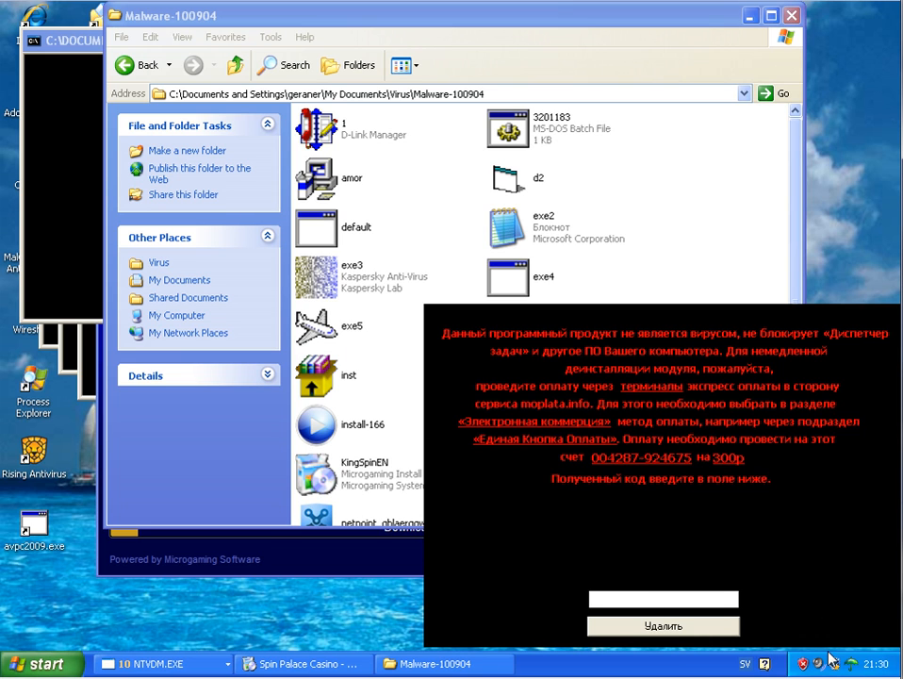
mouse_move(852, 664)
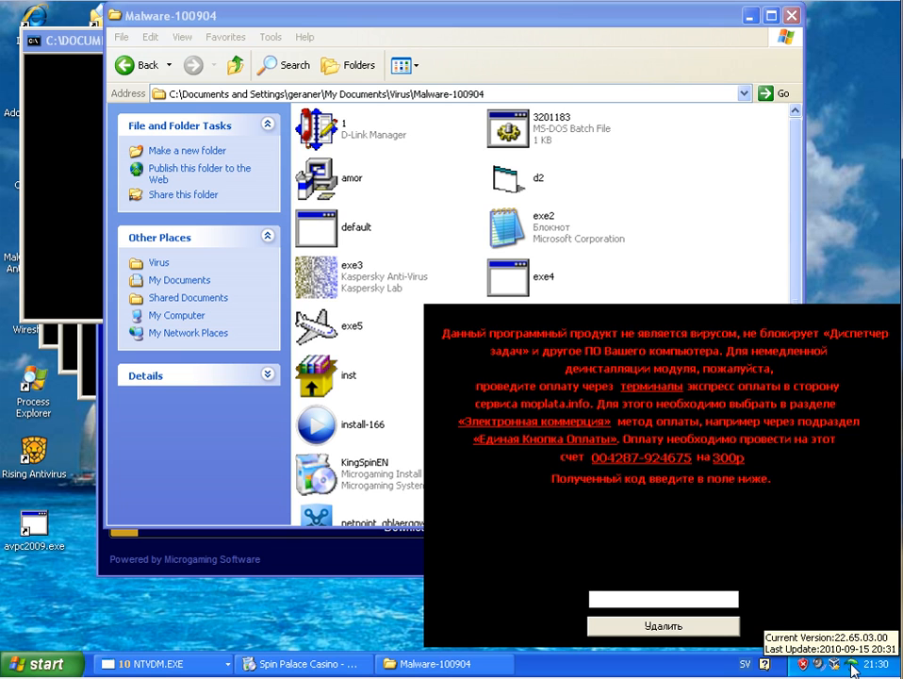
mouse_move(834, 75)
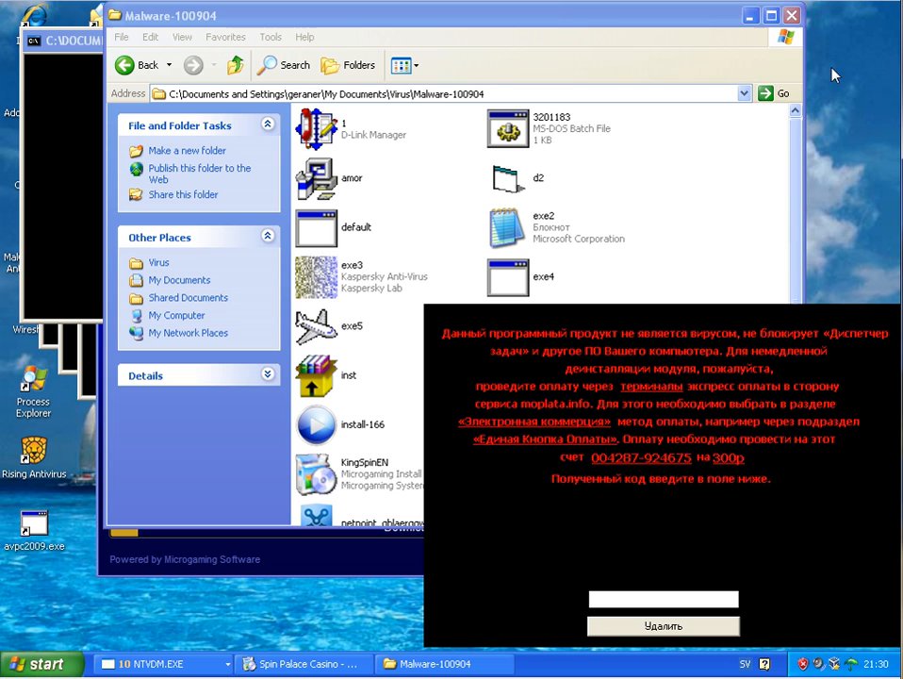
mouse_move(509, 227)
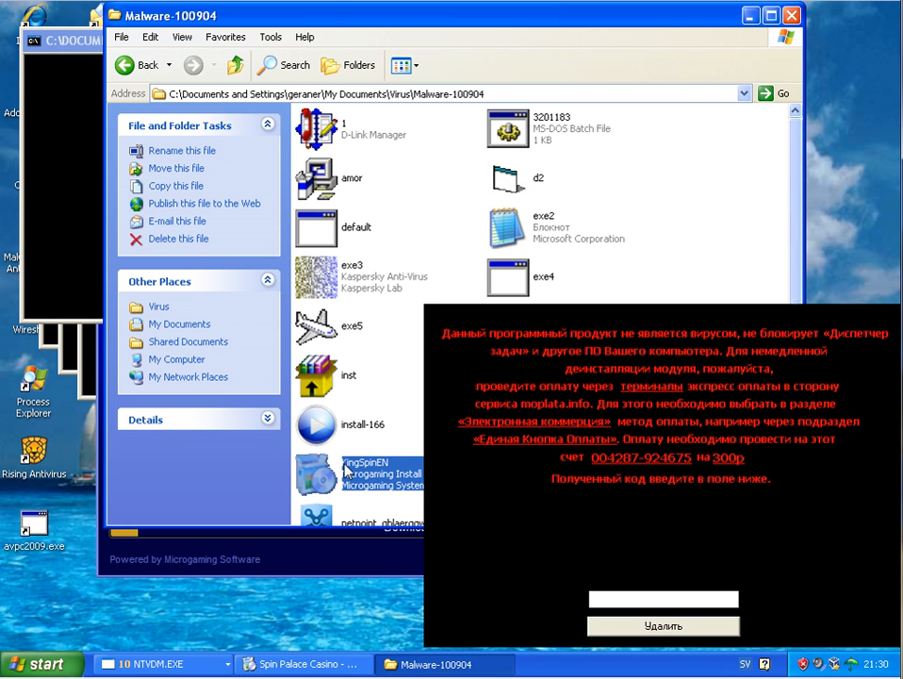
mouse_move(714, 442)
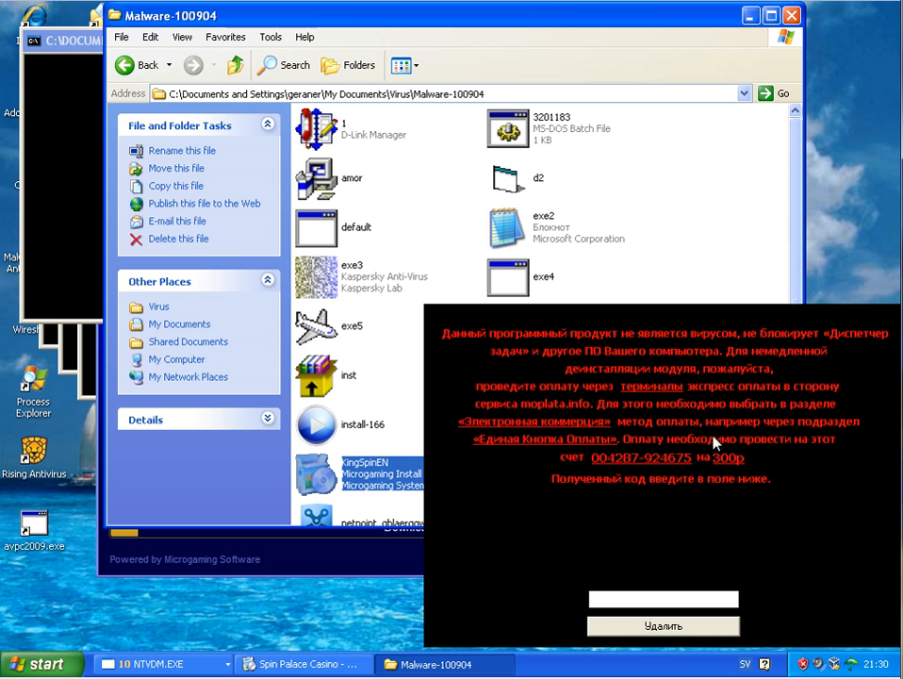
mouse_move(798, 434)
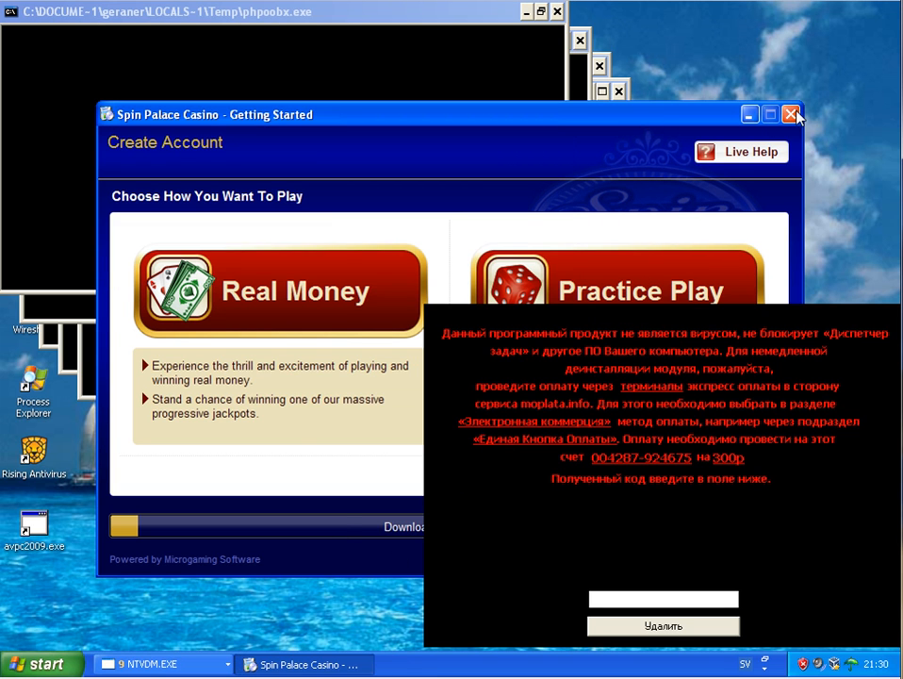
- Trigger the Exit Install prompt for the Spin Palace Casino setup
click(38, 665)
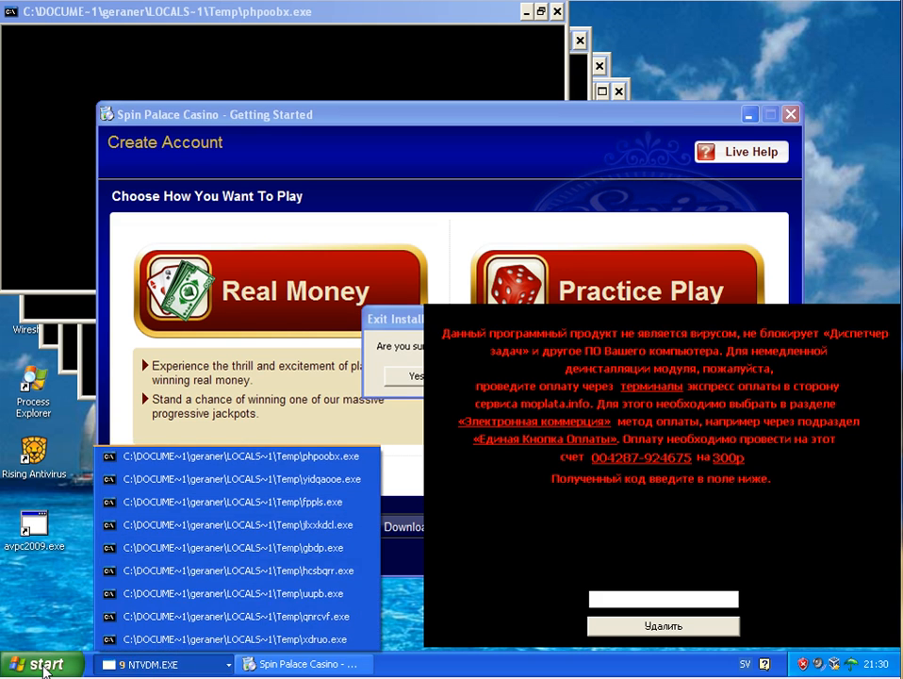
click(37, 664)
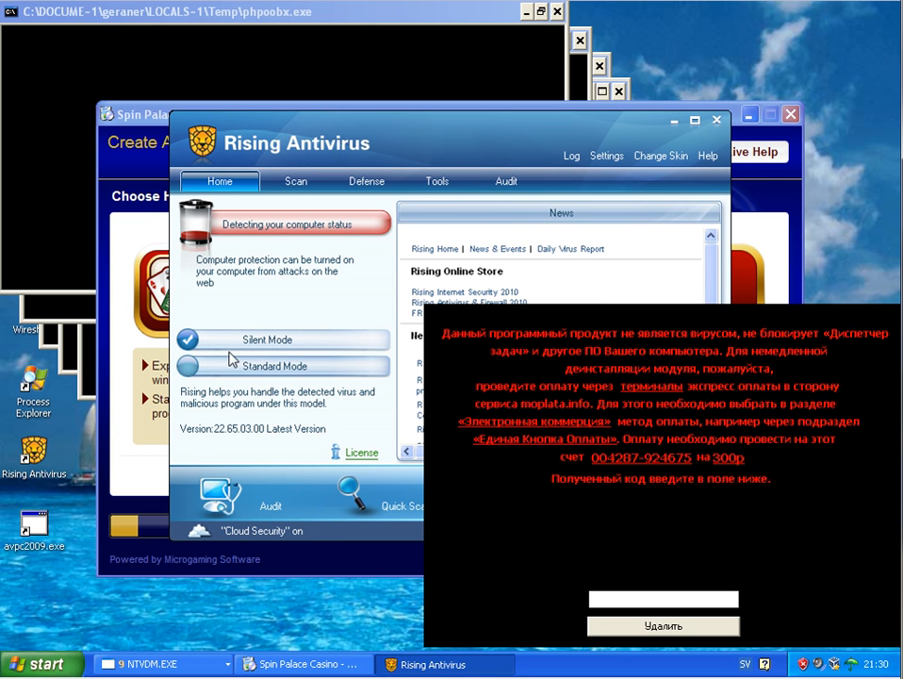
mouse_move(554, 291)
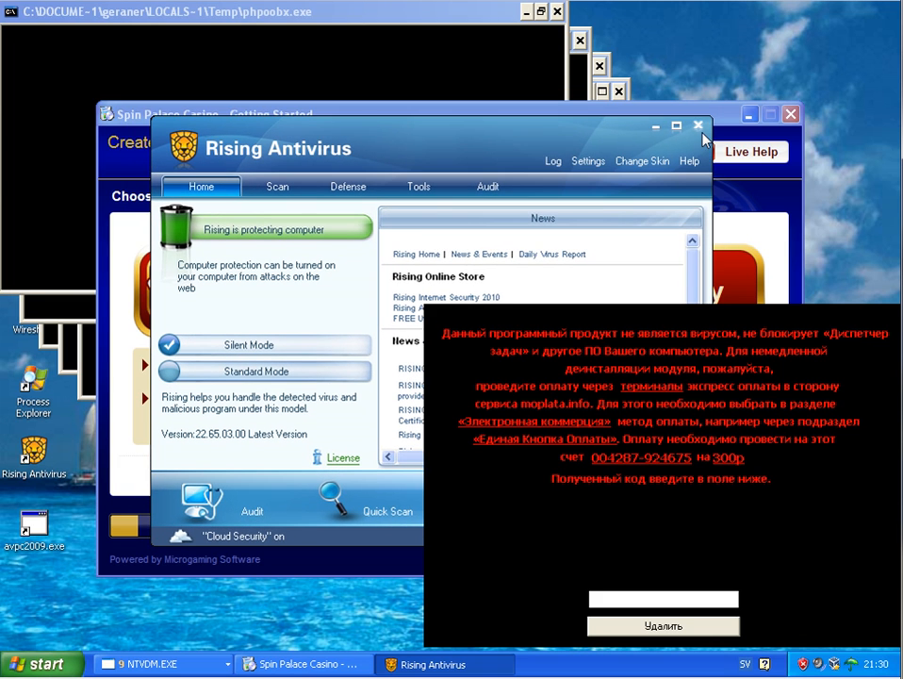
- Close the Rising Antivirus status window and answer the Exit Install dialog
click(698, 124)
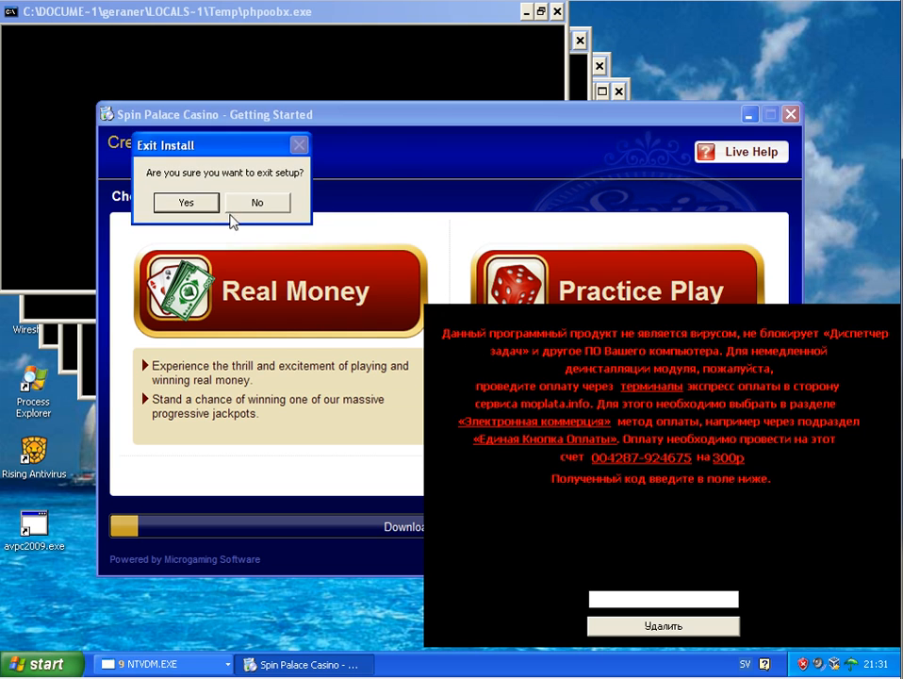
click(256, 202)
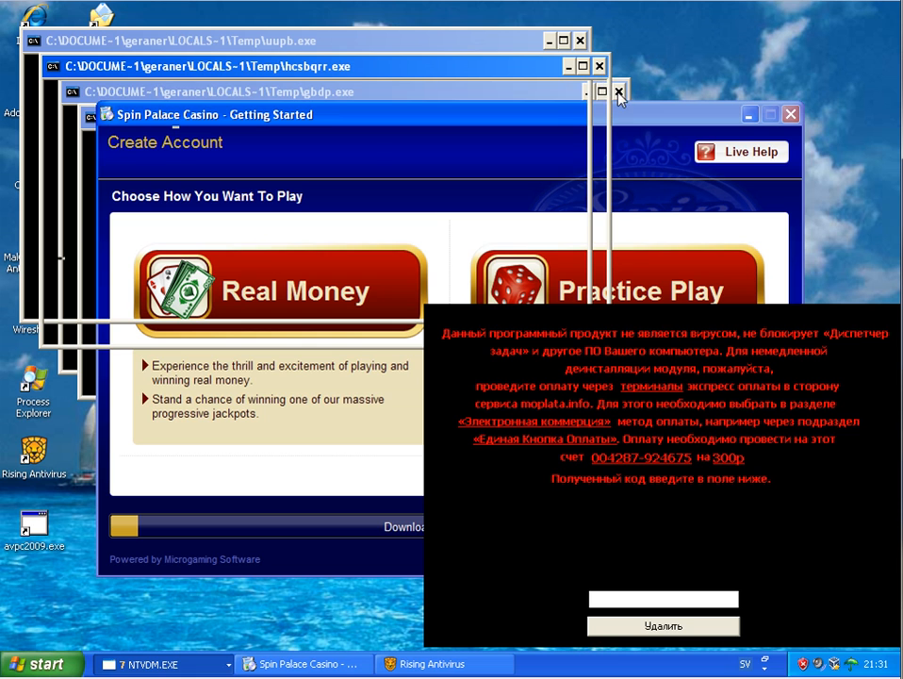
- Force-end the gbdp.exe console with End Now and close the hcsbqrr.exe console
click(618, 92)
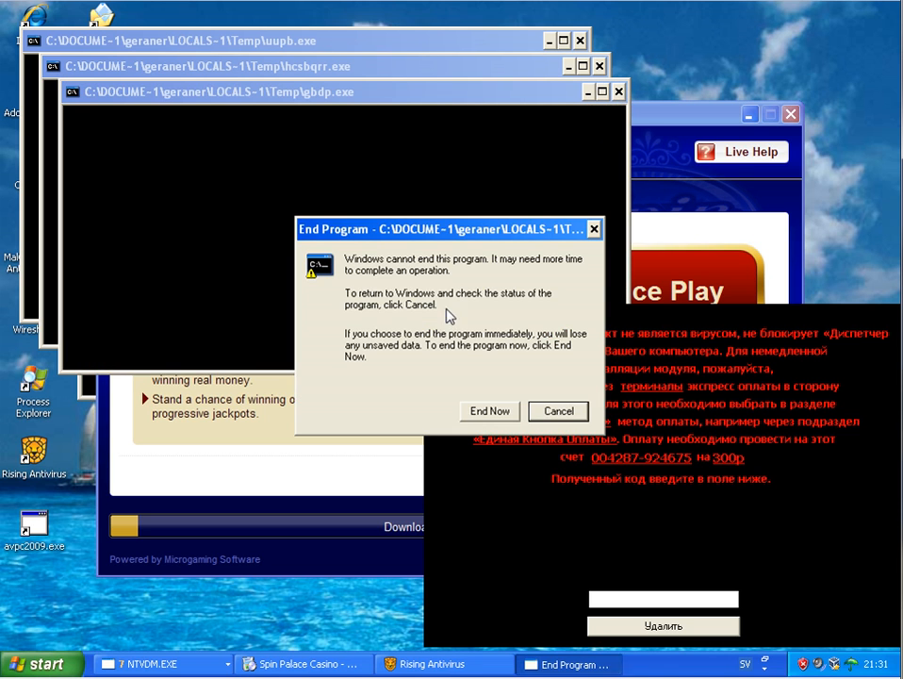
click(489, 411)
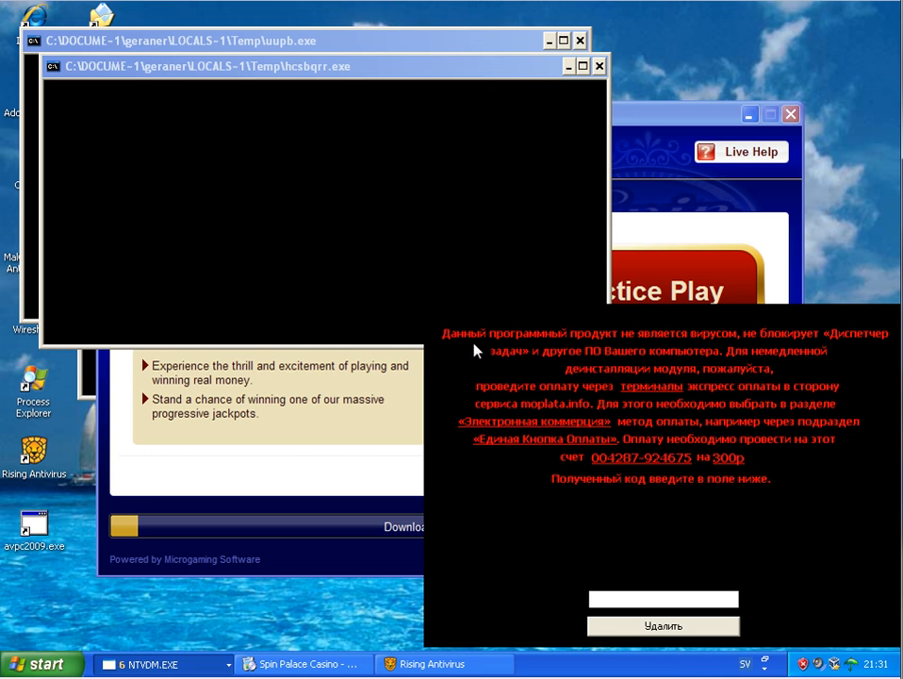
click(599, 66)
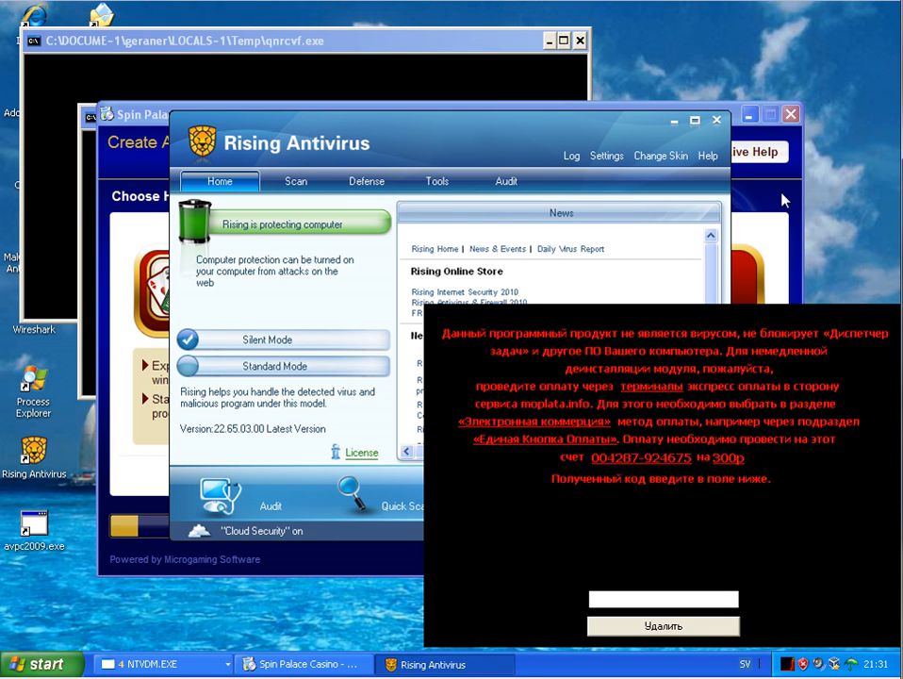
mouse_move(718, 124)
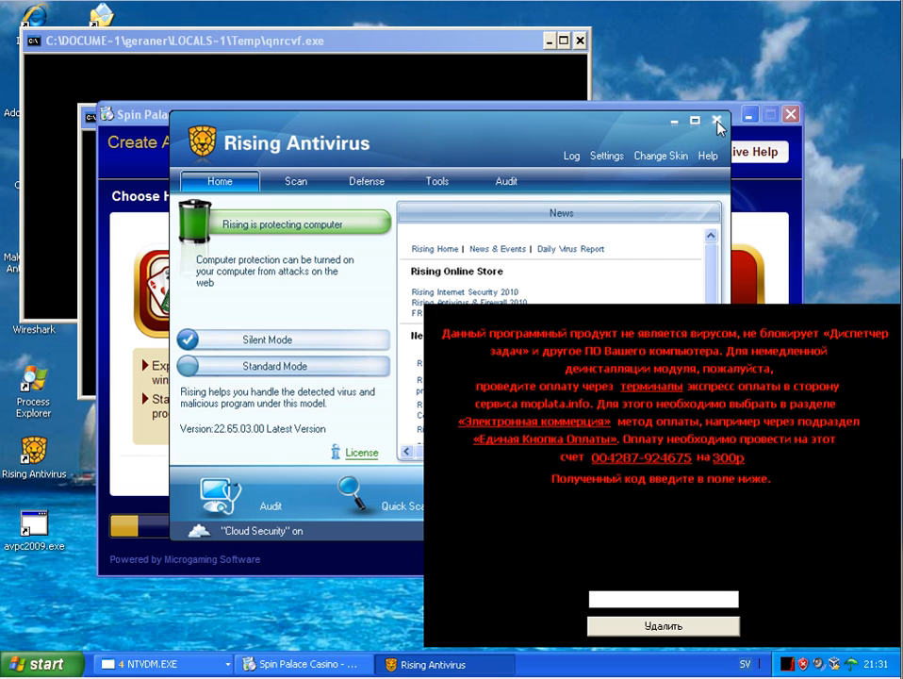
- Close the Rising Antivirus window with its X button
click(717, 121)
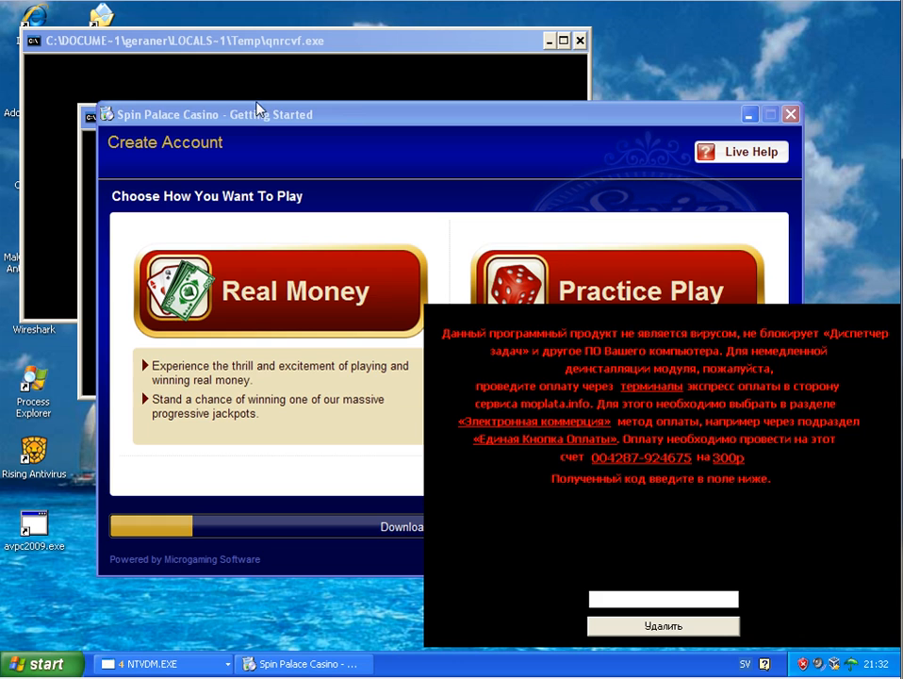
mouse_move(370, 363)
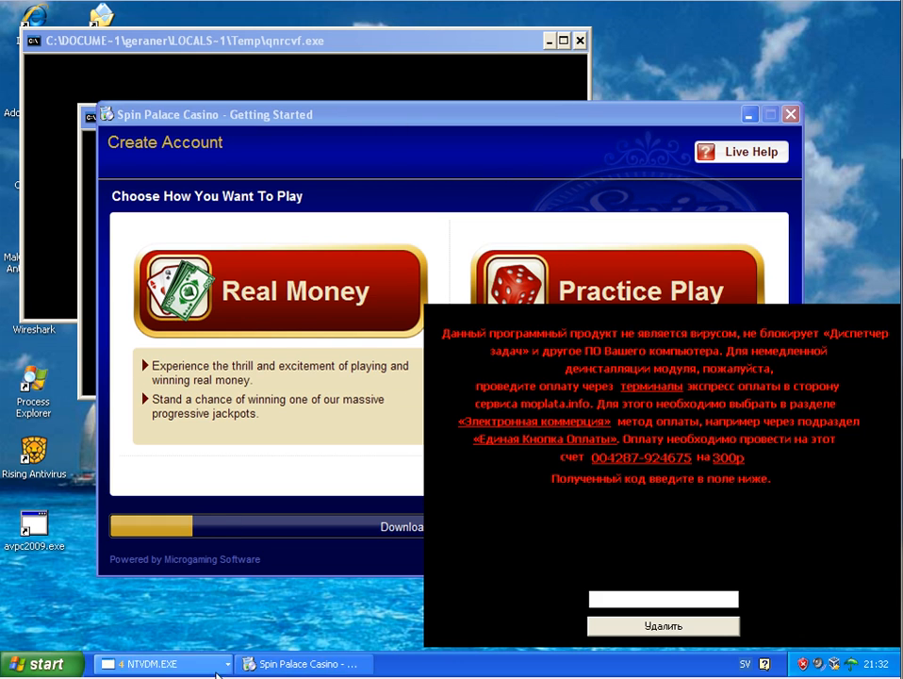
mouse_move(307, 664)
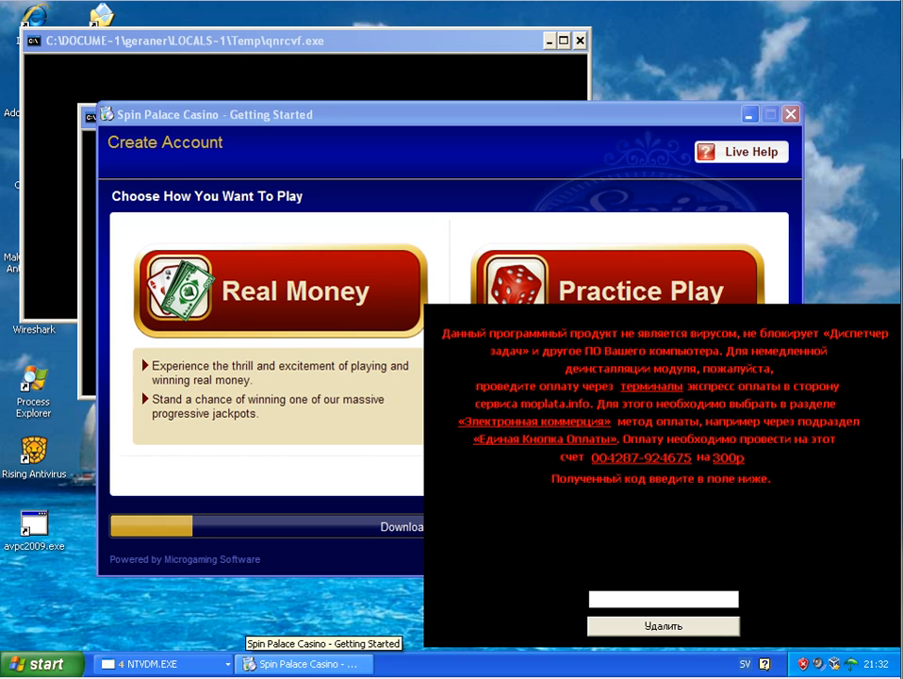
mouse_move(423, 499)
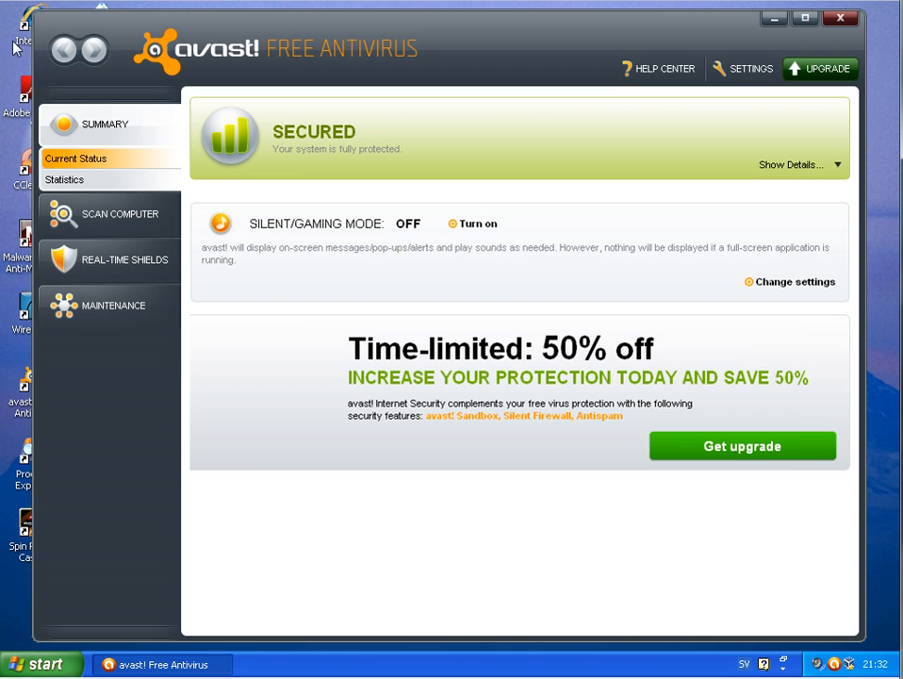
- Open the Malware-100904 archive and its folder from the Virus folder
click(38, 663)
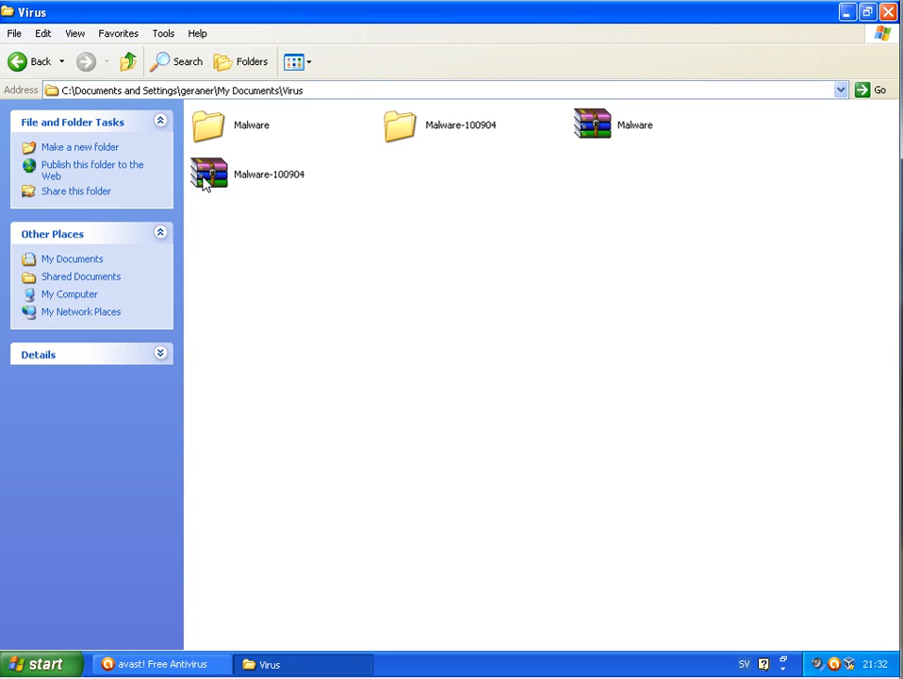
double_click(207, 125)
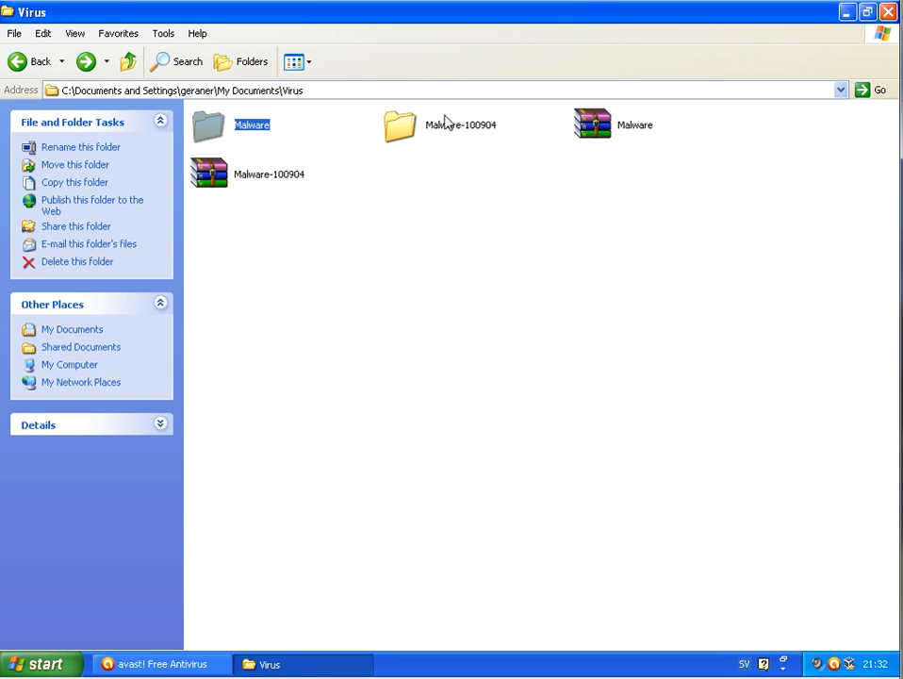
double_click(399, 125)
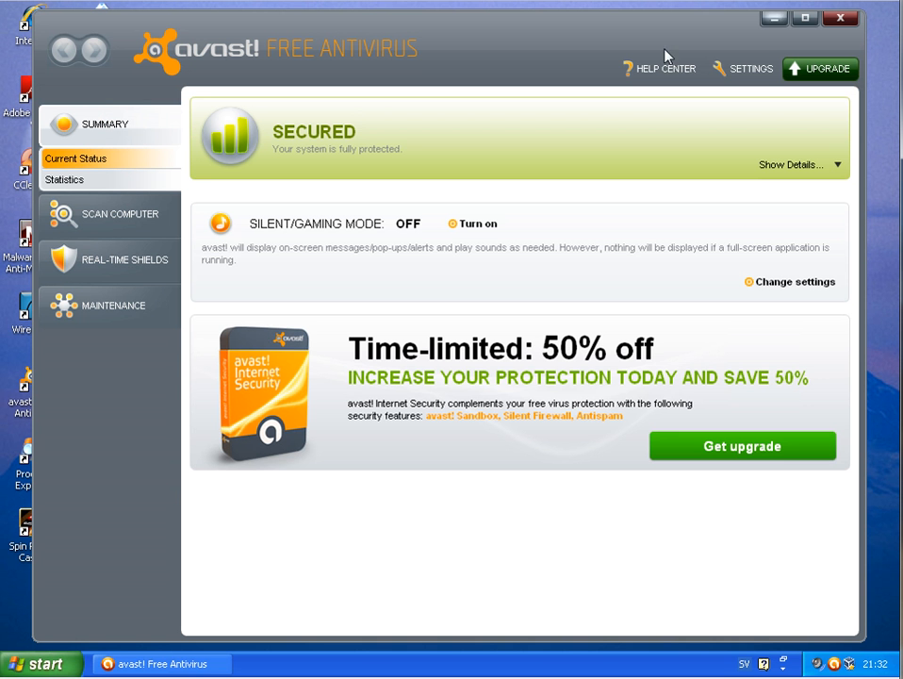
mouse_move(64, 179)
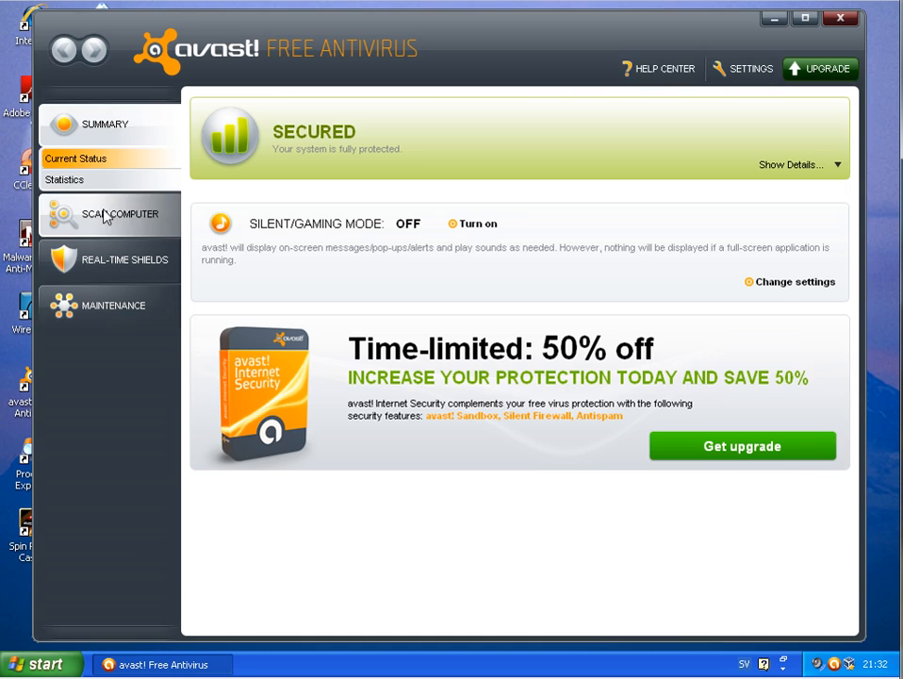
- Go to avast's Scan Computer options to start a Quick scan
click(119, 214)
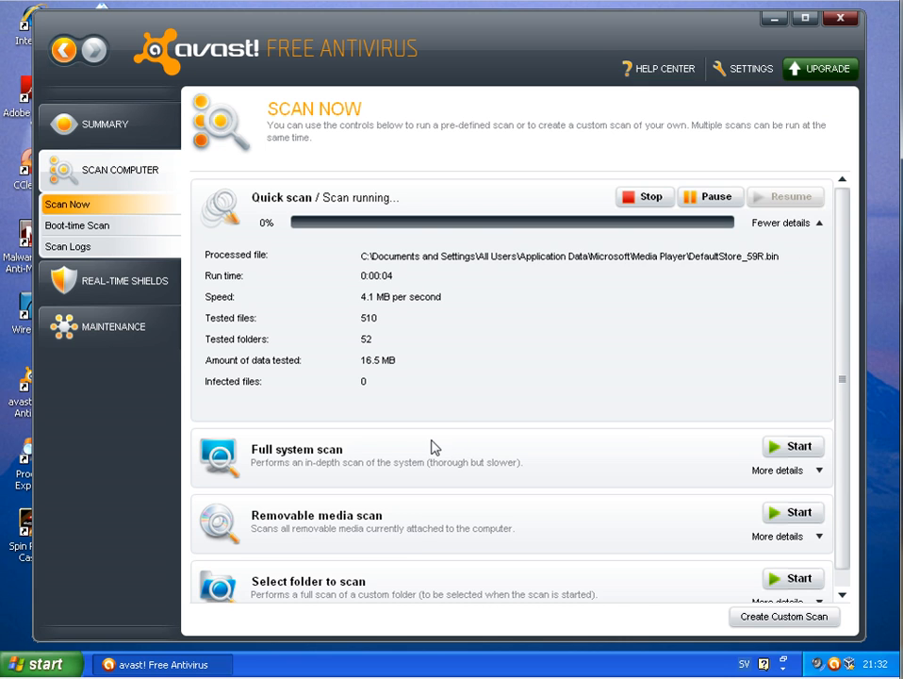
mouse_move(362, 516)
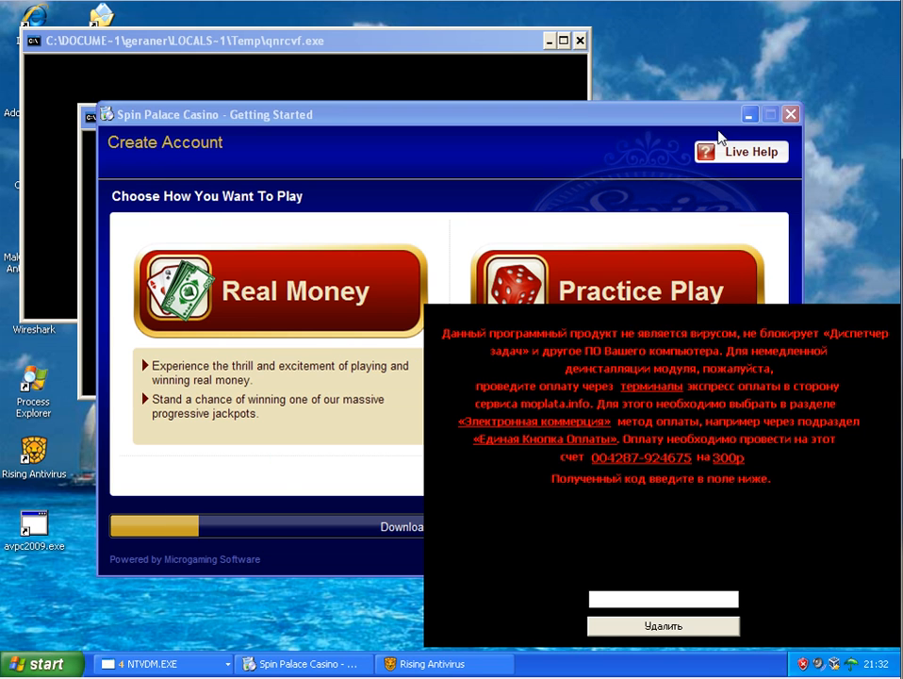
mouse_move(196, 542)
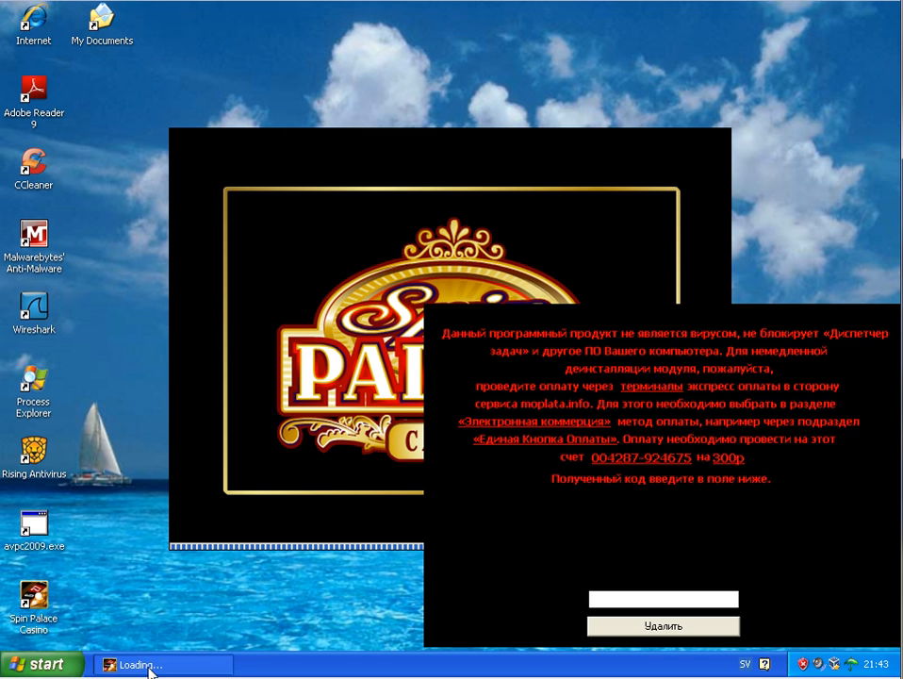
mouse_move(443, 401)
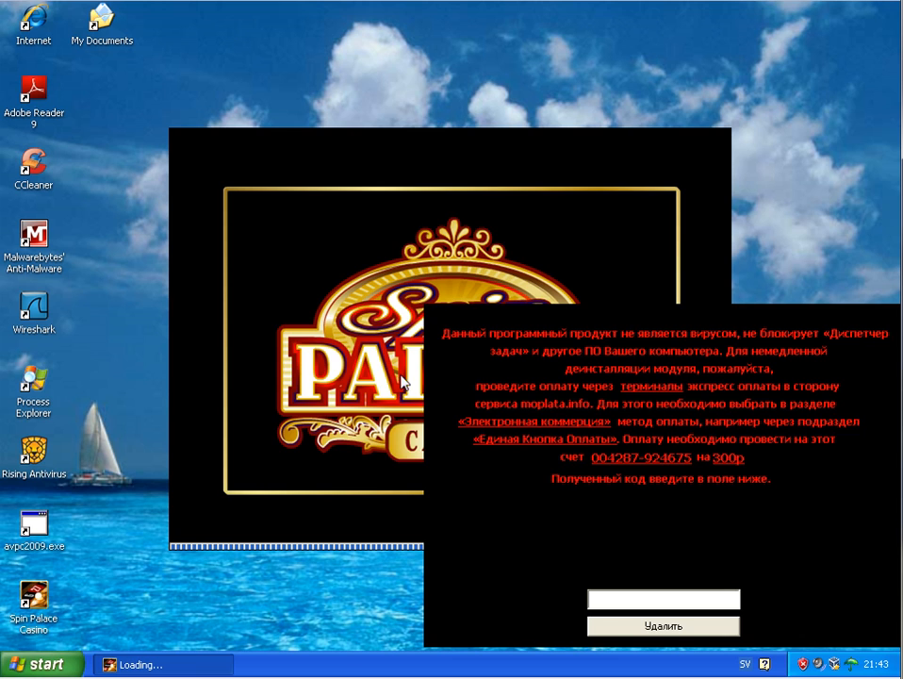
mouse_move(389, 395)
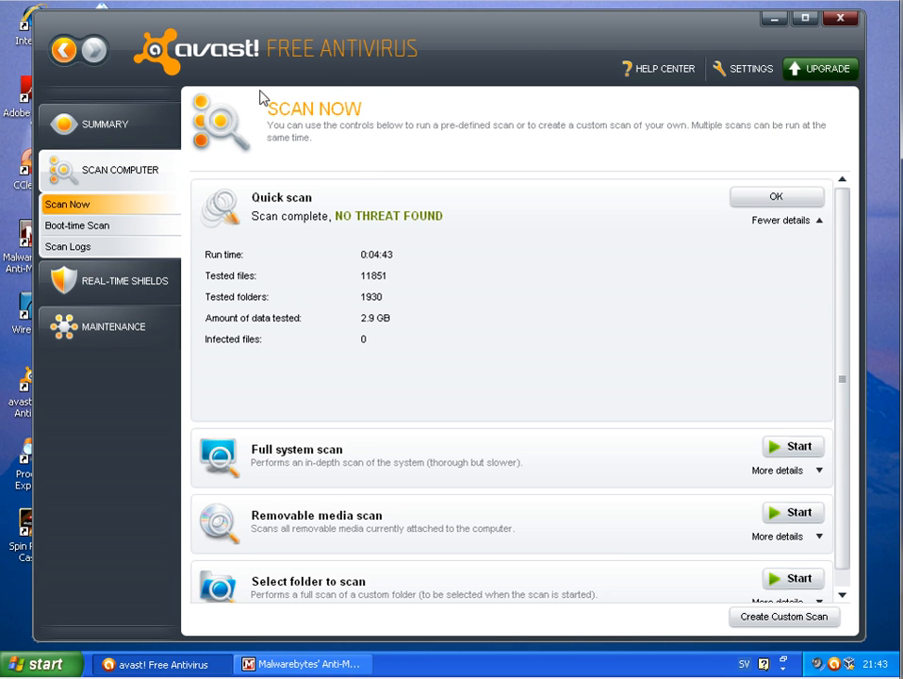
mouse_move(441, 284)
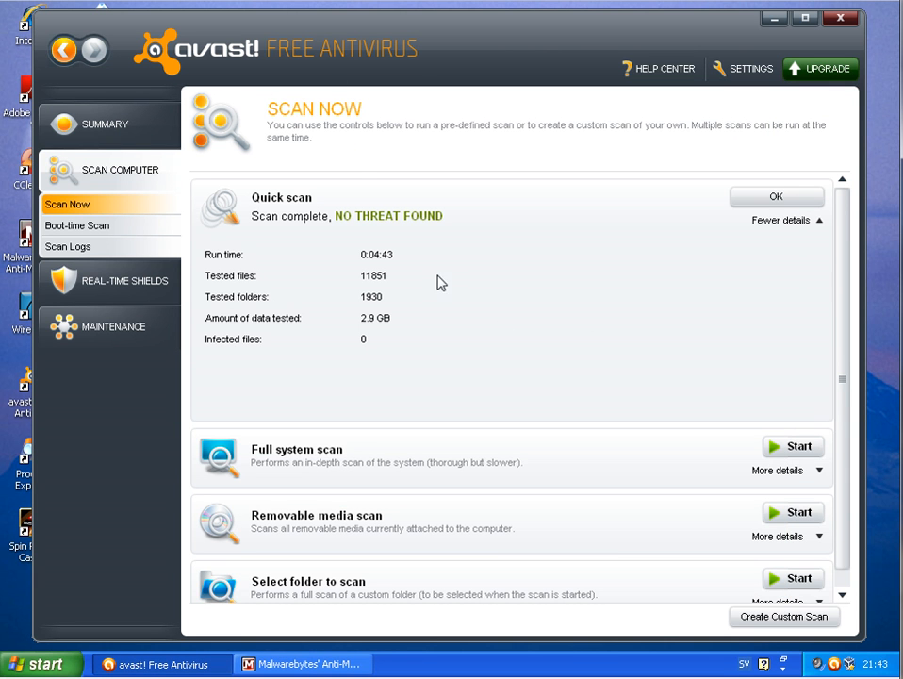
mouse_move(412, 230)
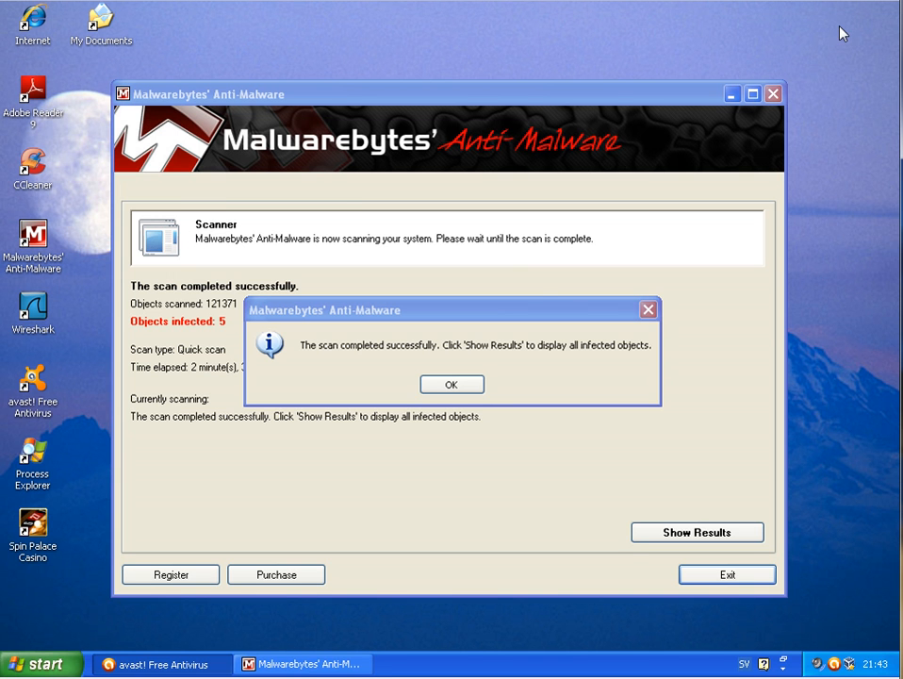
- List the five detections, select Trojan.Downloader through Rogue.ControlCenter, remove them, and answer the restart prompt
click(451, 384)
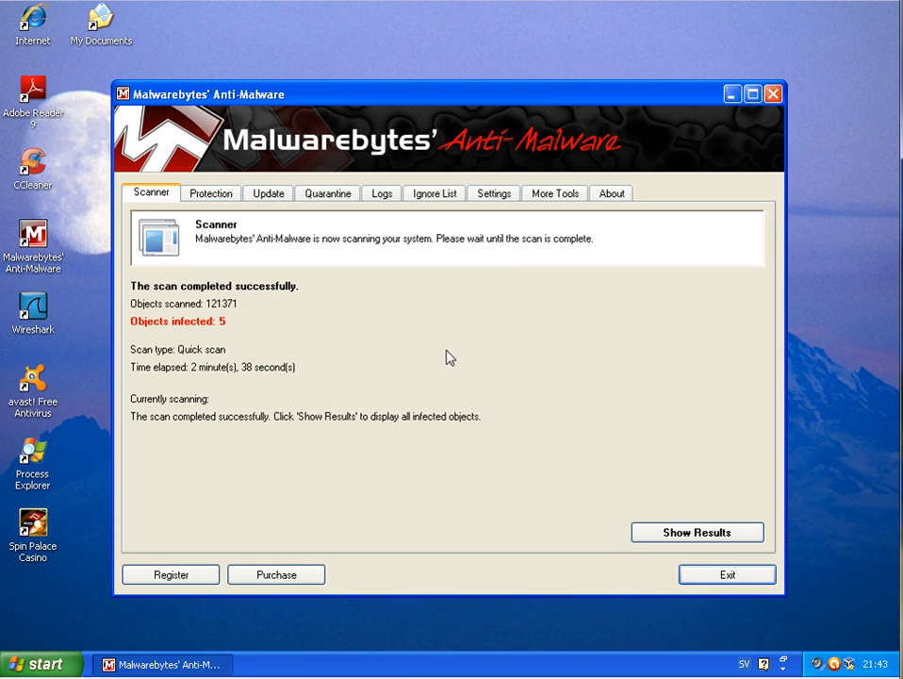
mouse_move(650, 519)
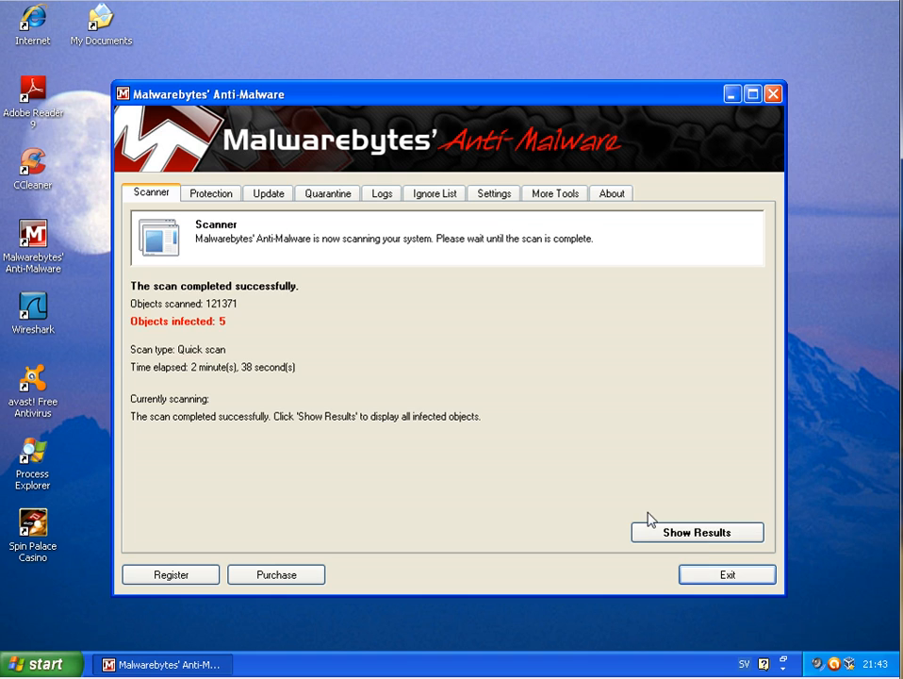
click(696, 532)
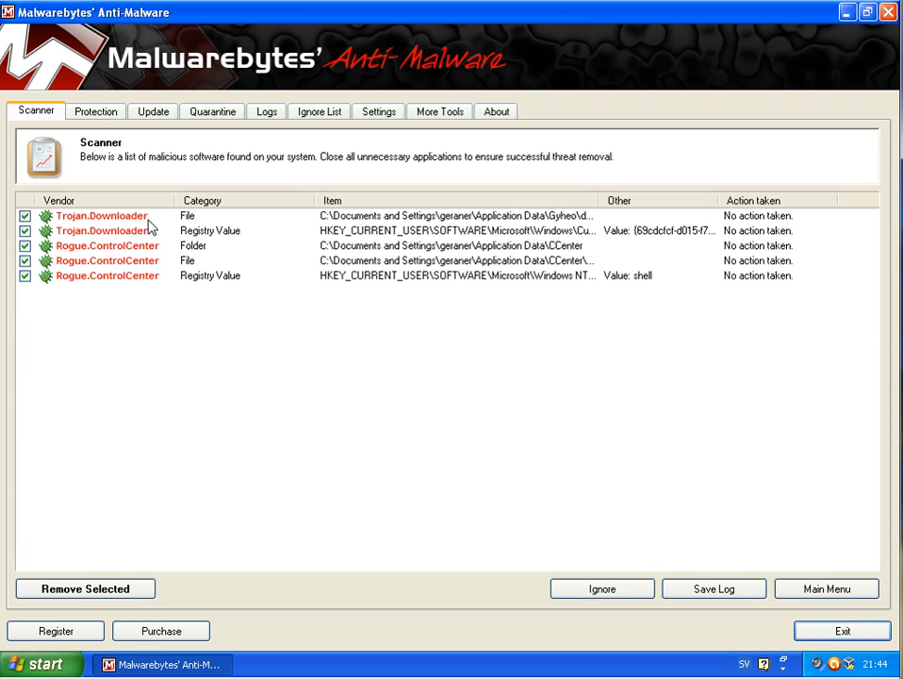
click(101, 215)
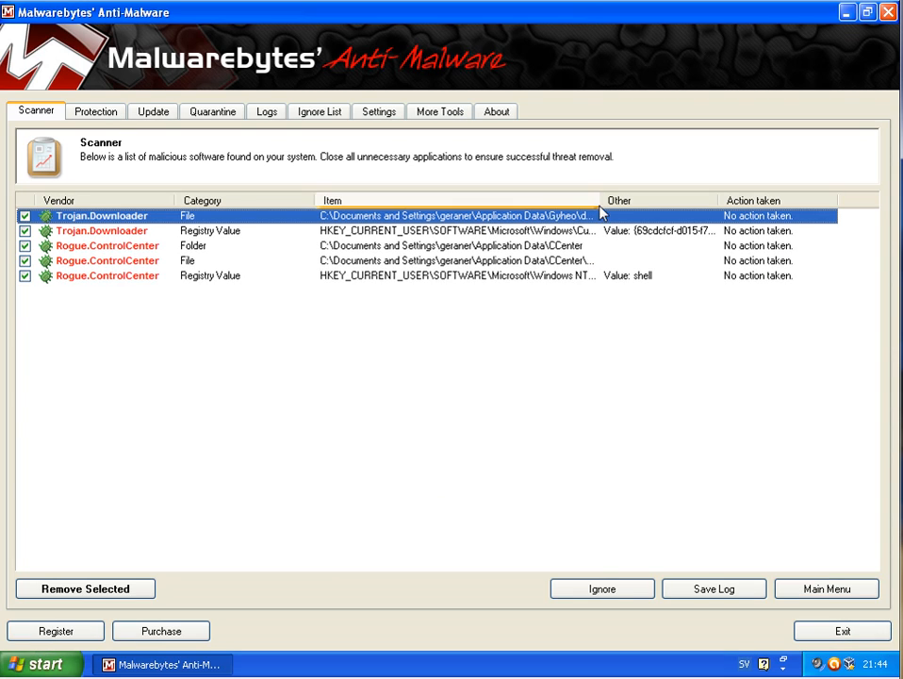
scroll(right, 3)
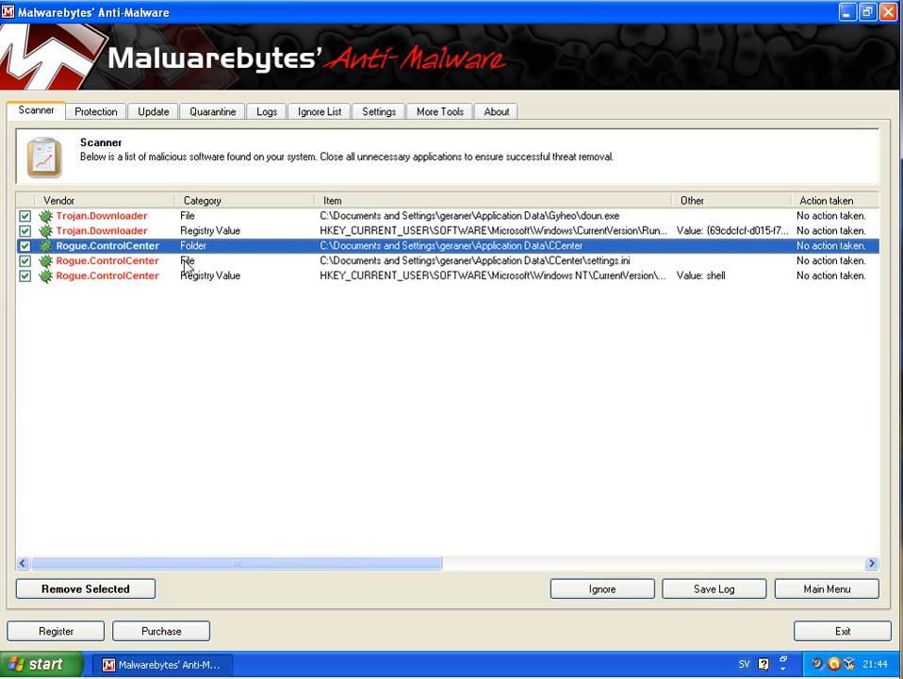
click(377, 275)
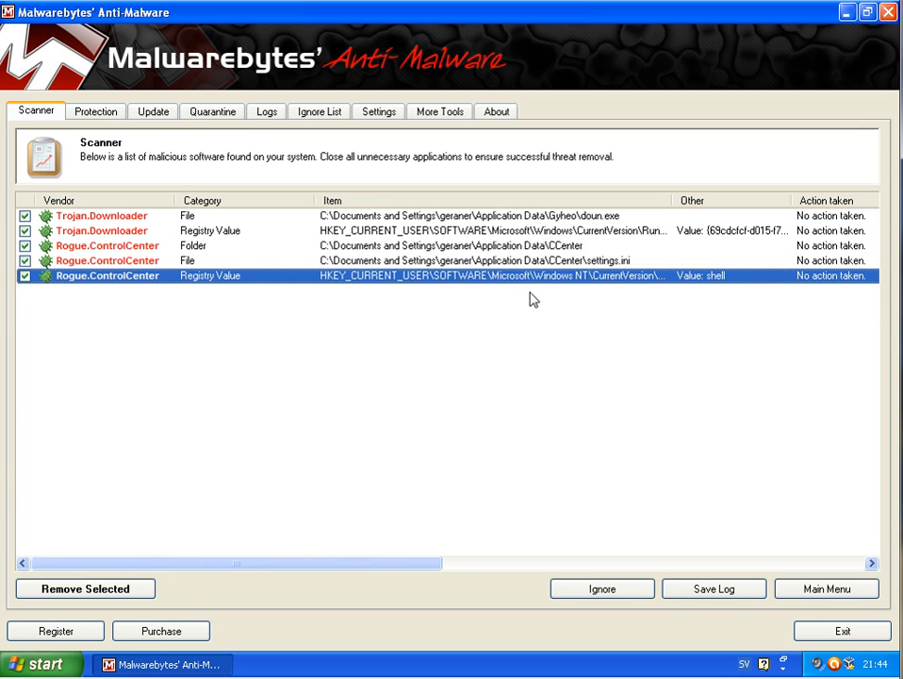
click(85, 588)
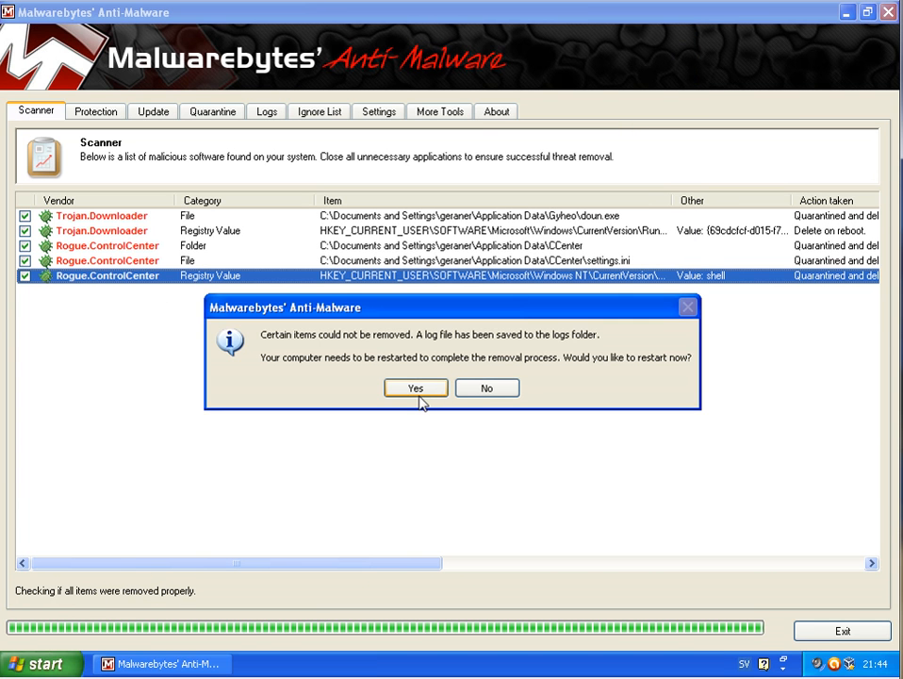
click(486, 387)
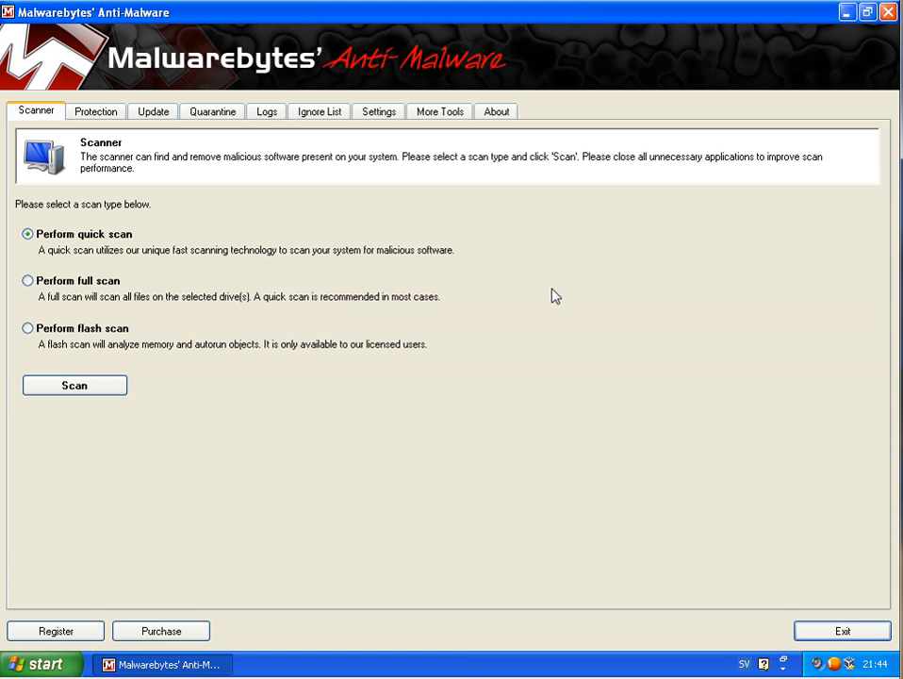
- Exit Malwarebytes, then run HitmanPro35 from My Documents past the security warning
click(846, 13)
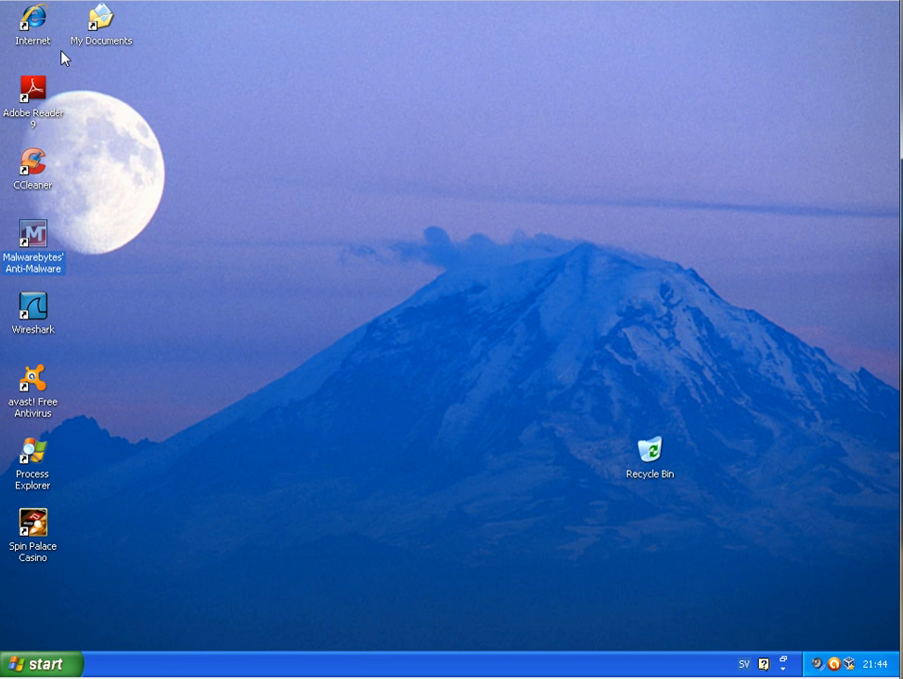
double_click(101, 19)
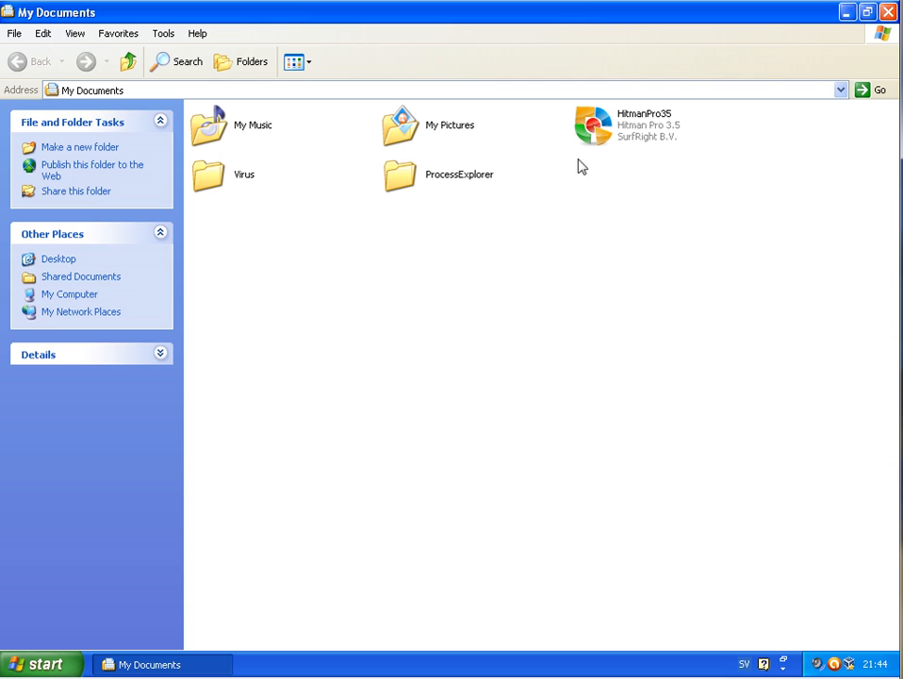
double_click(592, 125)
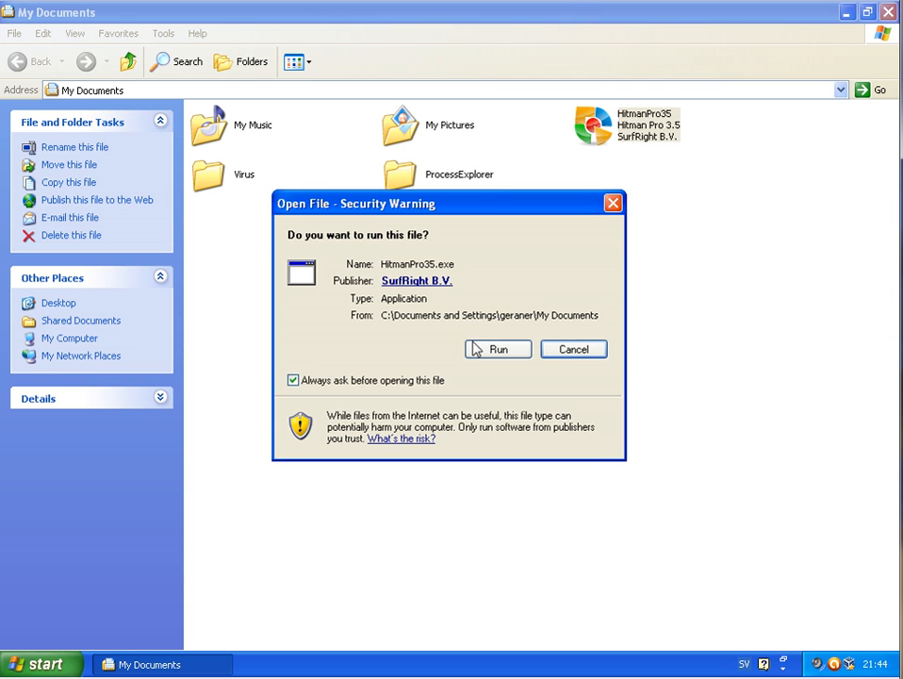
click(497, 349)
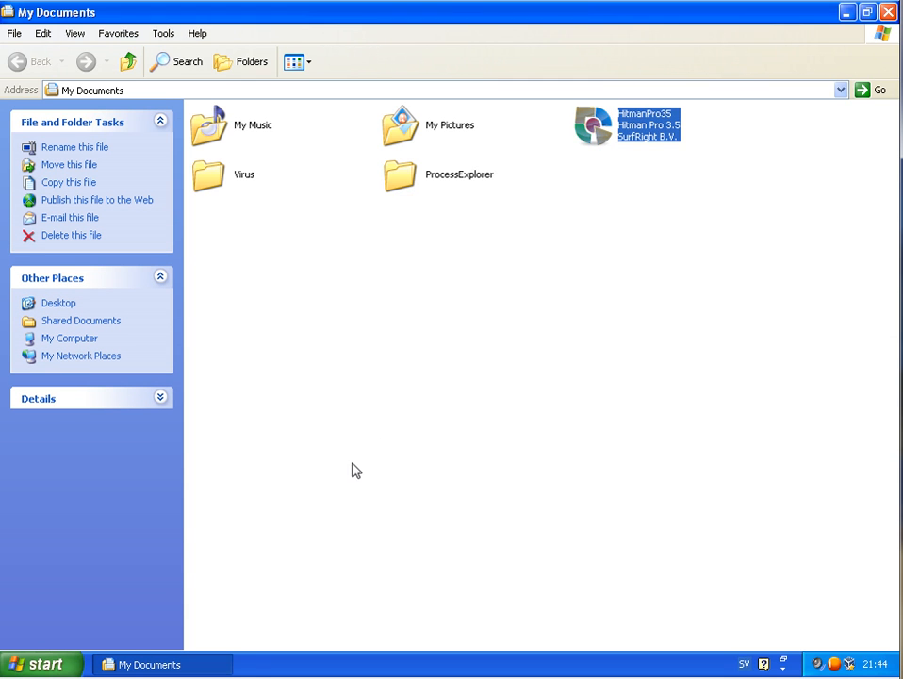
double_click(626, 125)
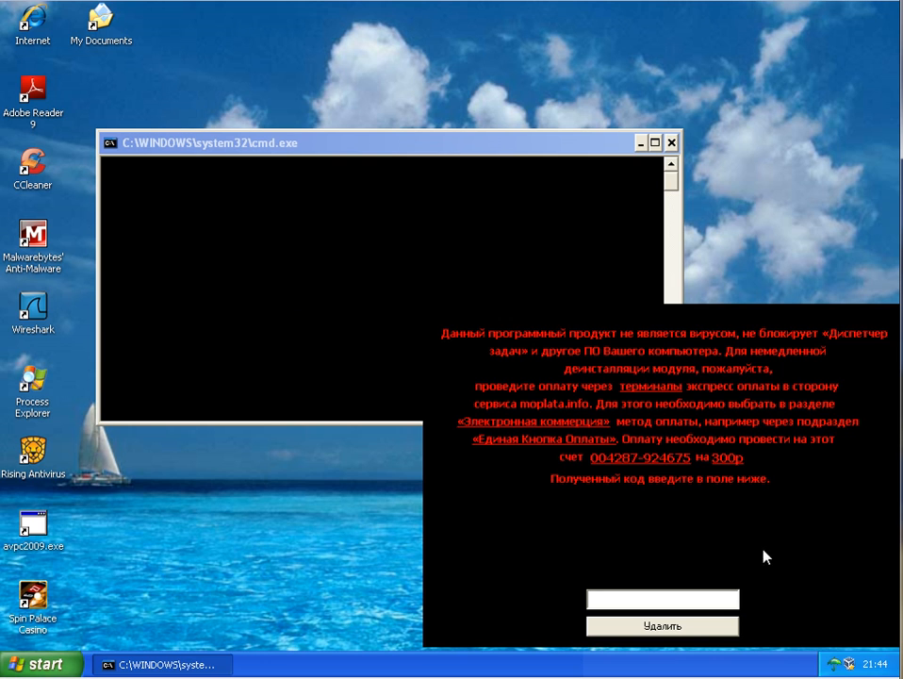
mouse_move(842, 664)
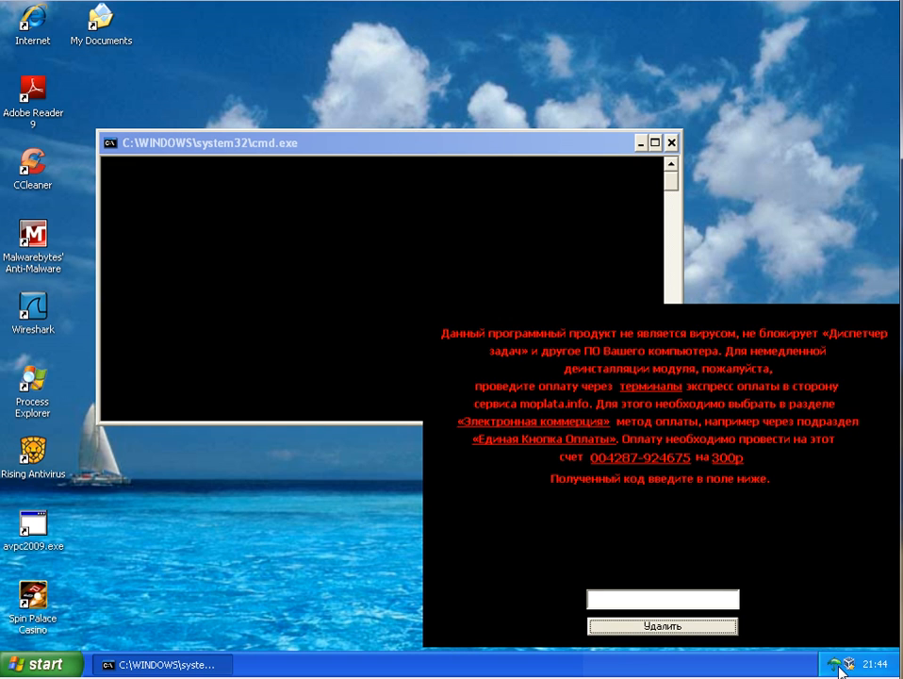
mouse_move(582, 403)
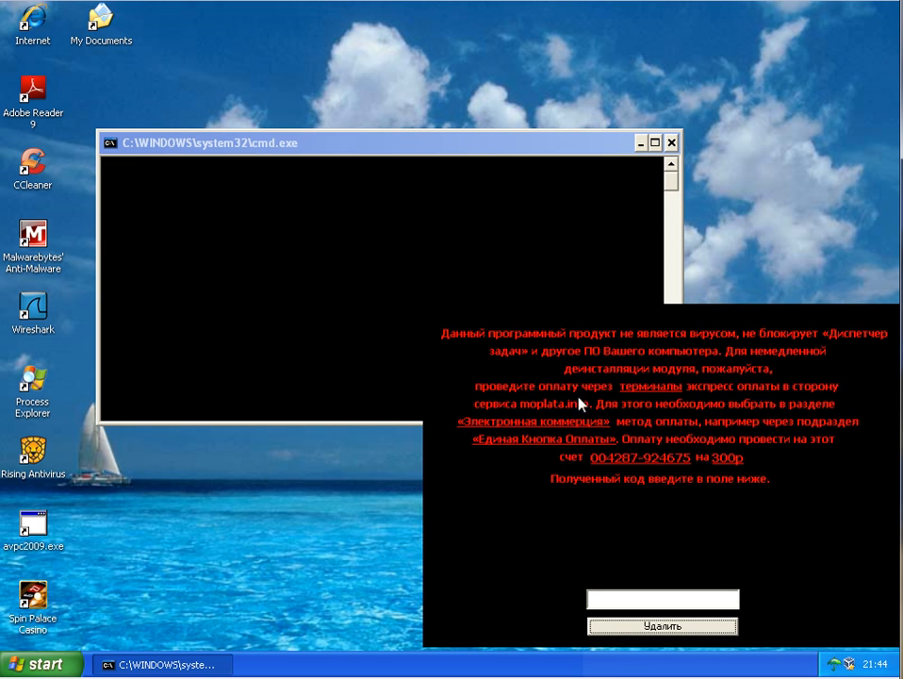
mouse_move(848, 484)
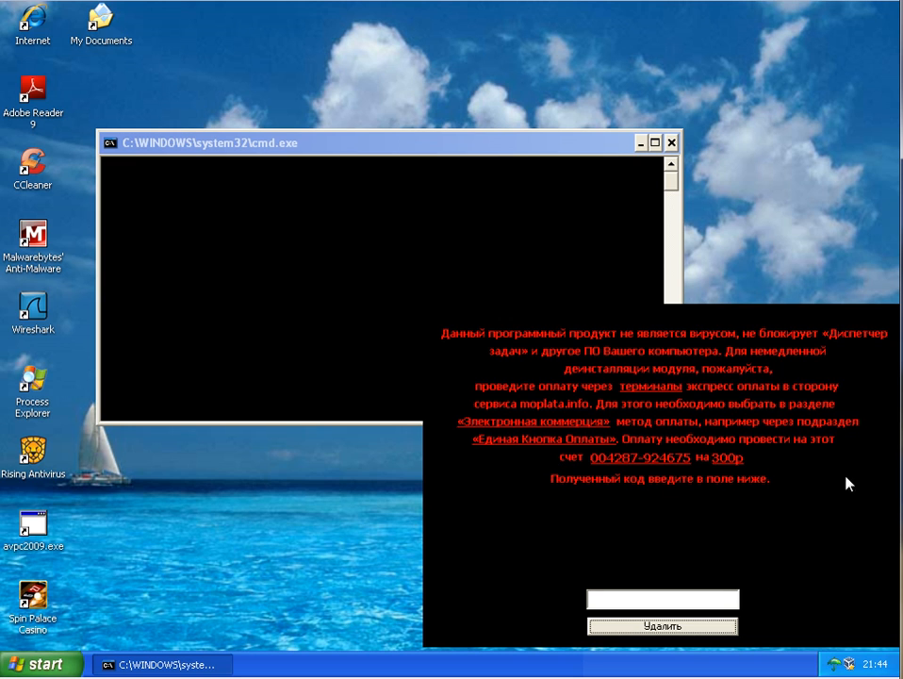
mouse_move(679, 648)
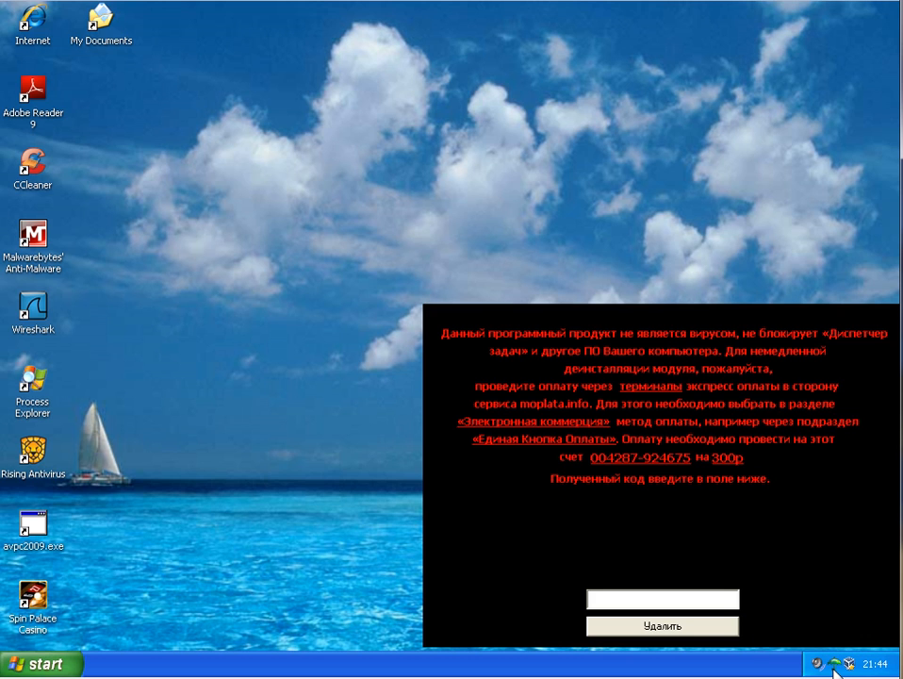
mouse_move(251, 283)
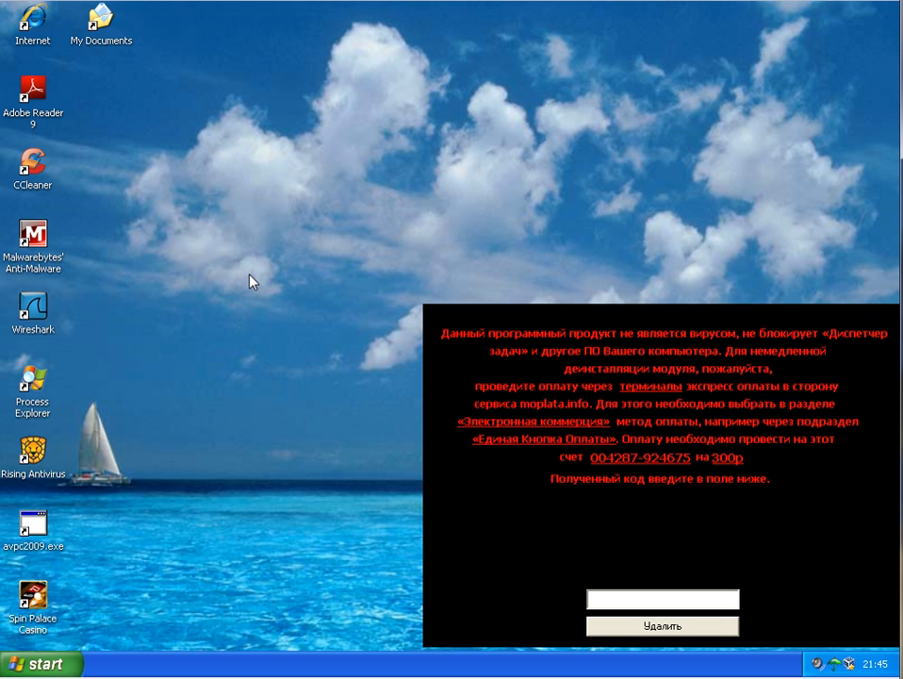
mouse_move(837, 667)
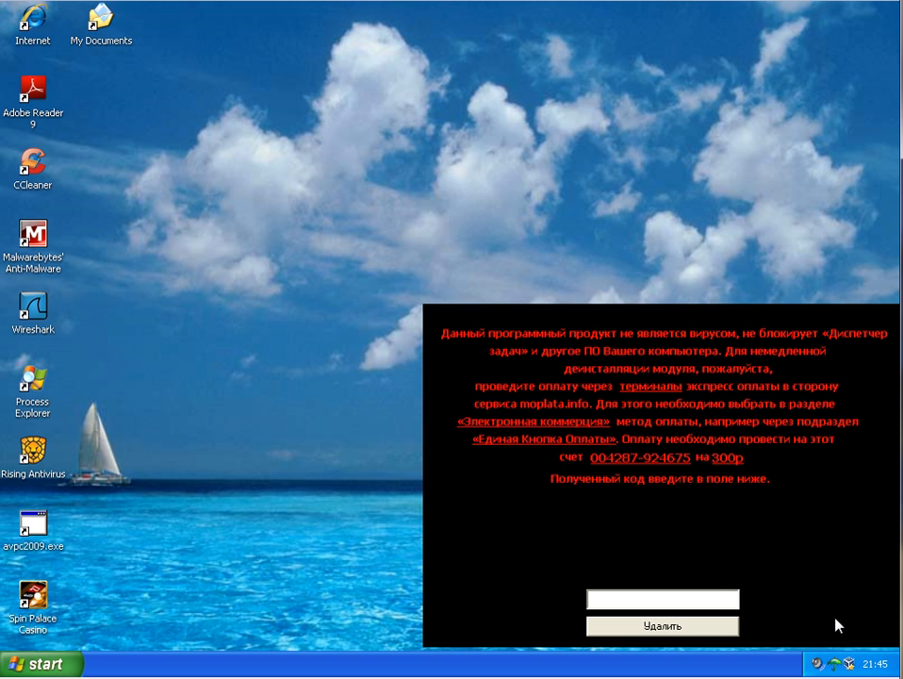
mouse_move(837, 618)
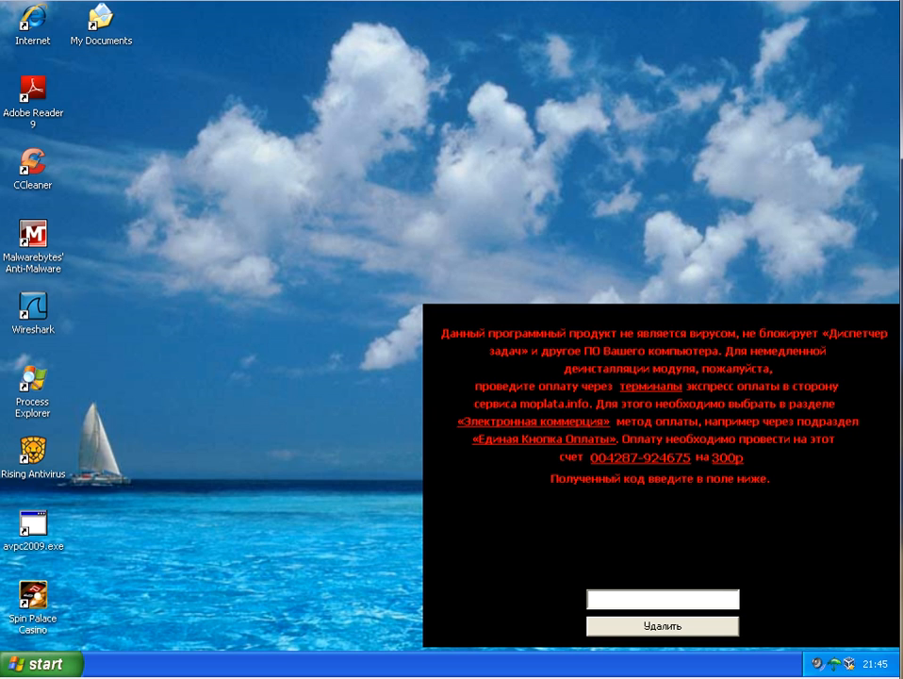
mouse_move(326, 449)
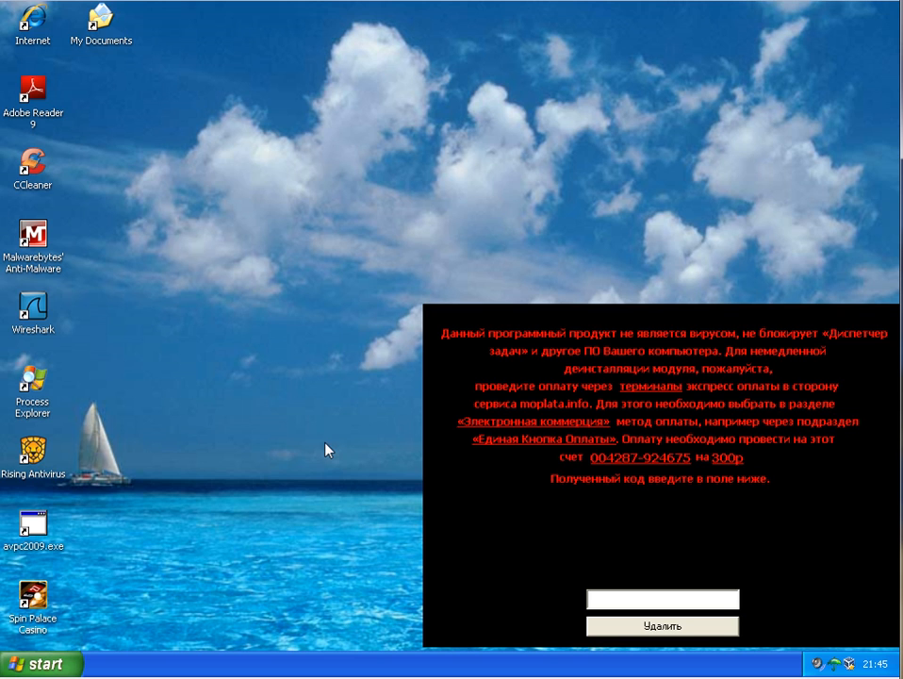
mouse_move(521, 447)
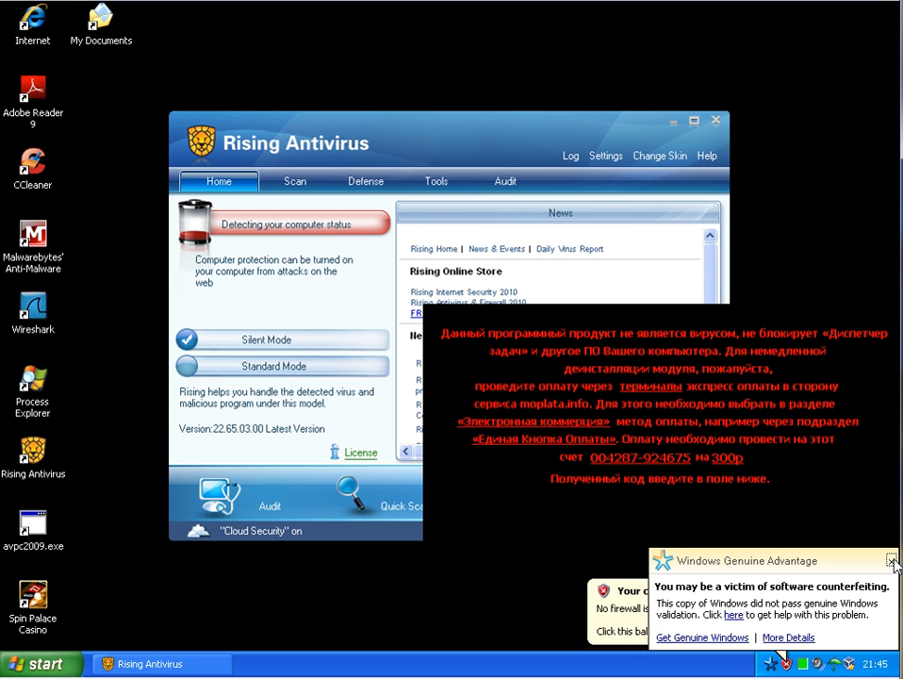
- Dismiss the genuine validation warning and start a Rising manual scan of memory, boot sector and disk
click(892, 561)
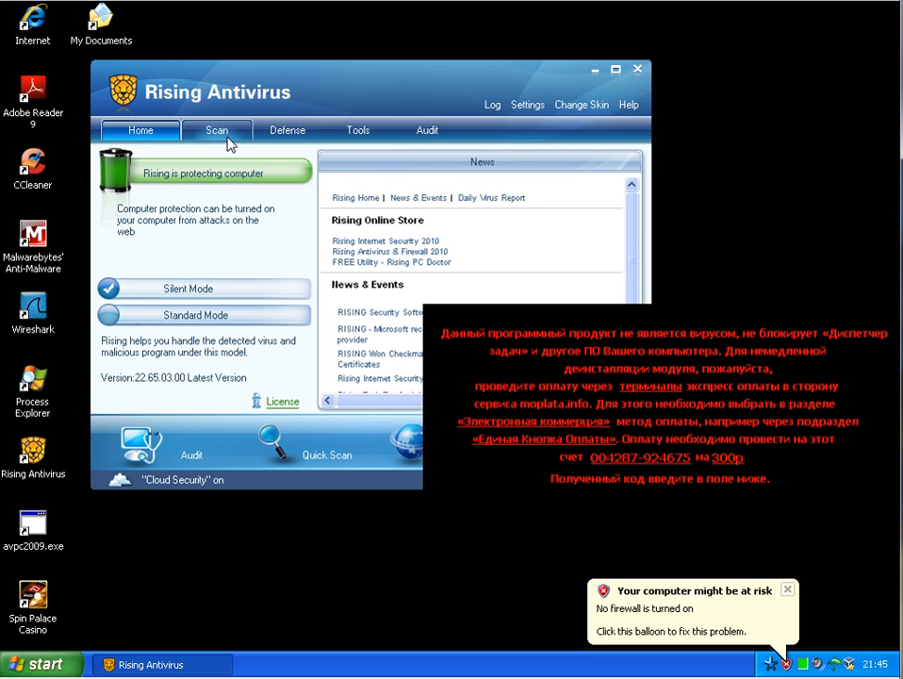
click(217, 130)
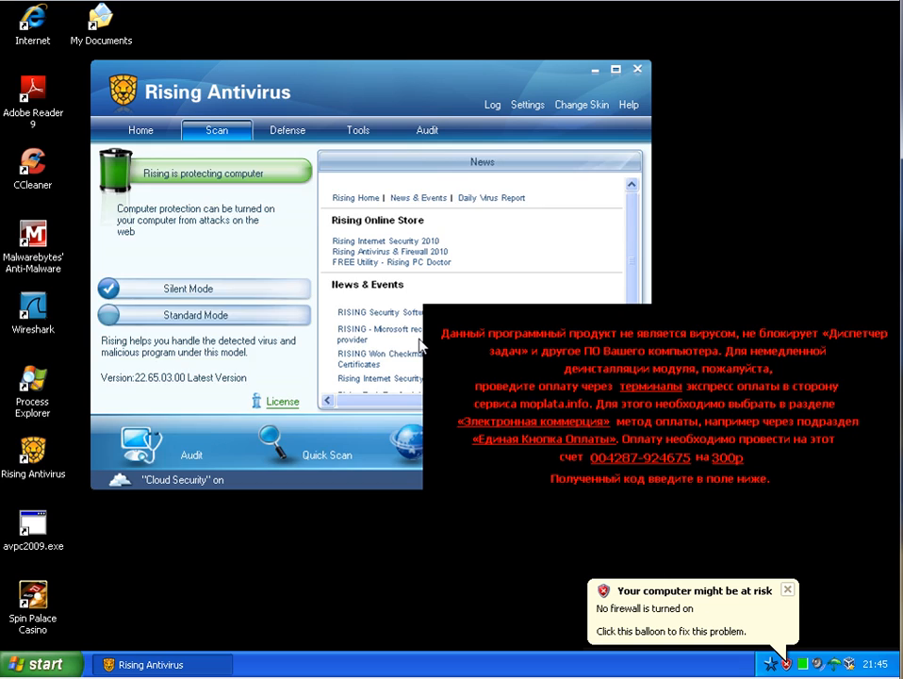
click(216, 129)
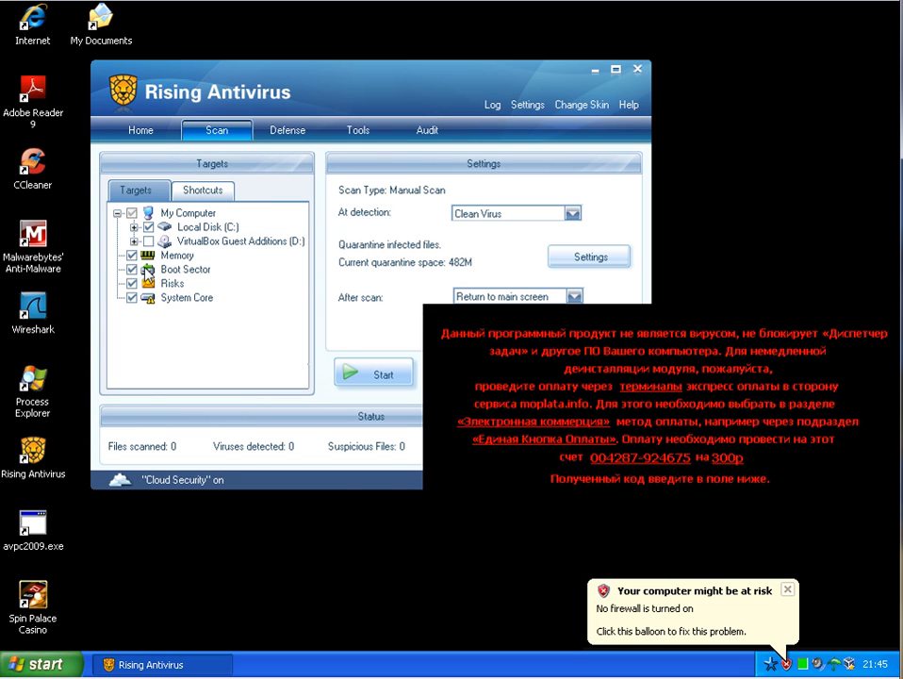
mouse_move(243, 273)
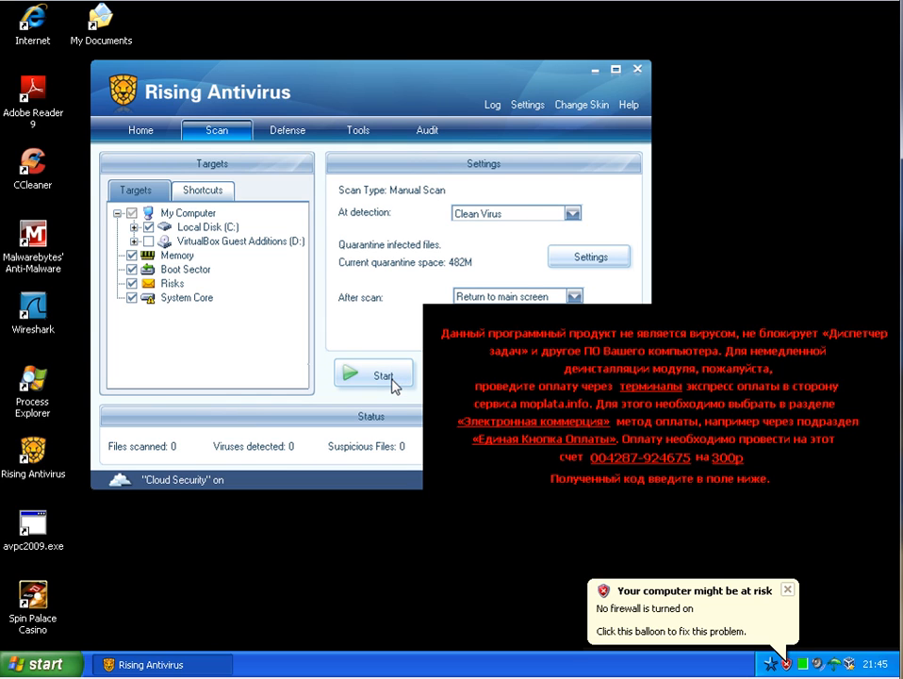
click(382, 374)
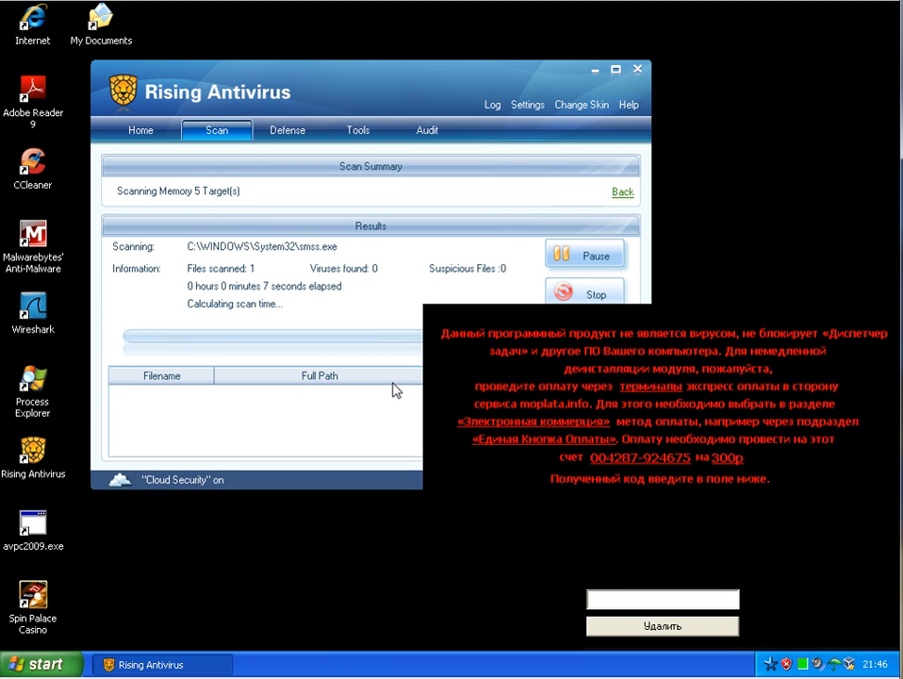
mouse_move(438, 344)
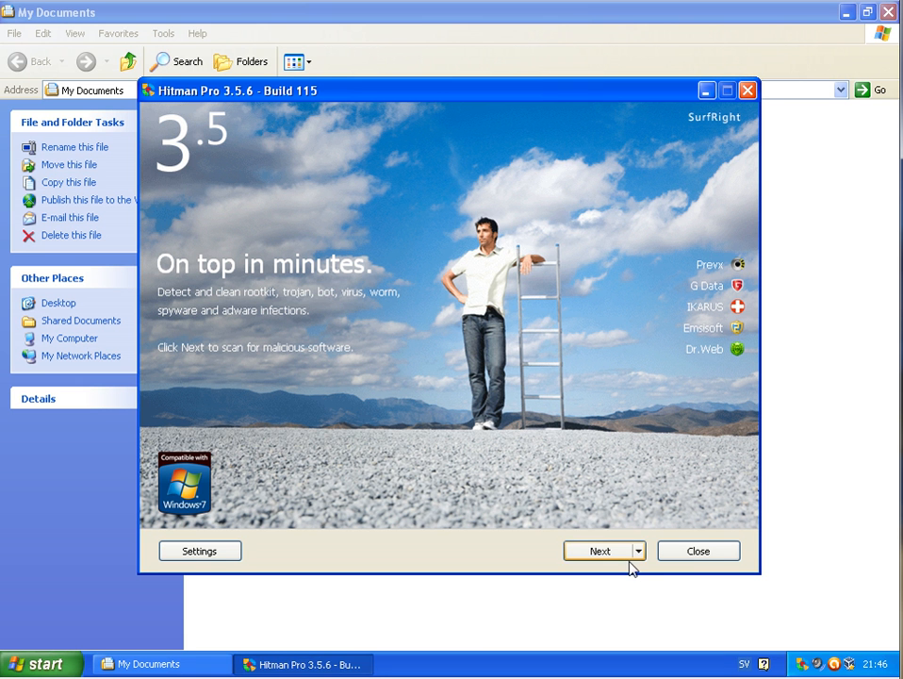
- Run the Hitman Pro scan, expand KingSpinEN.exe, install-174.exe and install.exe, then proceed to removal
click(604, 550)
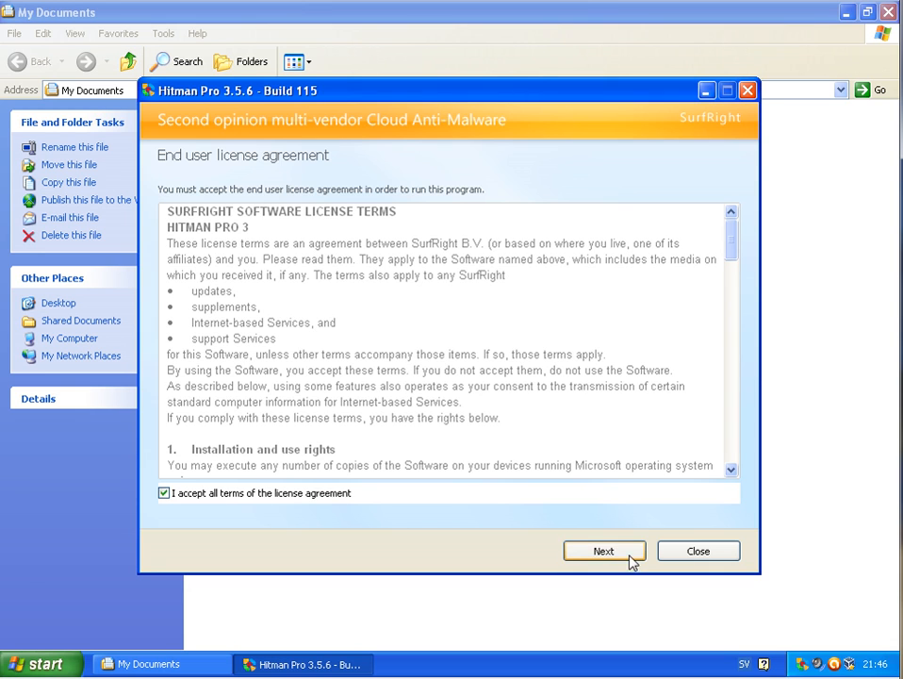
click(604, 551)
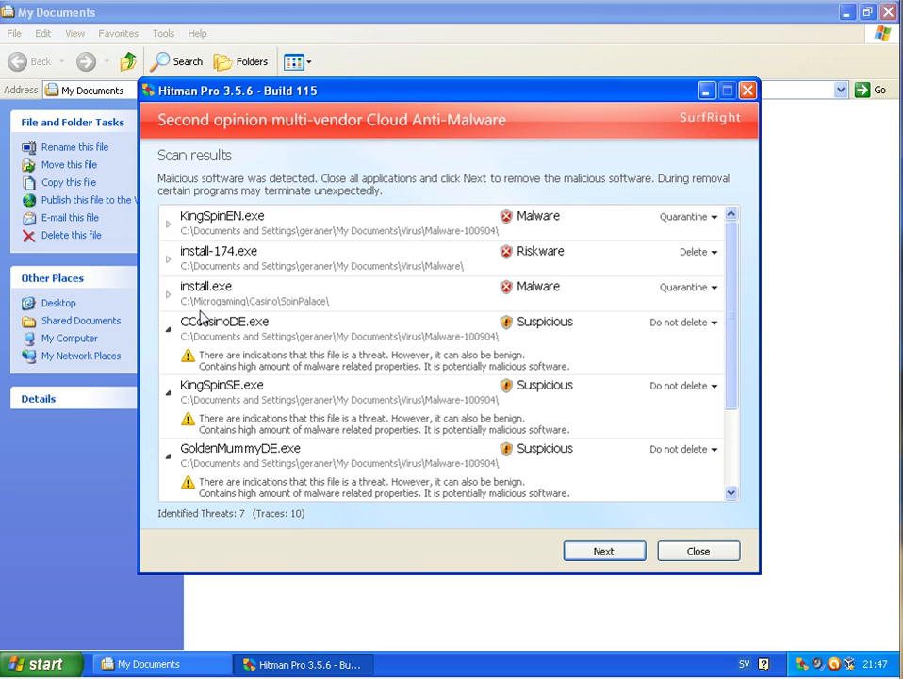
mouse_move(342, 531)
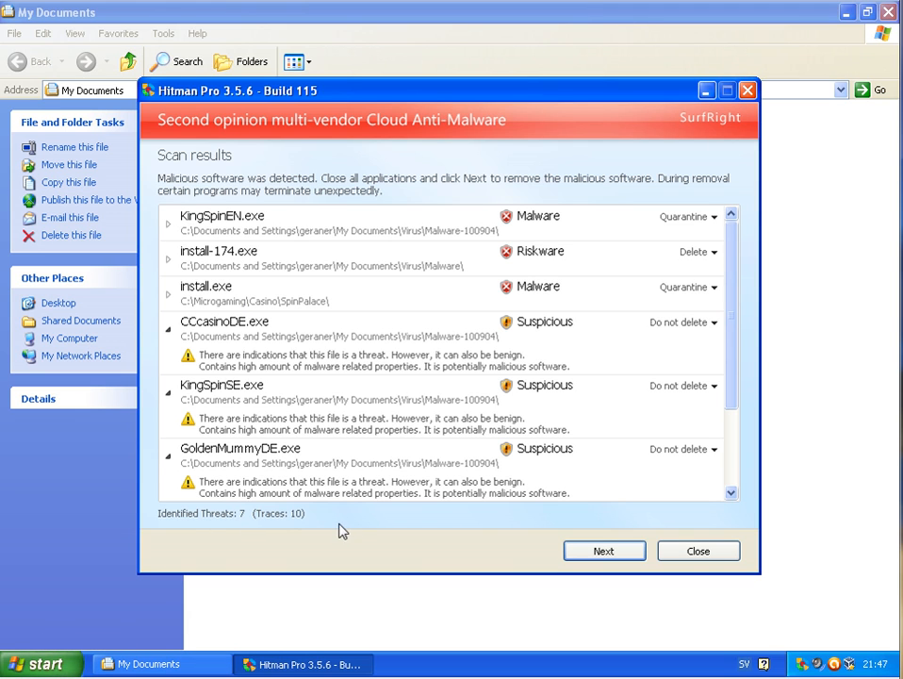
click(168, 218)
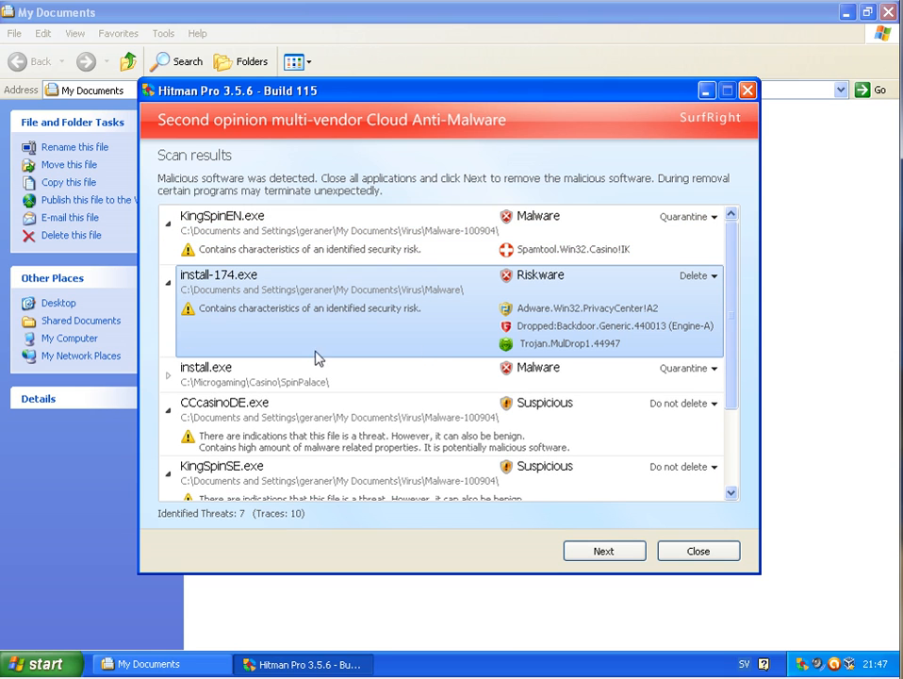
click(170, 375)
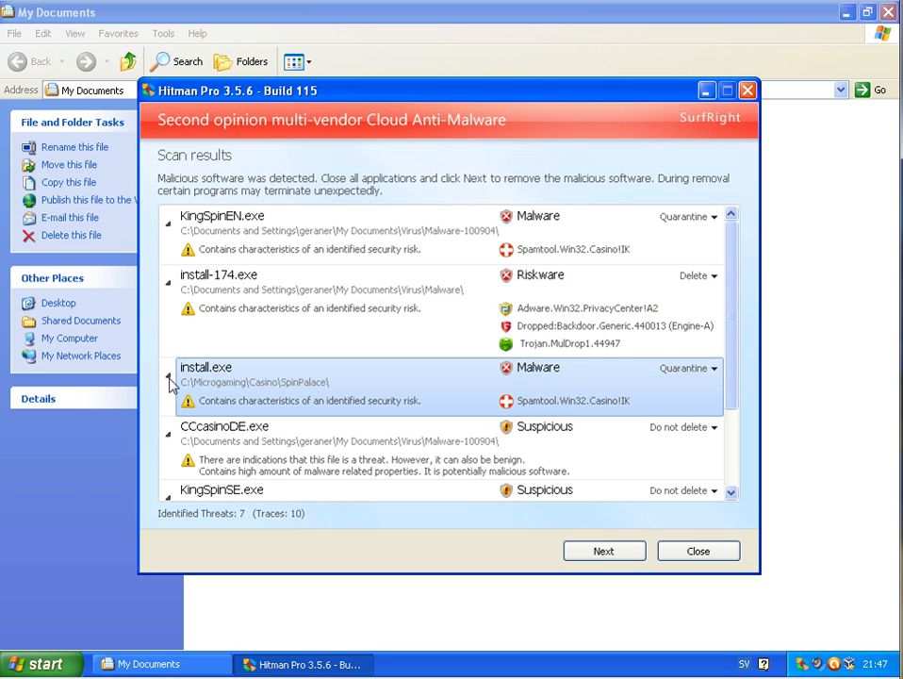
mouse_move(179, 459)
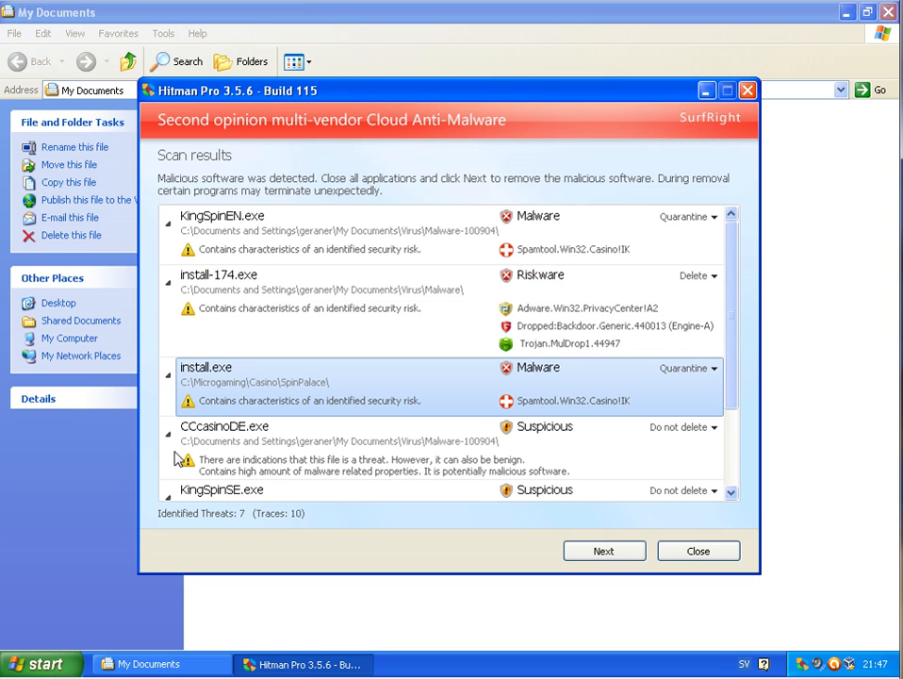
mouse_move(274, 319)
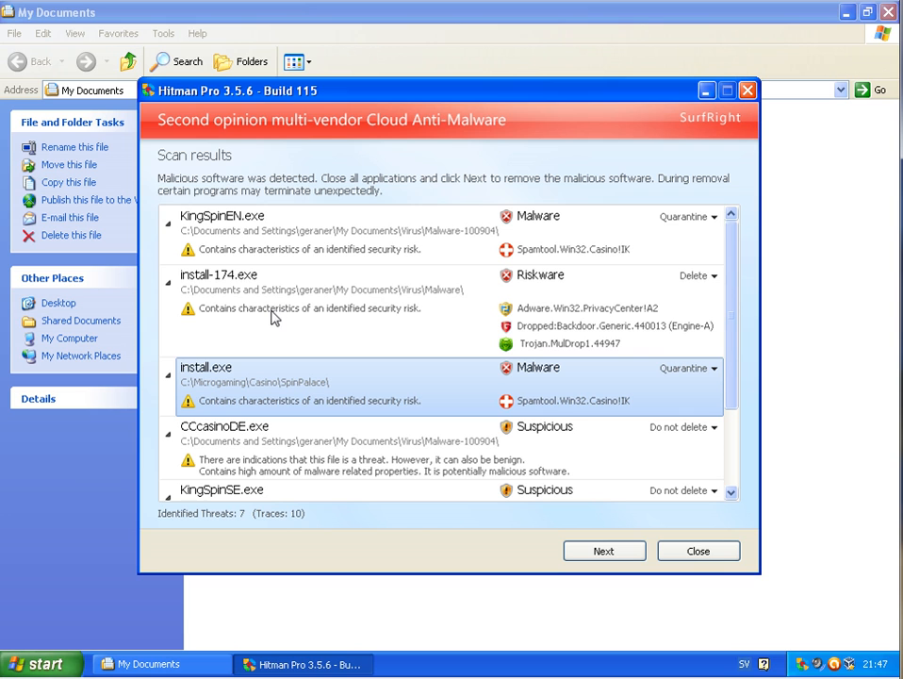
mouse_move(714, 513)
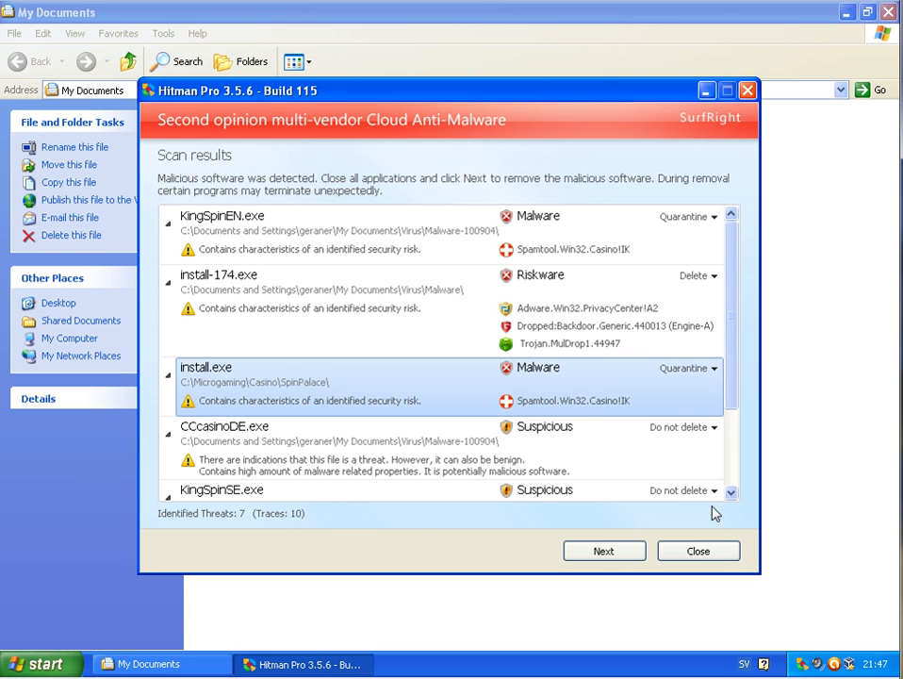
scroll(down, 3)
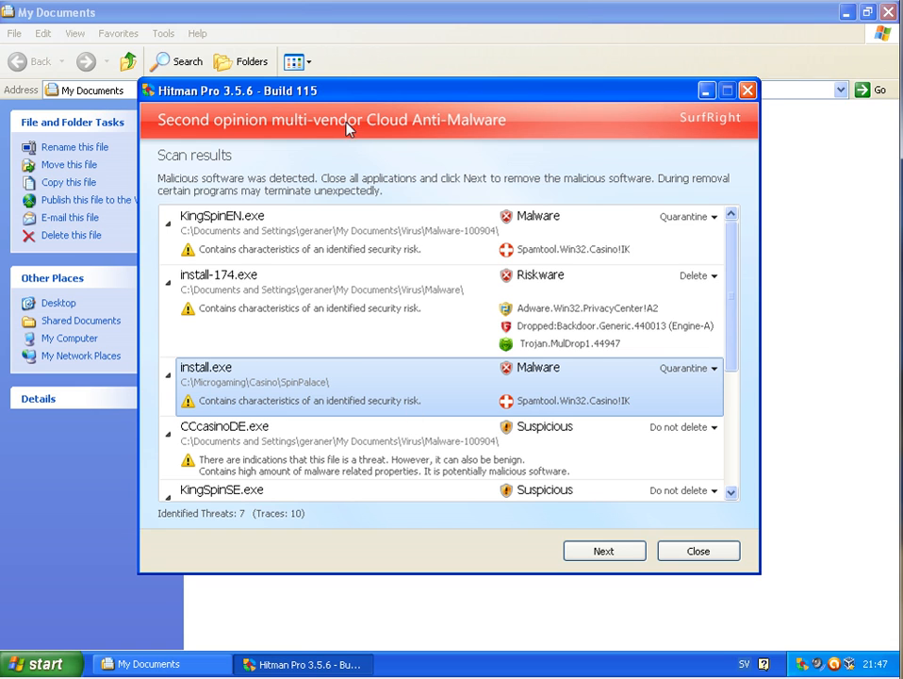
mouse_move(400, 94)
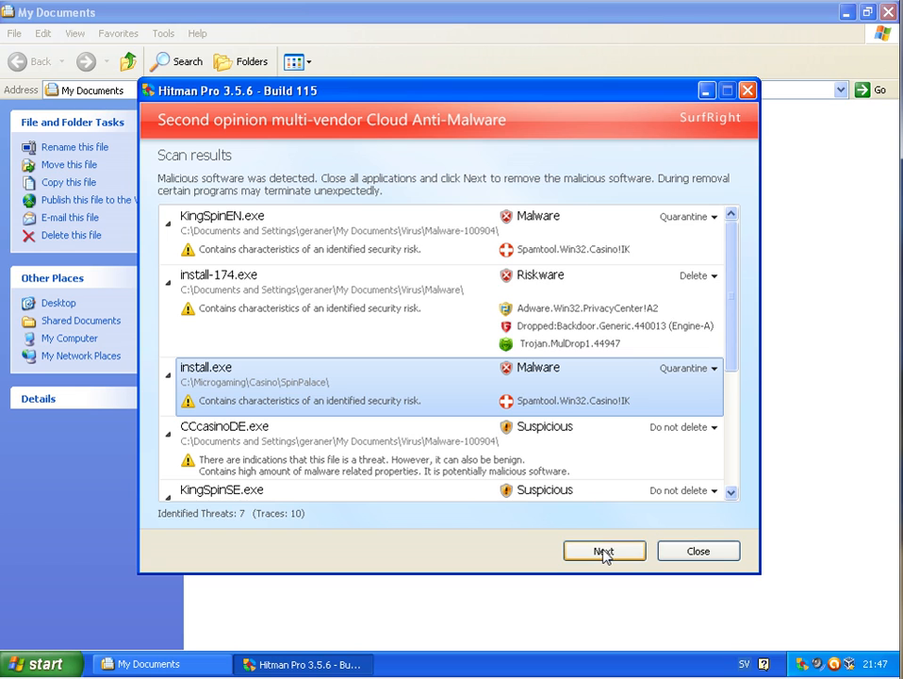
click(603, 550)
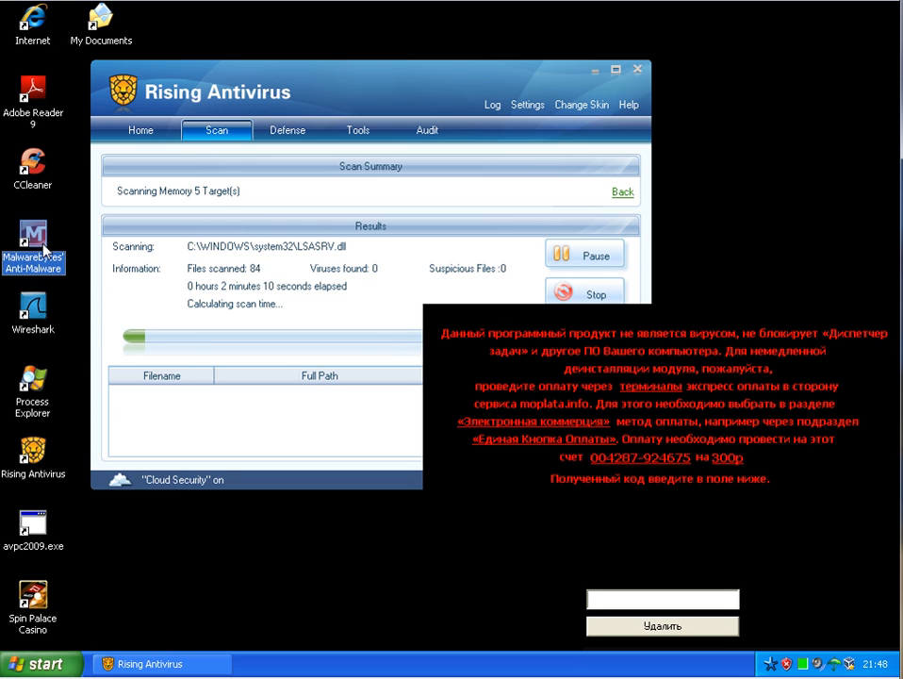
mouse_move(33, 245)
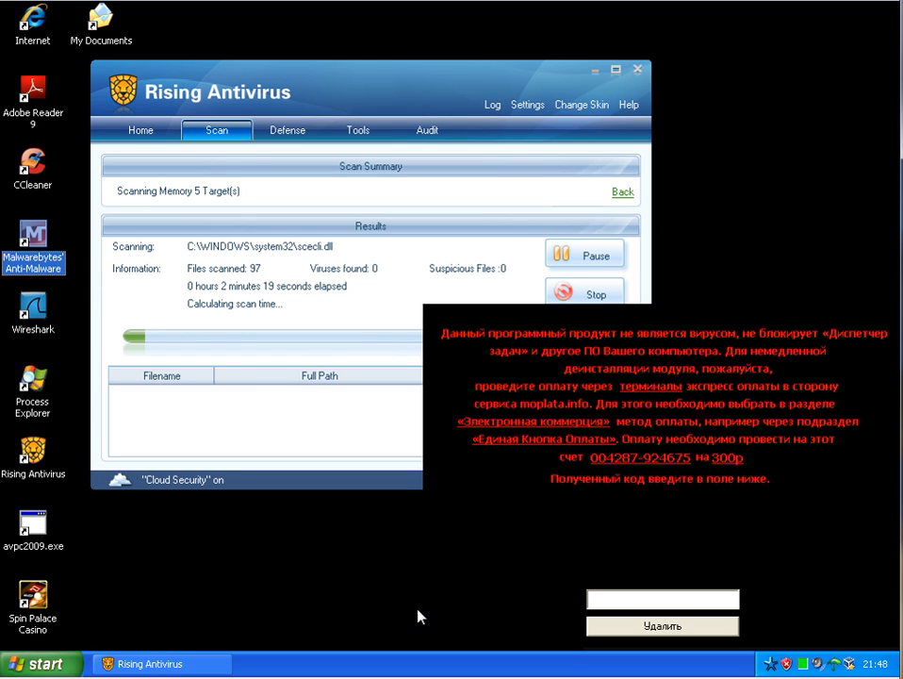
mouse_move(316, 587)
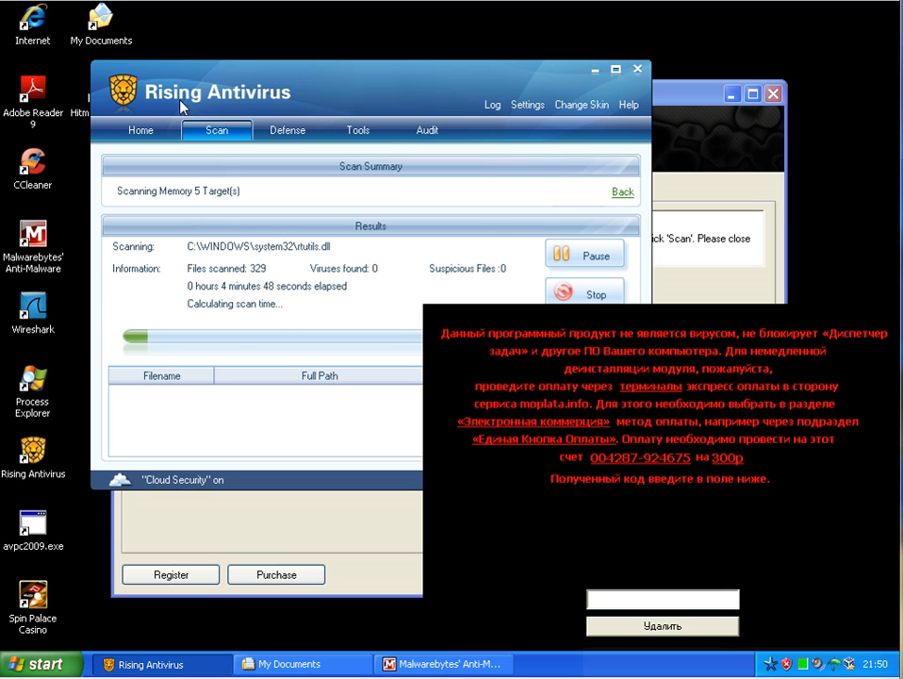
mouse_move(139, 489)
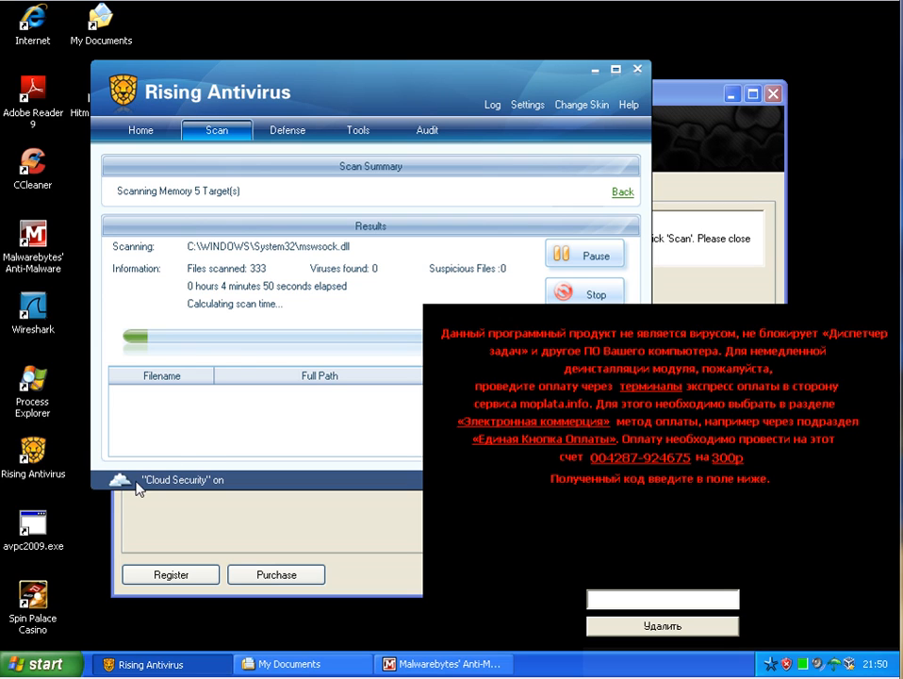
mouse_move(345, 39)
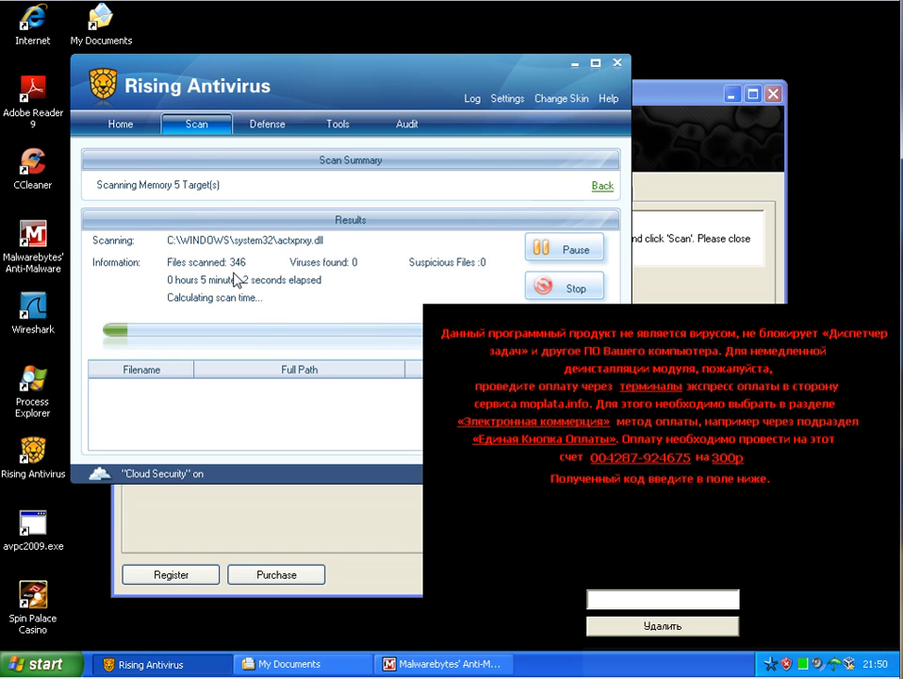
mouse_move(236, 457)
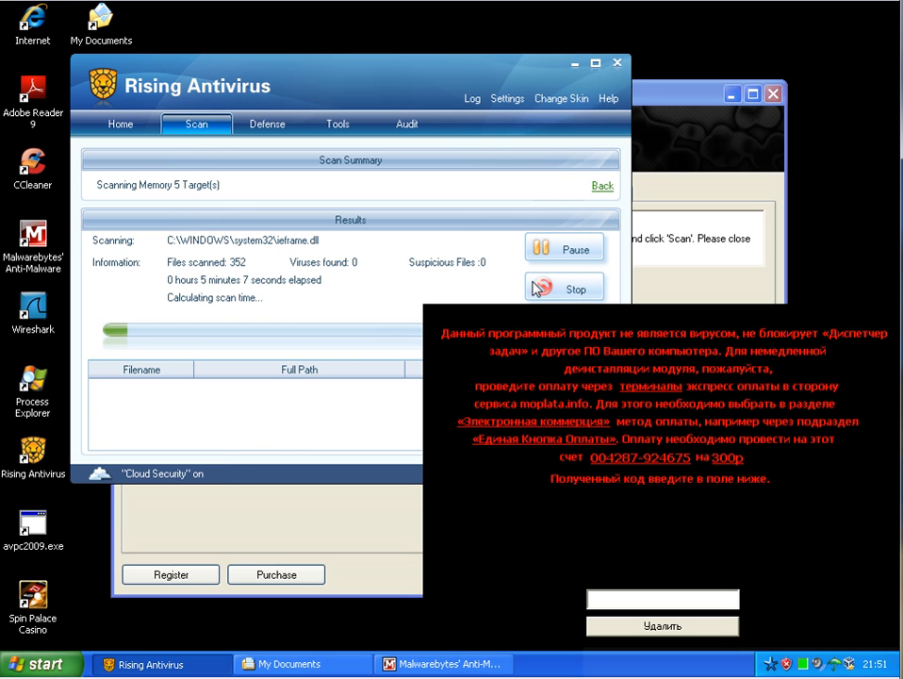
mouse_move(311, 490)
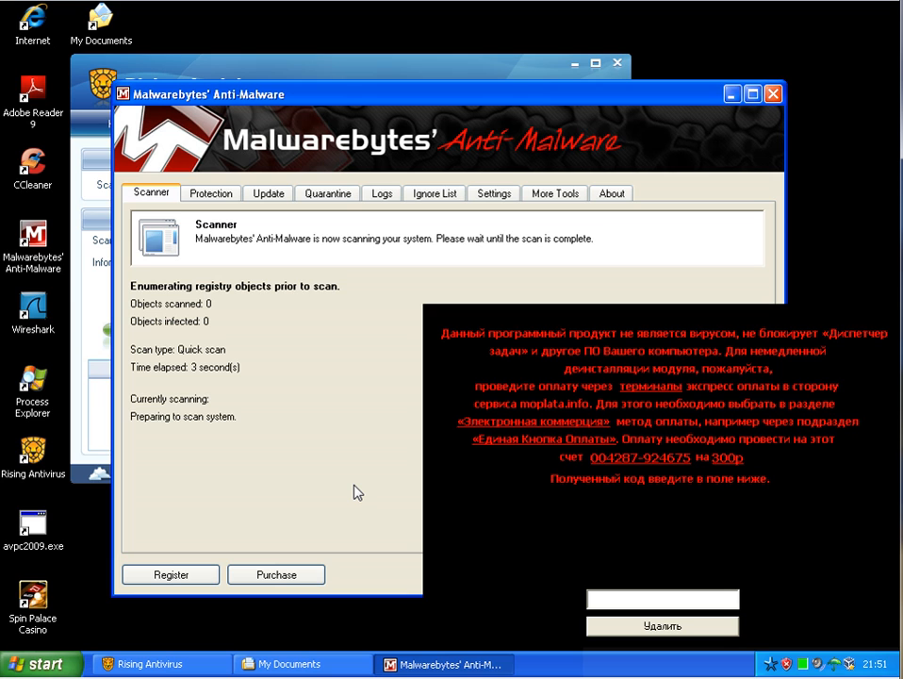
mouse_move(204, 446)
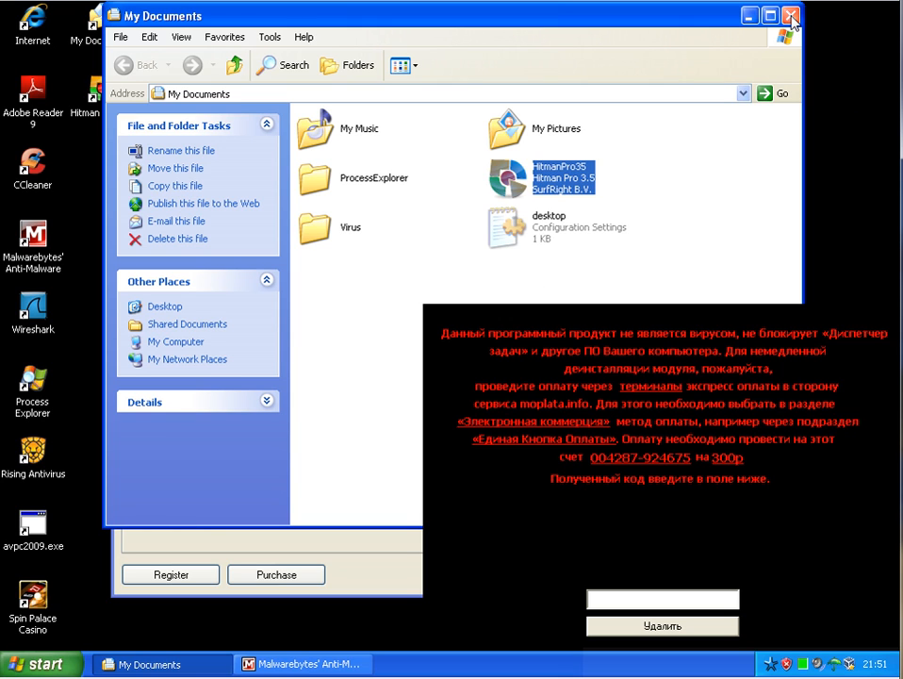
mouse_move(791, 17)
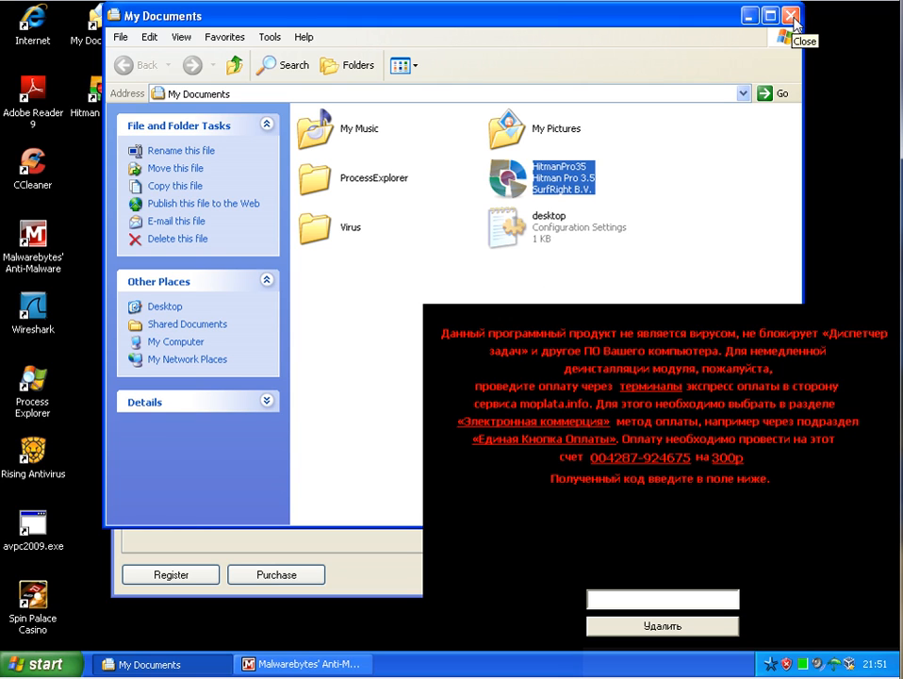
- Close the My Documents folder window
click(790, 16)
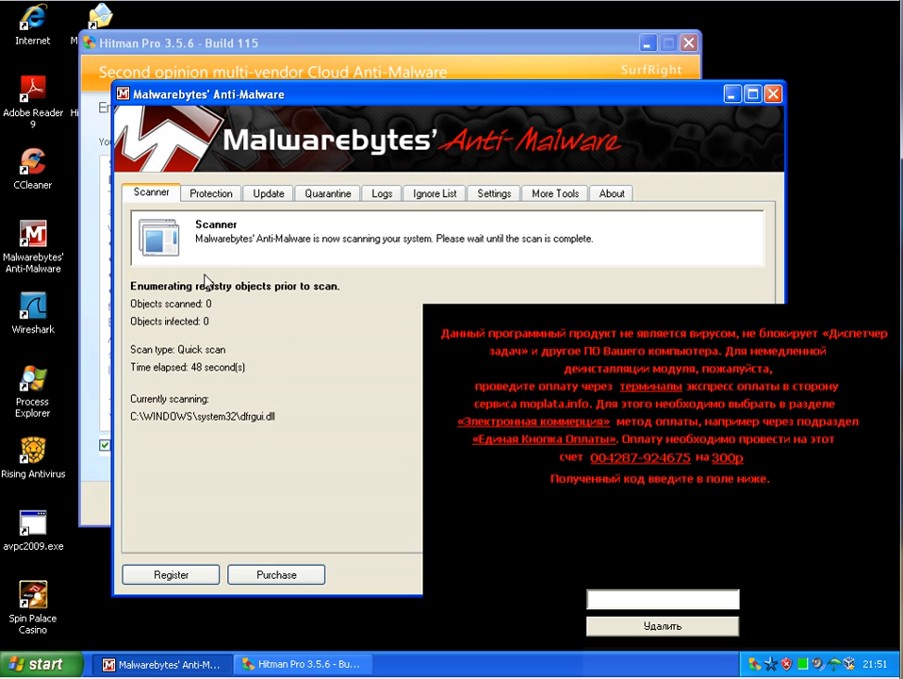
mouse_move(323, 418)
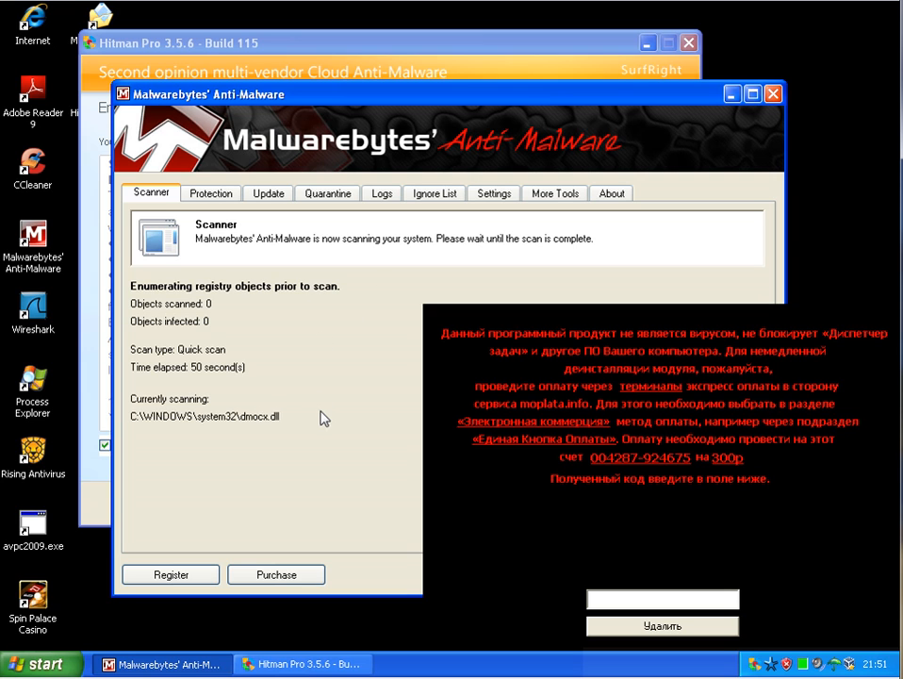
mouse_move(160, 144)
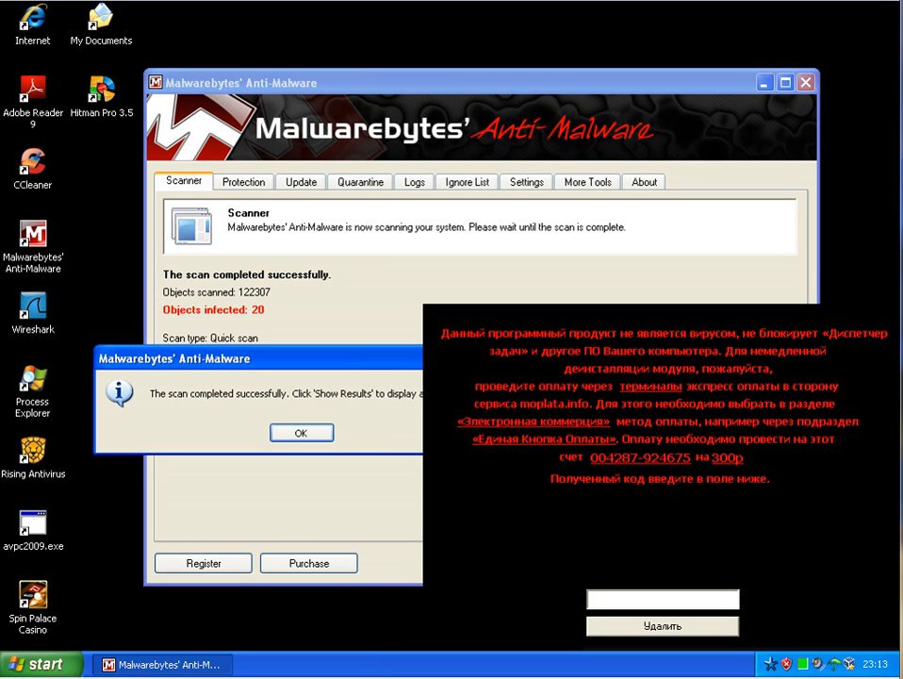
mouse_move(292, 576)
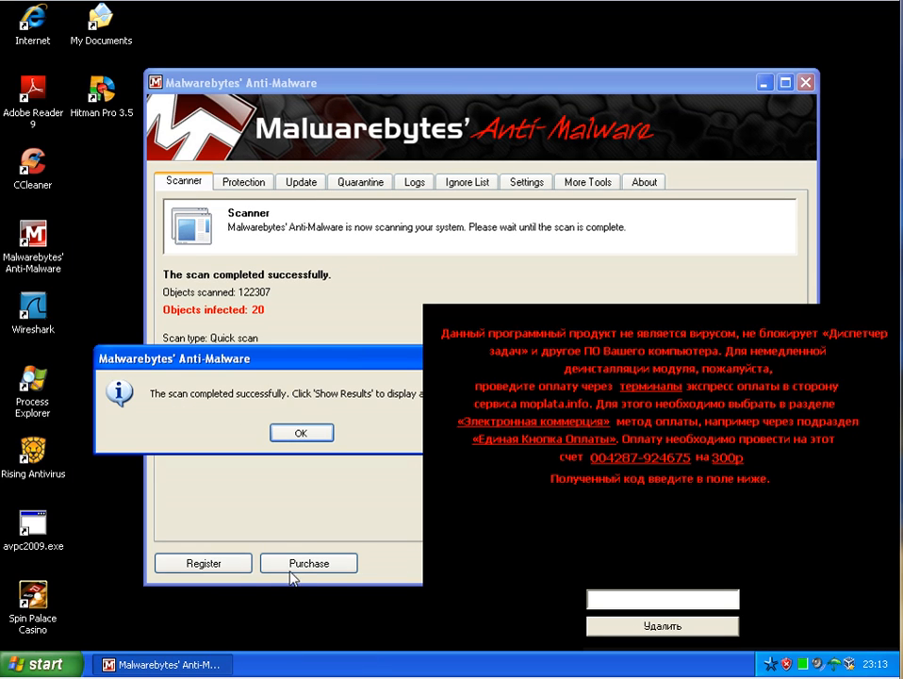
mouse_move(302, 431)
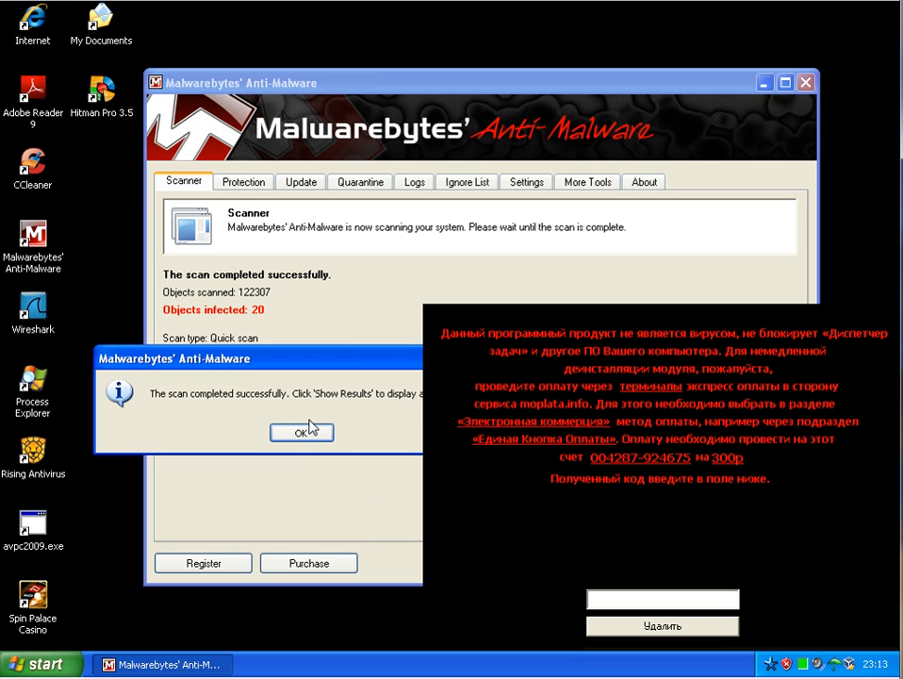
- Dismiss the scan-complete notice, sort the 20 threats by Vendor, and select Rogue.Installer
click(302, 432)
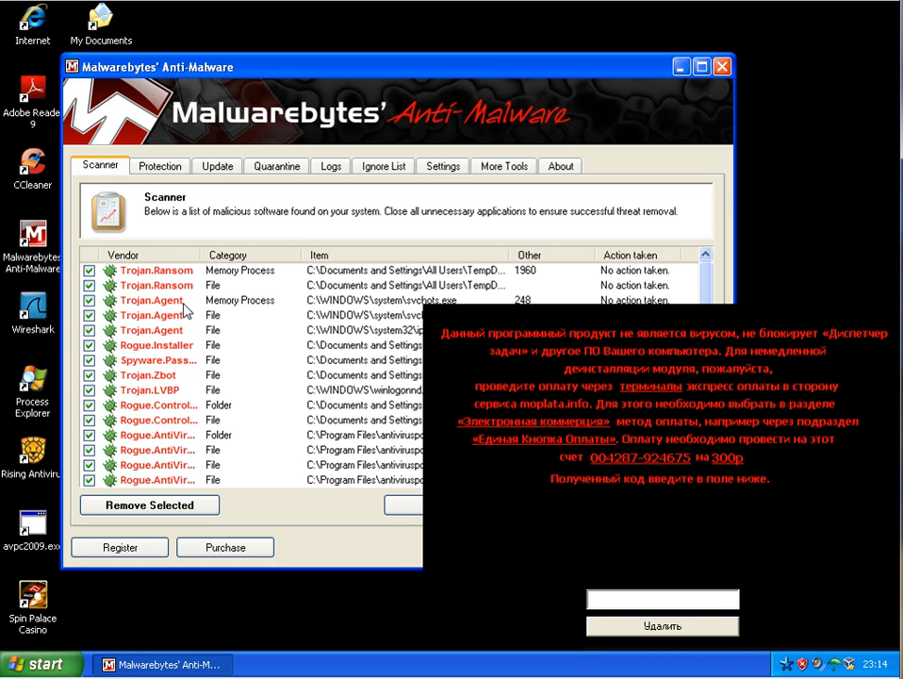
click(226, 255)
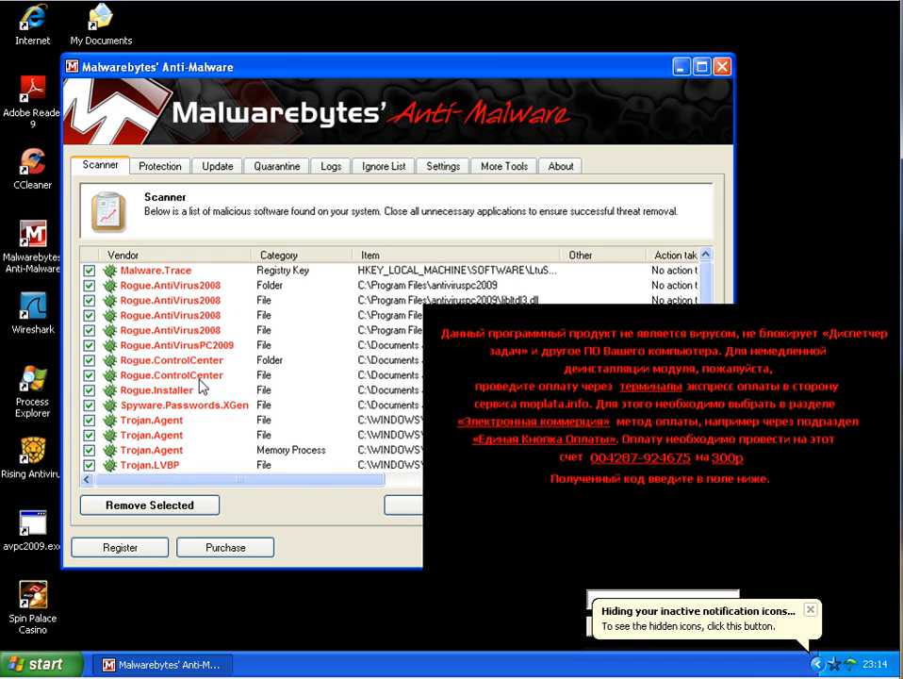
click(158, 389)
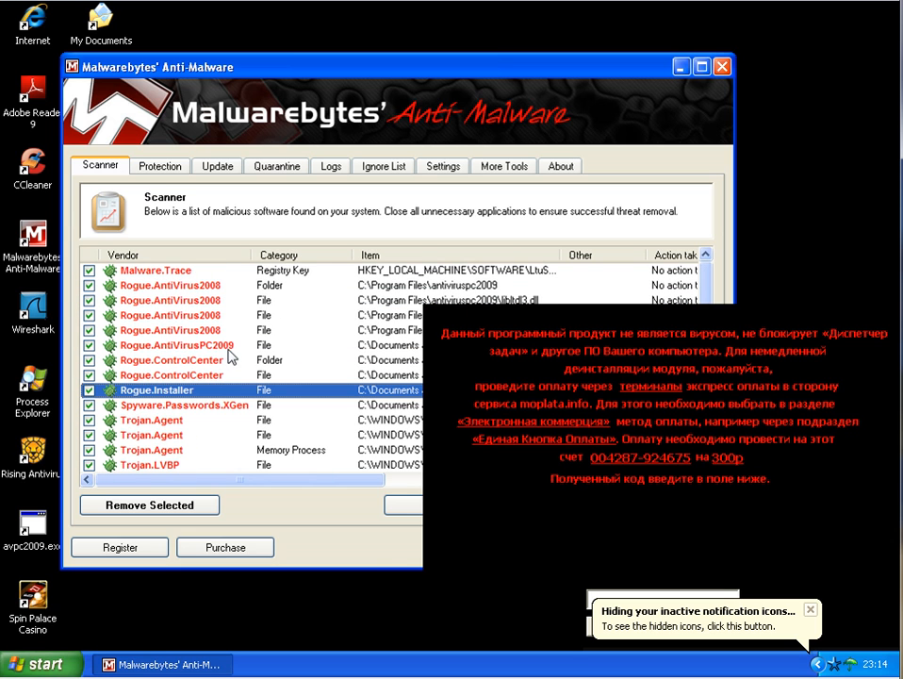
mouse_move(423, 91)
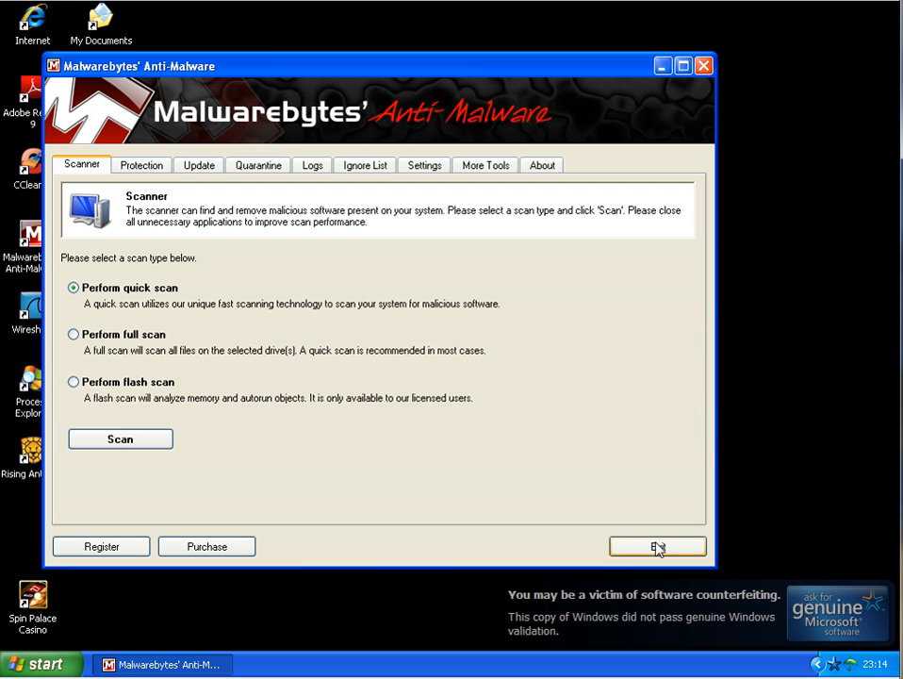
- Exit Malwarebytes, launch Hitman Pro 3.5 from the desktop, and start its scan
click(657, 547)
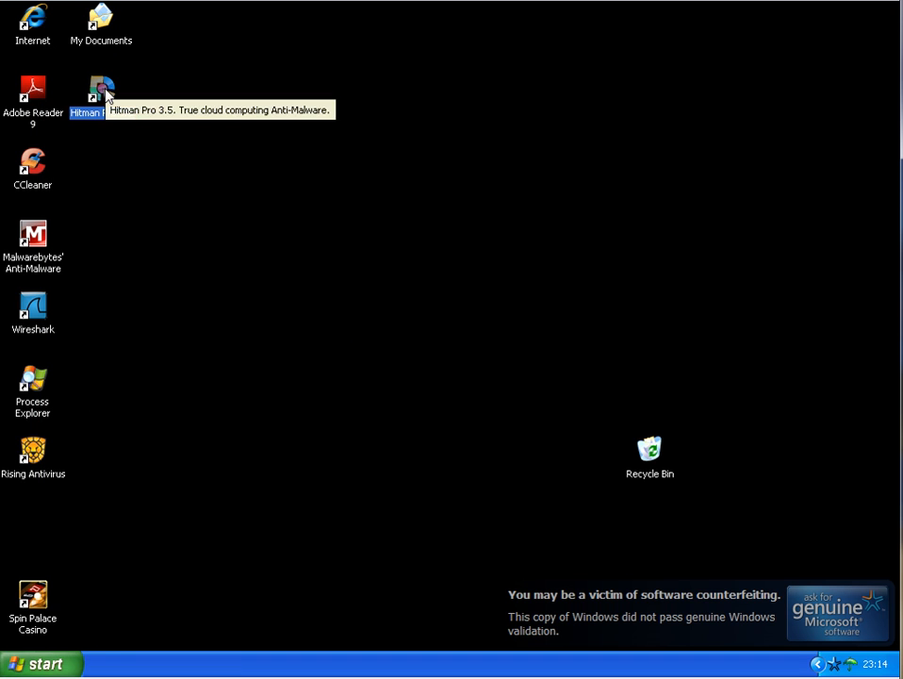
double_click(101, 95)
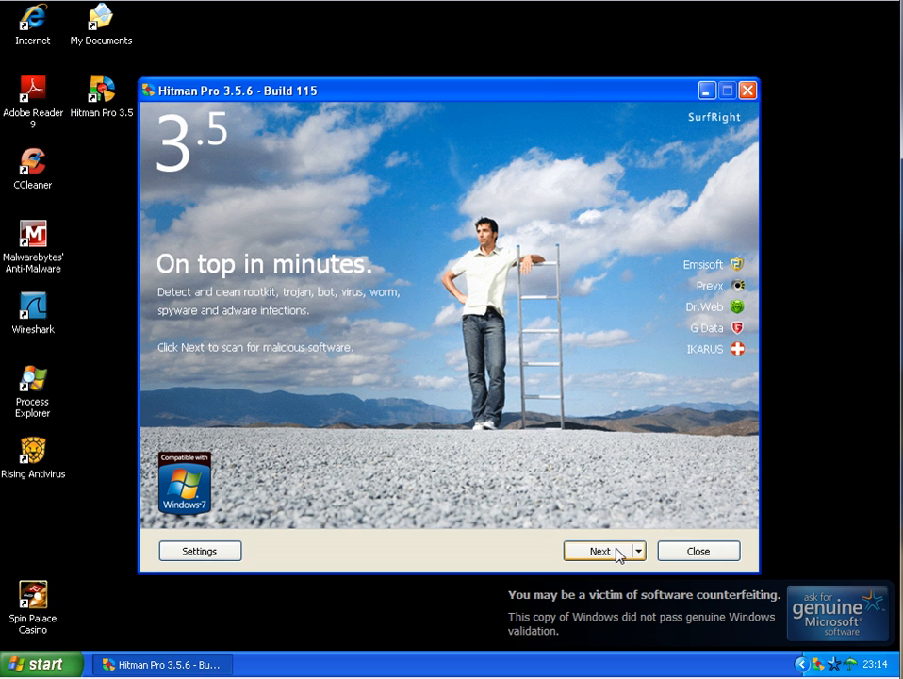
click(600, 550)
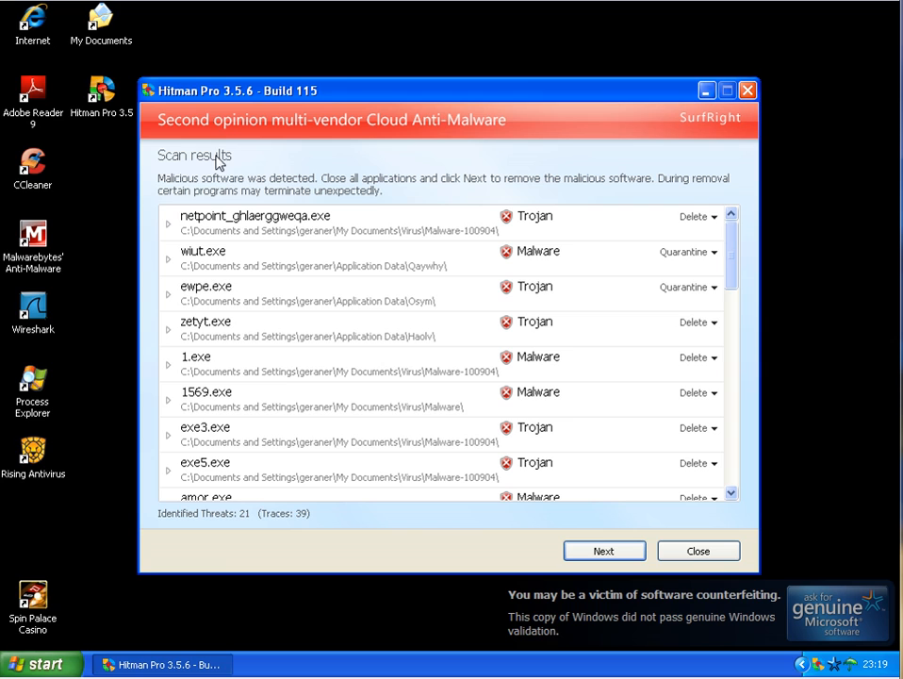
mouse_move(186, 509)
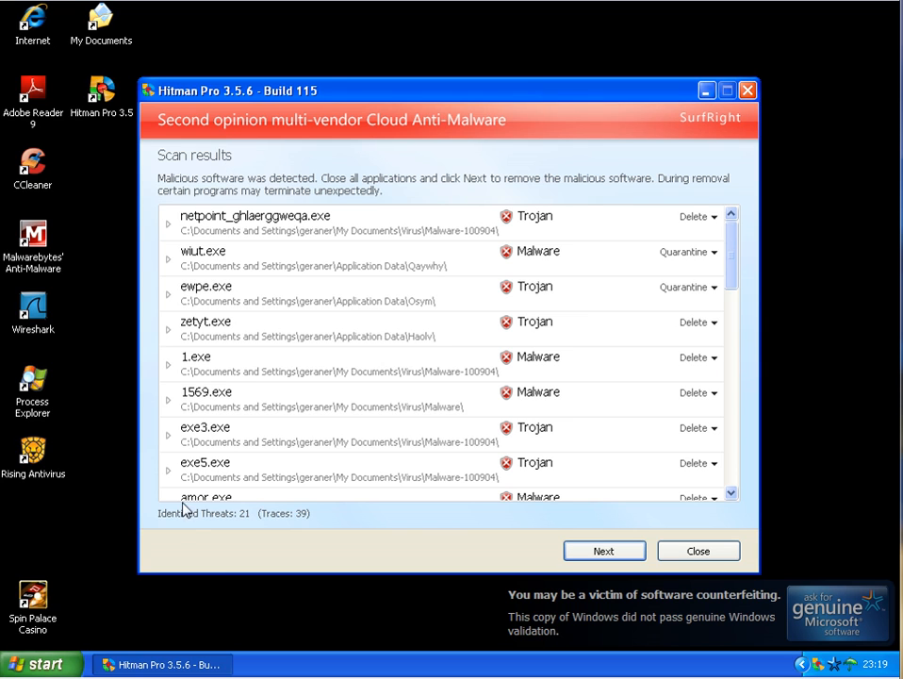
mouse_move(401, 511)
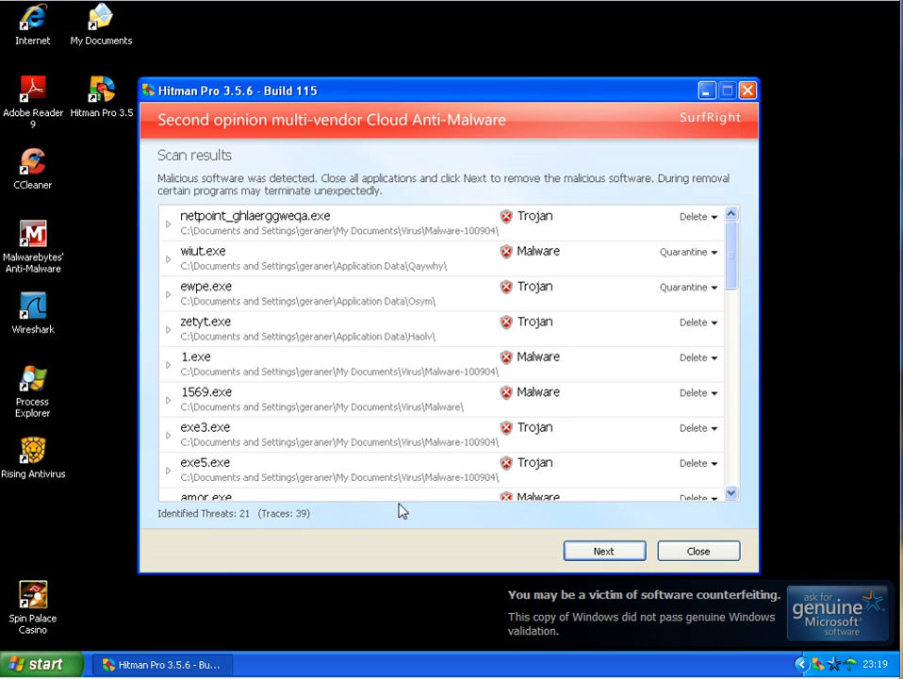
mouse_move(170, 233)
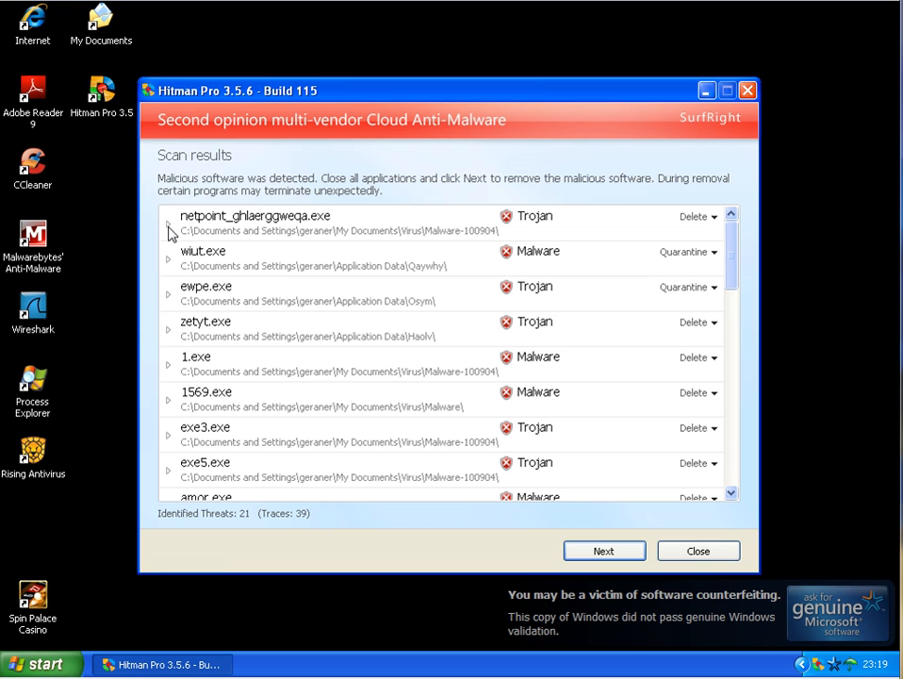
- Expand the threat entries and scroll through each engine's detection names
click(168, 230)
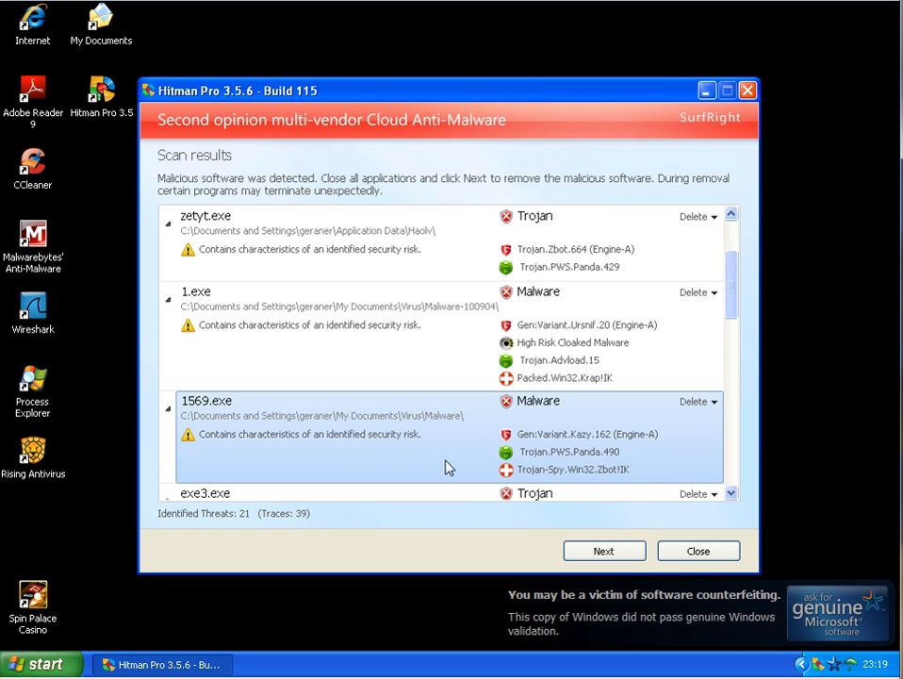
scroll(down, 3)
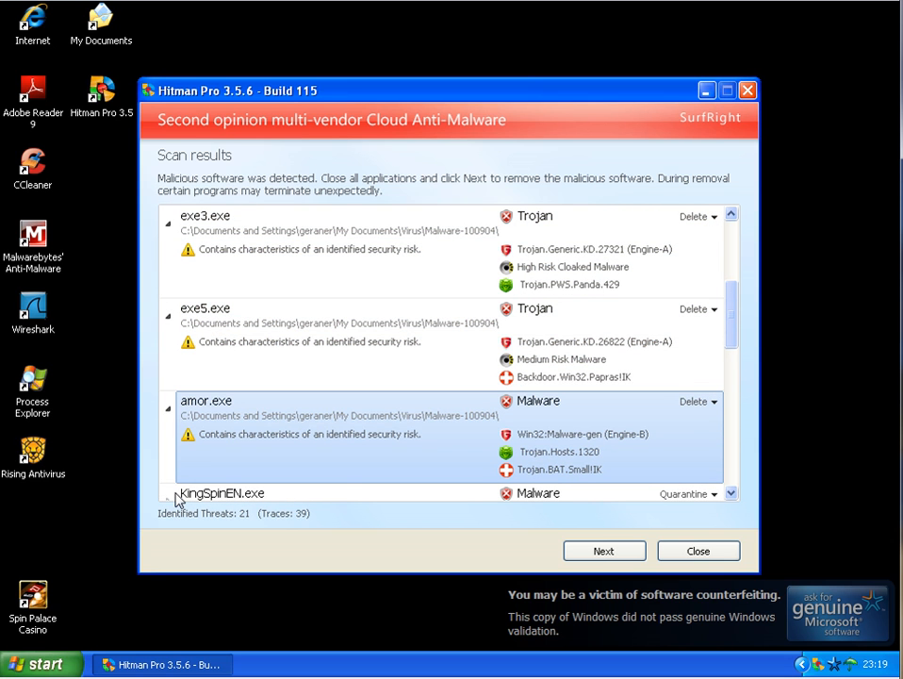
scroll(down, 3)
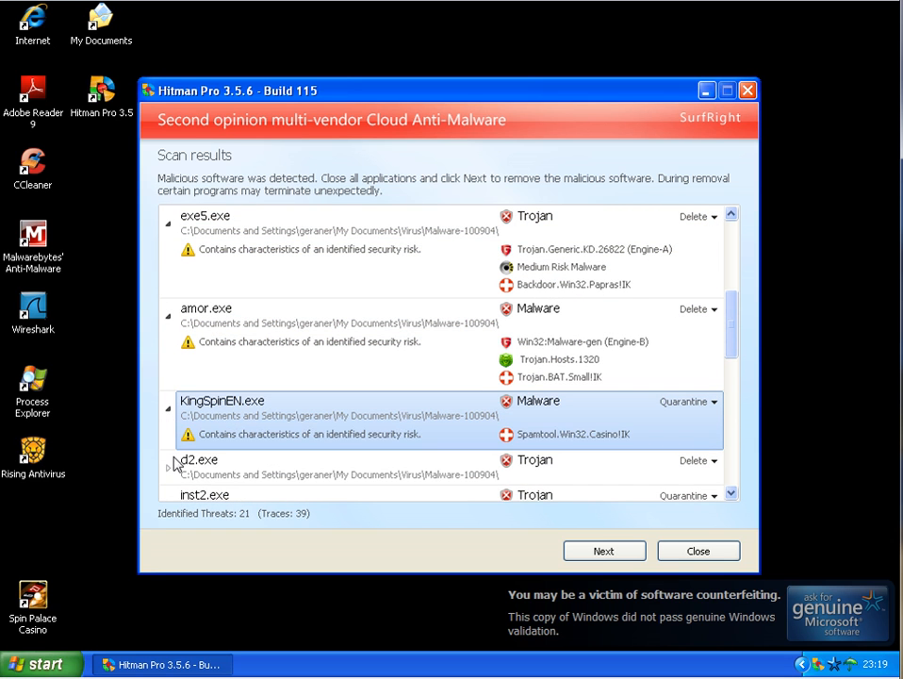
scroll(down, 3)
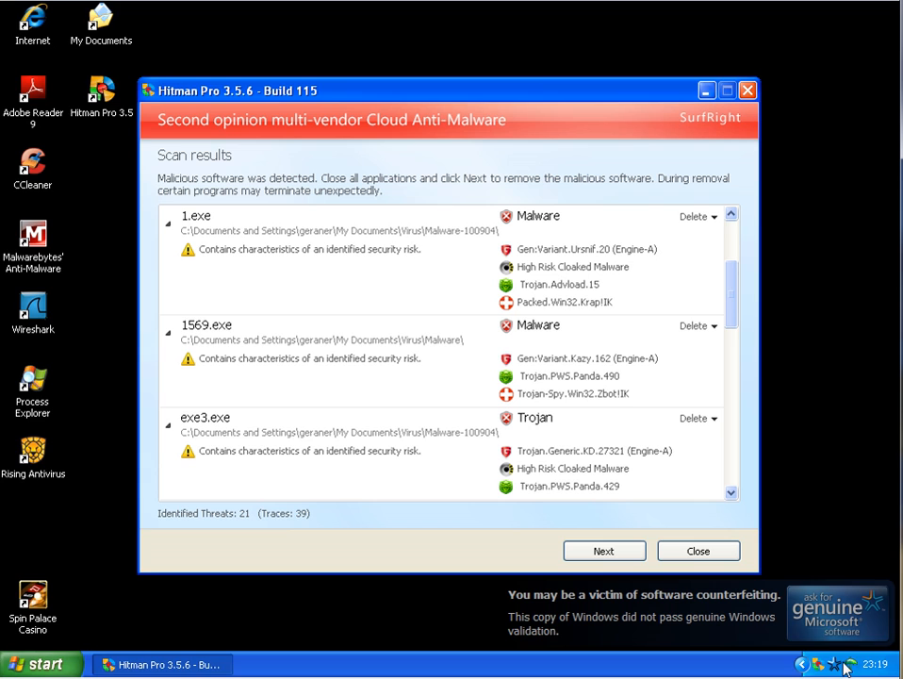
mouse_move(360, 500)
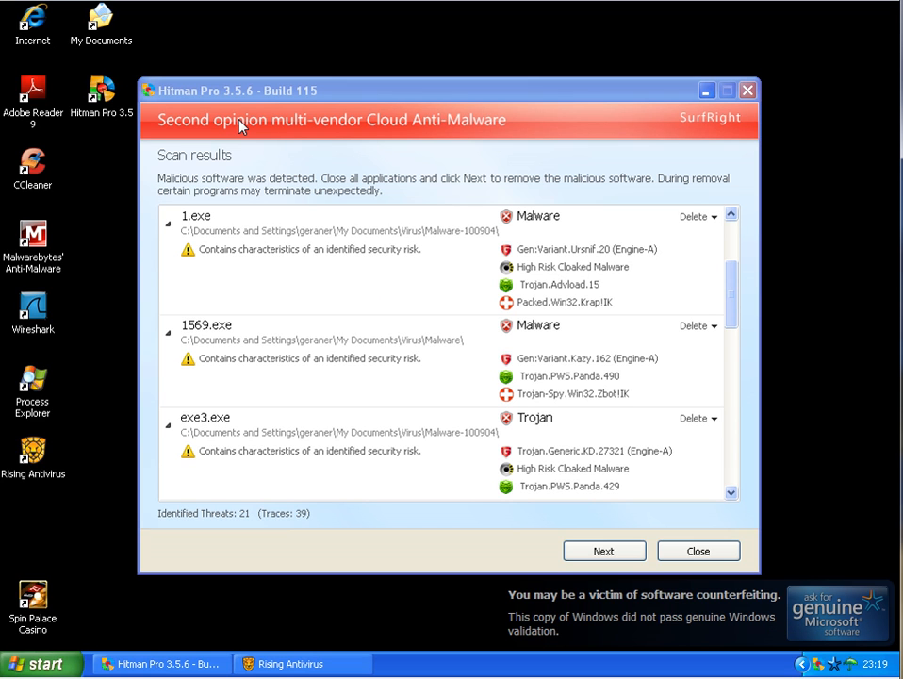
mouse_move(264, 552)
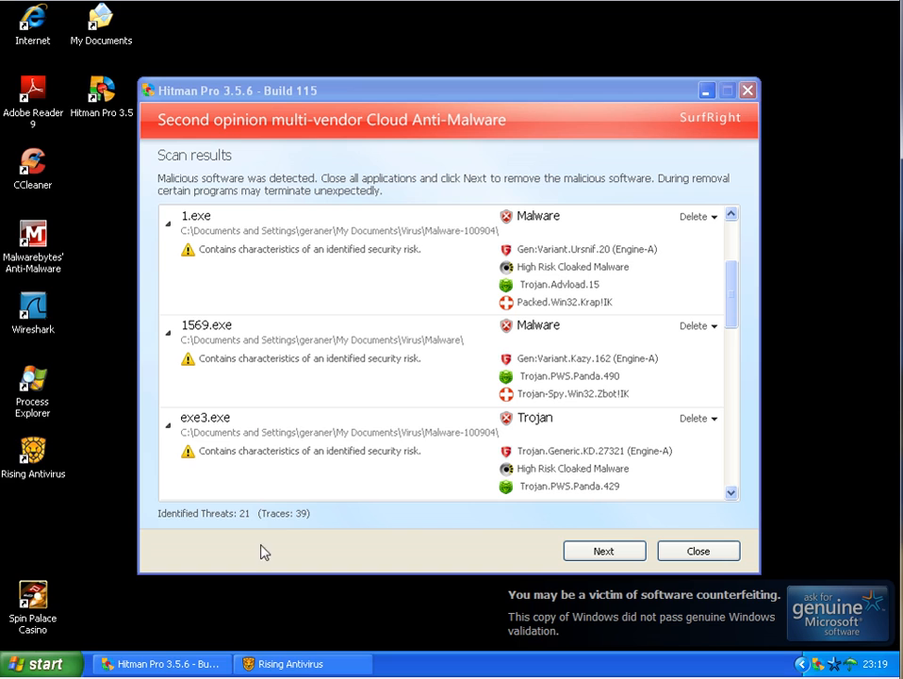
mouse_move(368, 332)
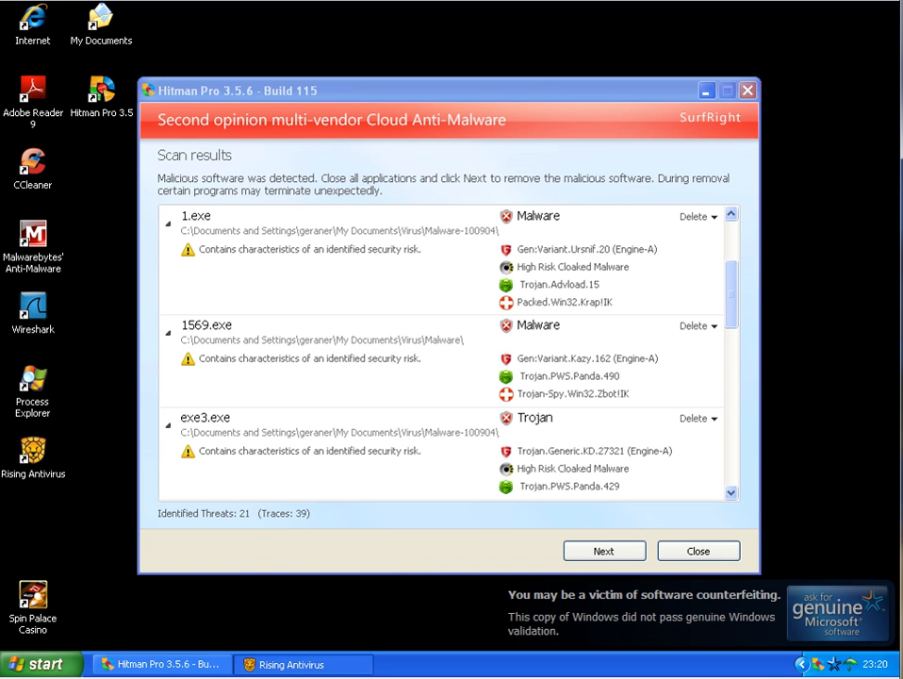
mouse_move(160, 664)
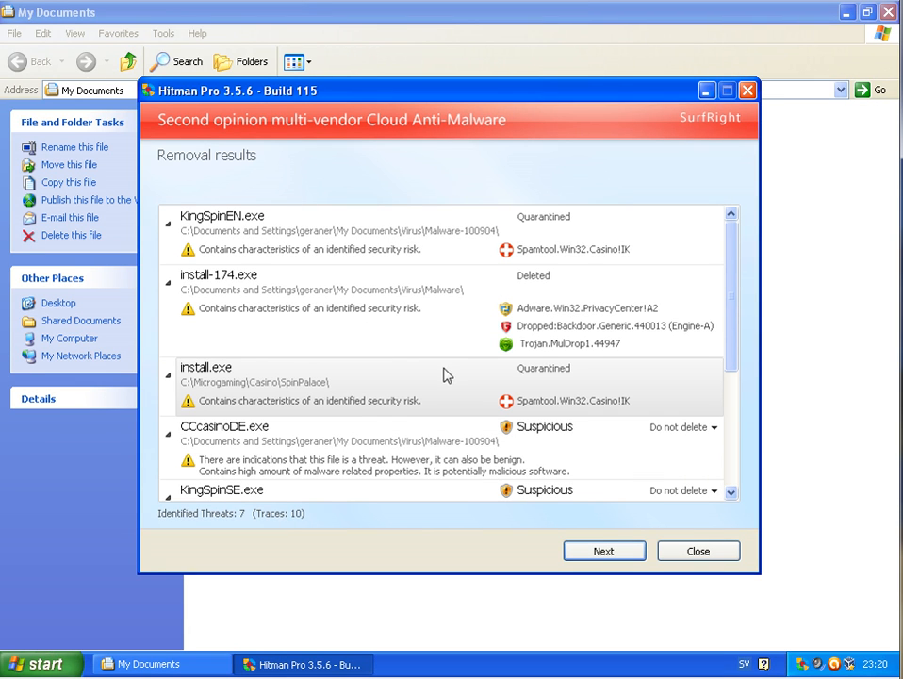
mouse_move(393, 638)
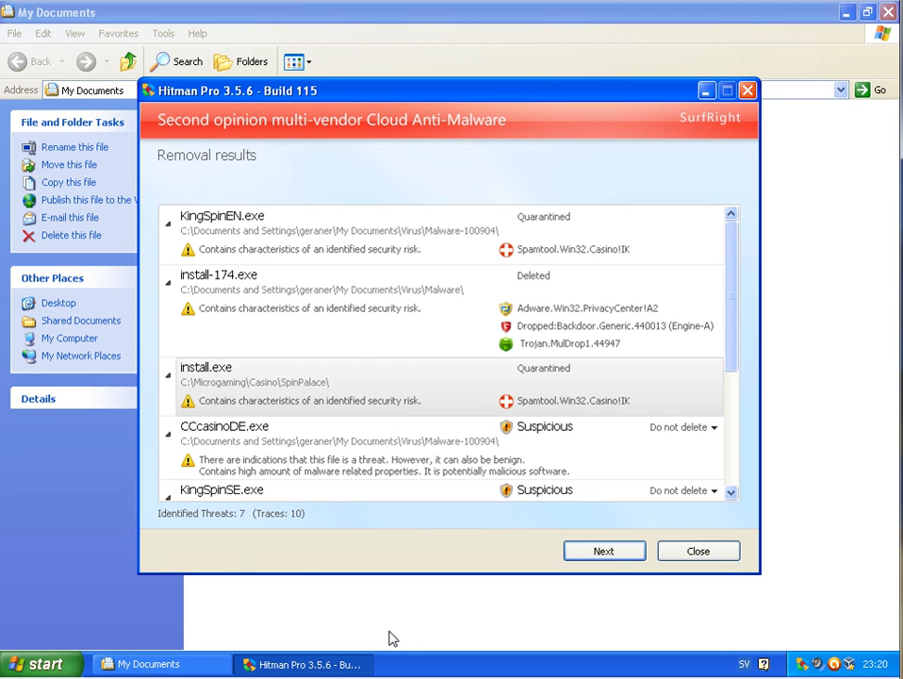
mouse_move(818, 673)
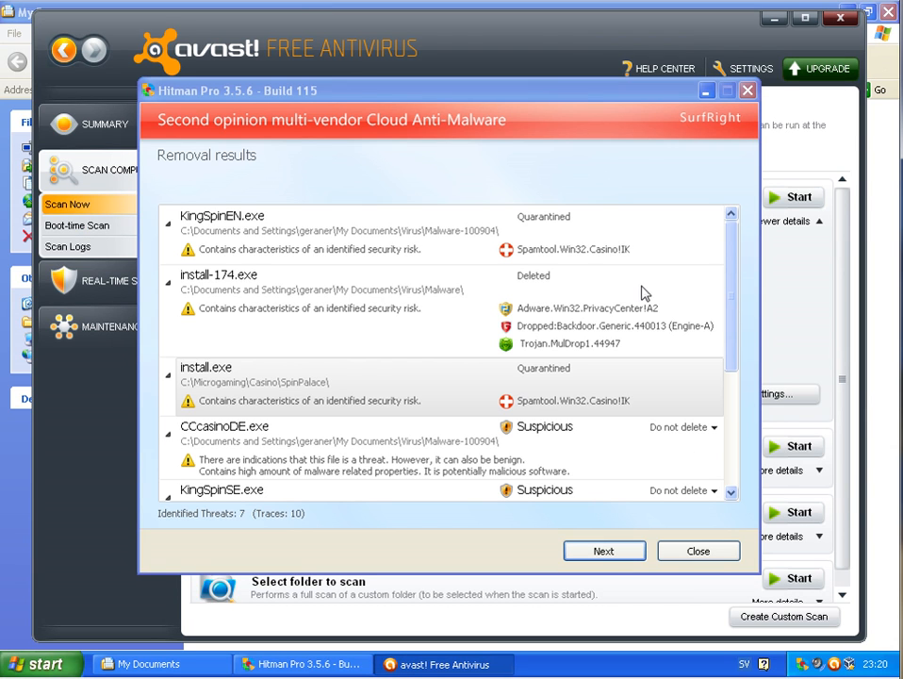
mouse_move(243, 533)
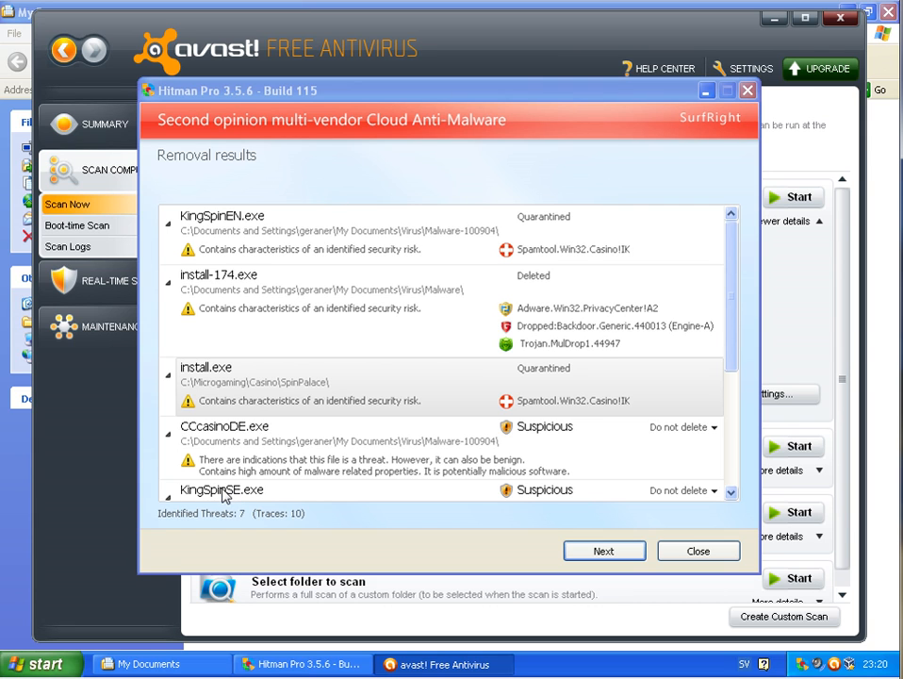
mouse_move(208, 446)
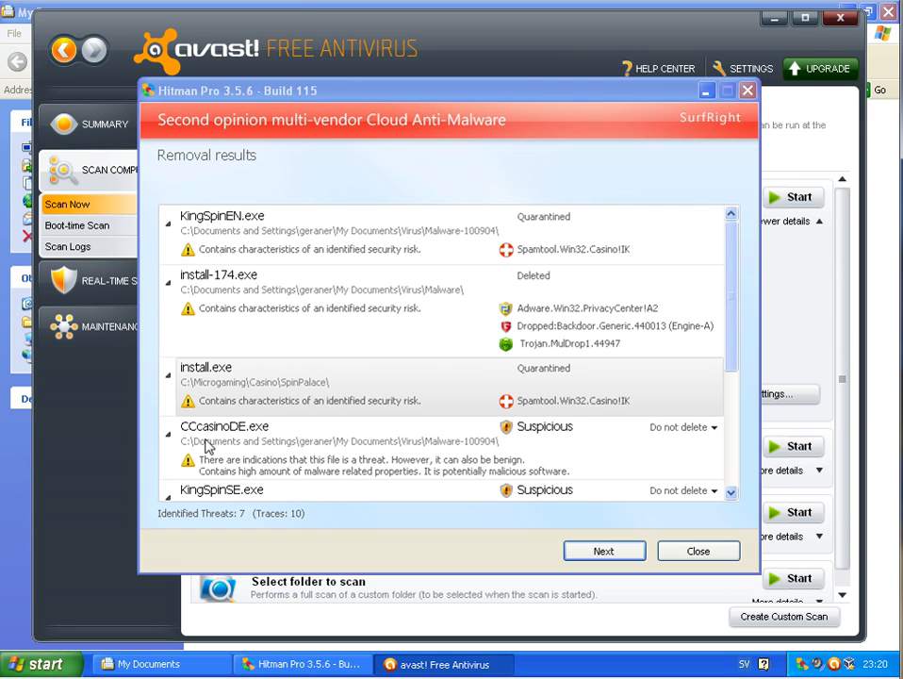
mouse_move(142, 361)
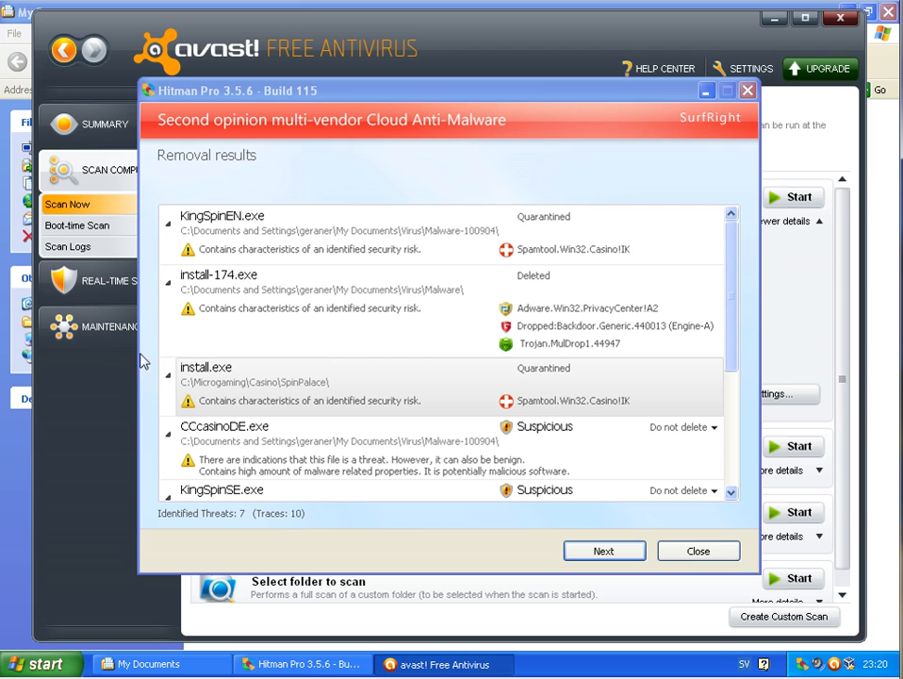
mouse_move(219, 116)
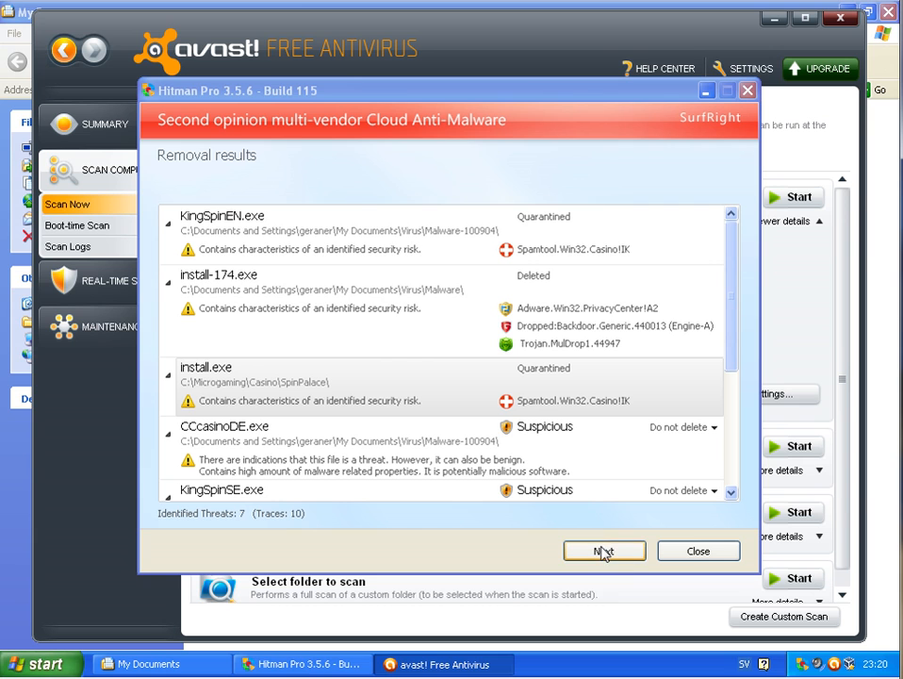
- Continue past the removal results for the seven threats
click(604, 550)
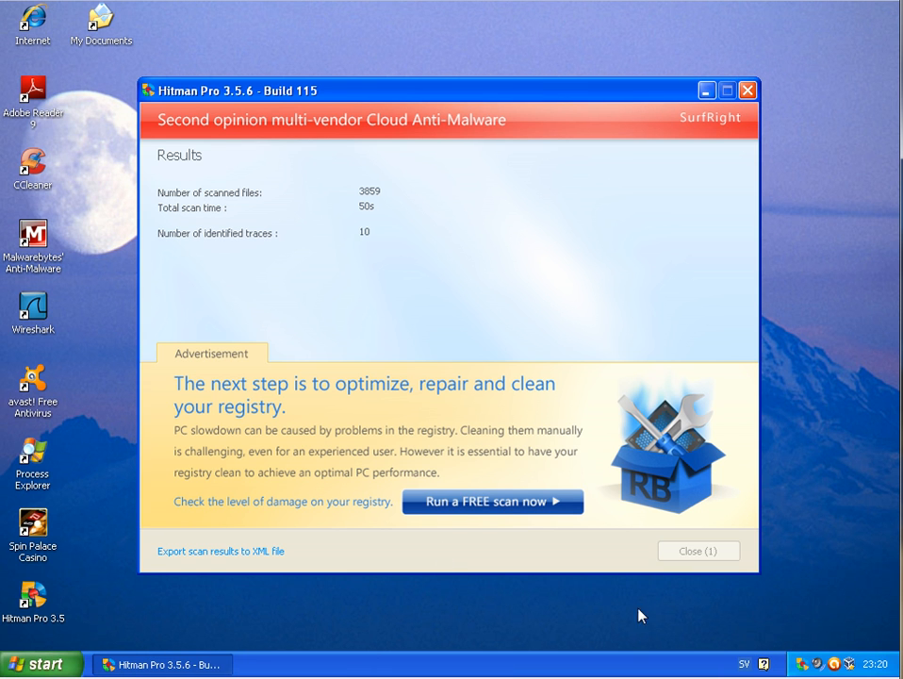
- Switch to the Rising VM showing Hitman Pro's Product Activation page
click(748, 90)
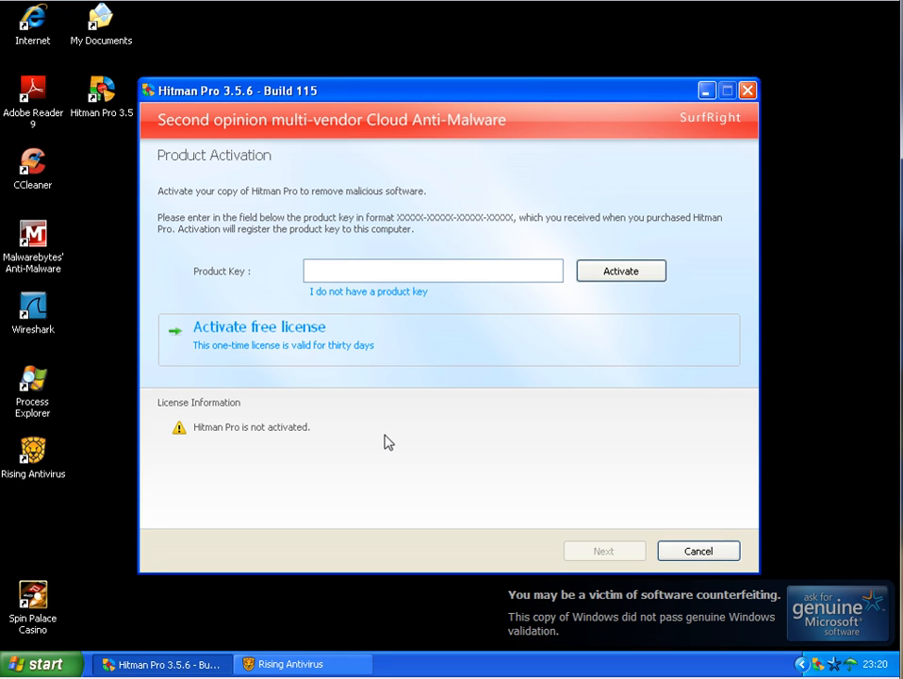
mouse_move(838, 487)
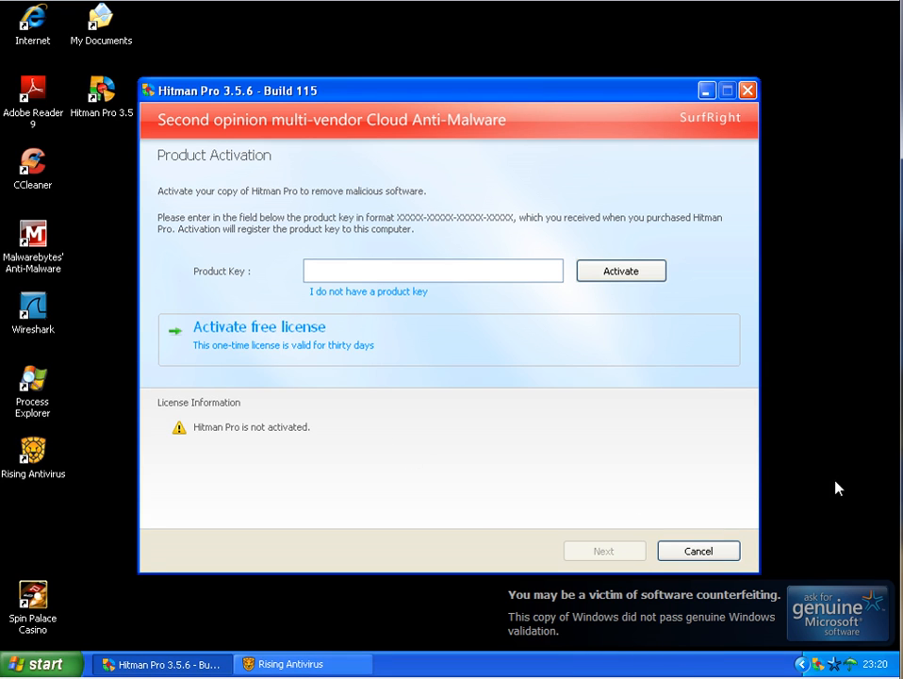